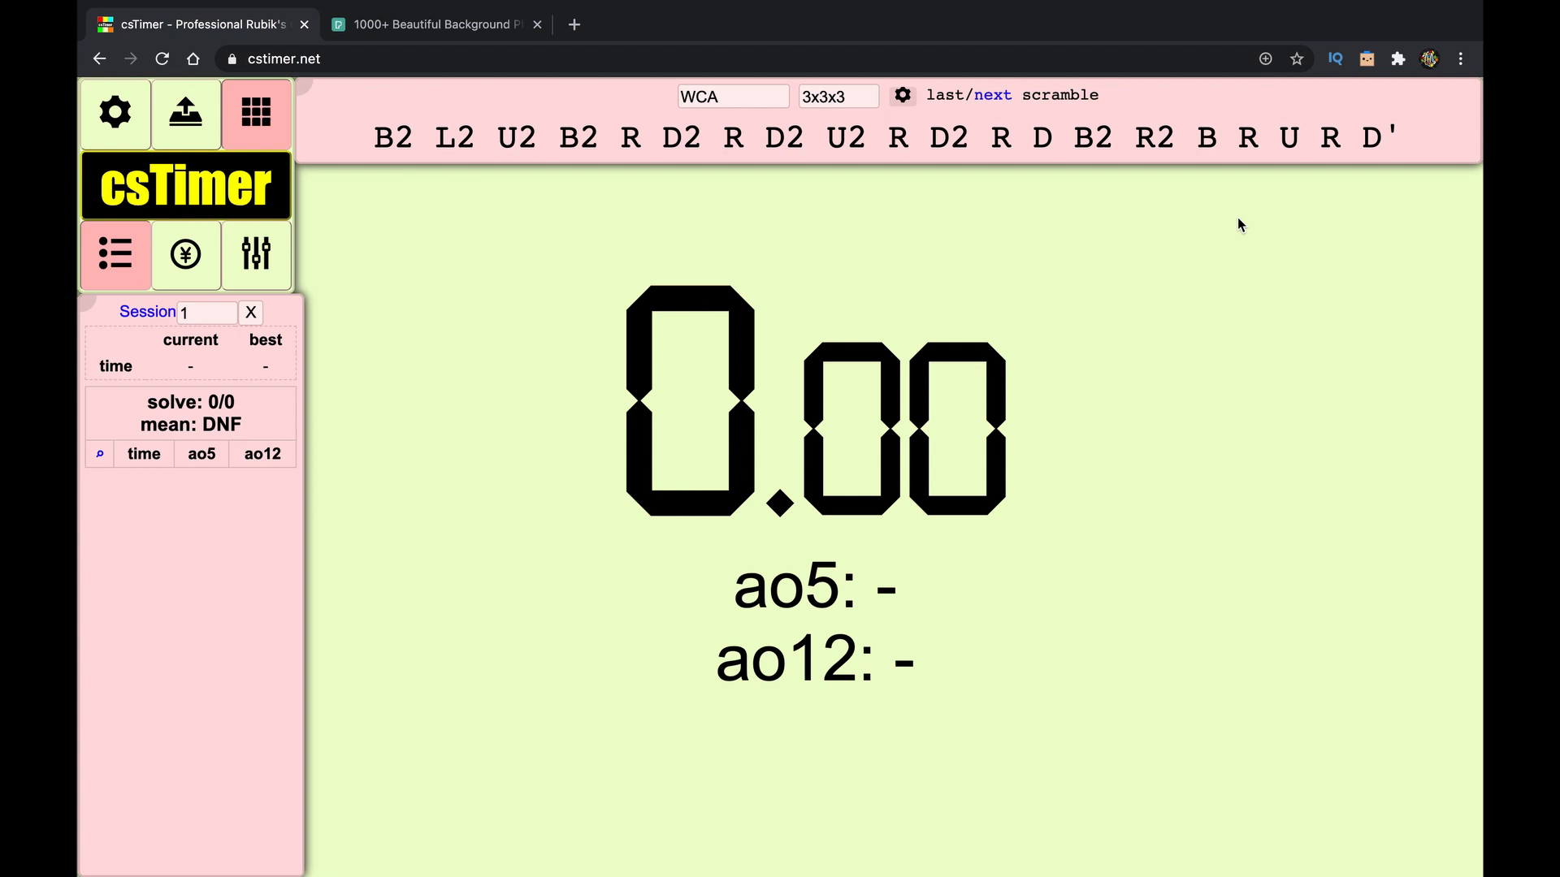
pyautogui.moveTo(1466, 93)
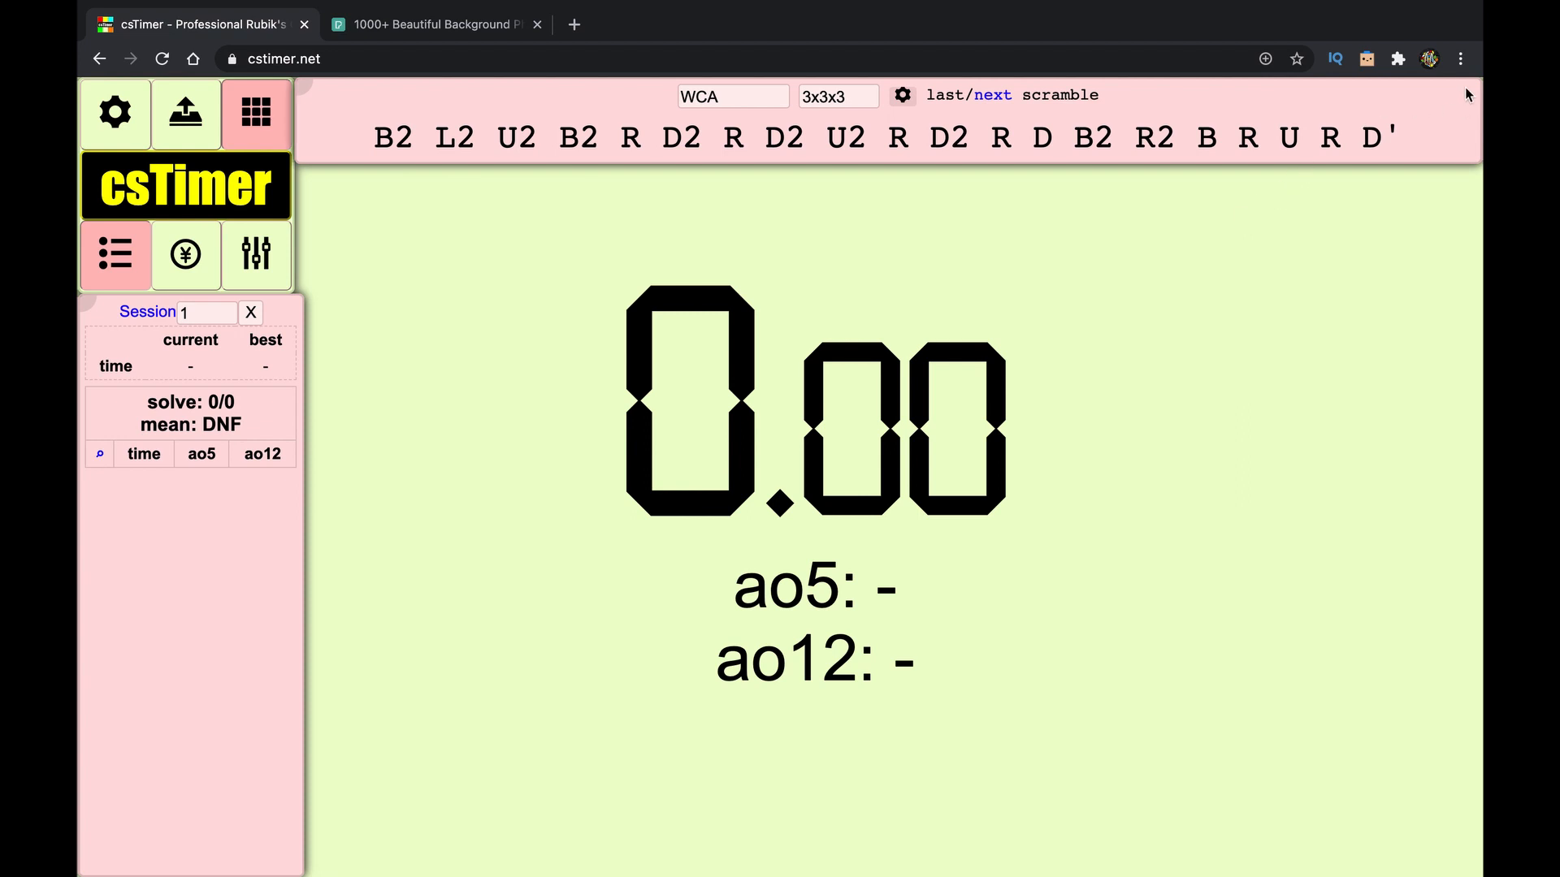
pyautogui.moveTo(1464, 88)
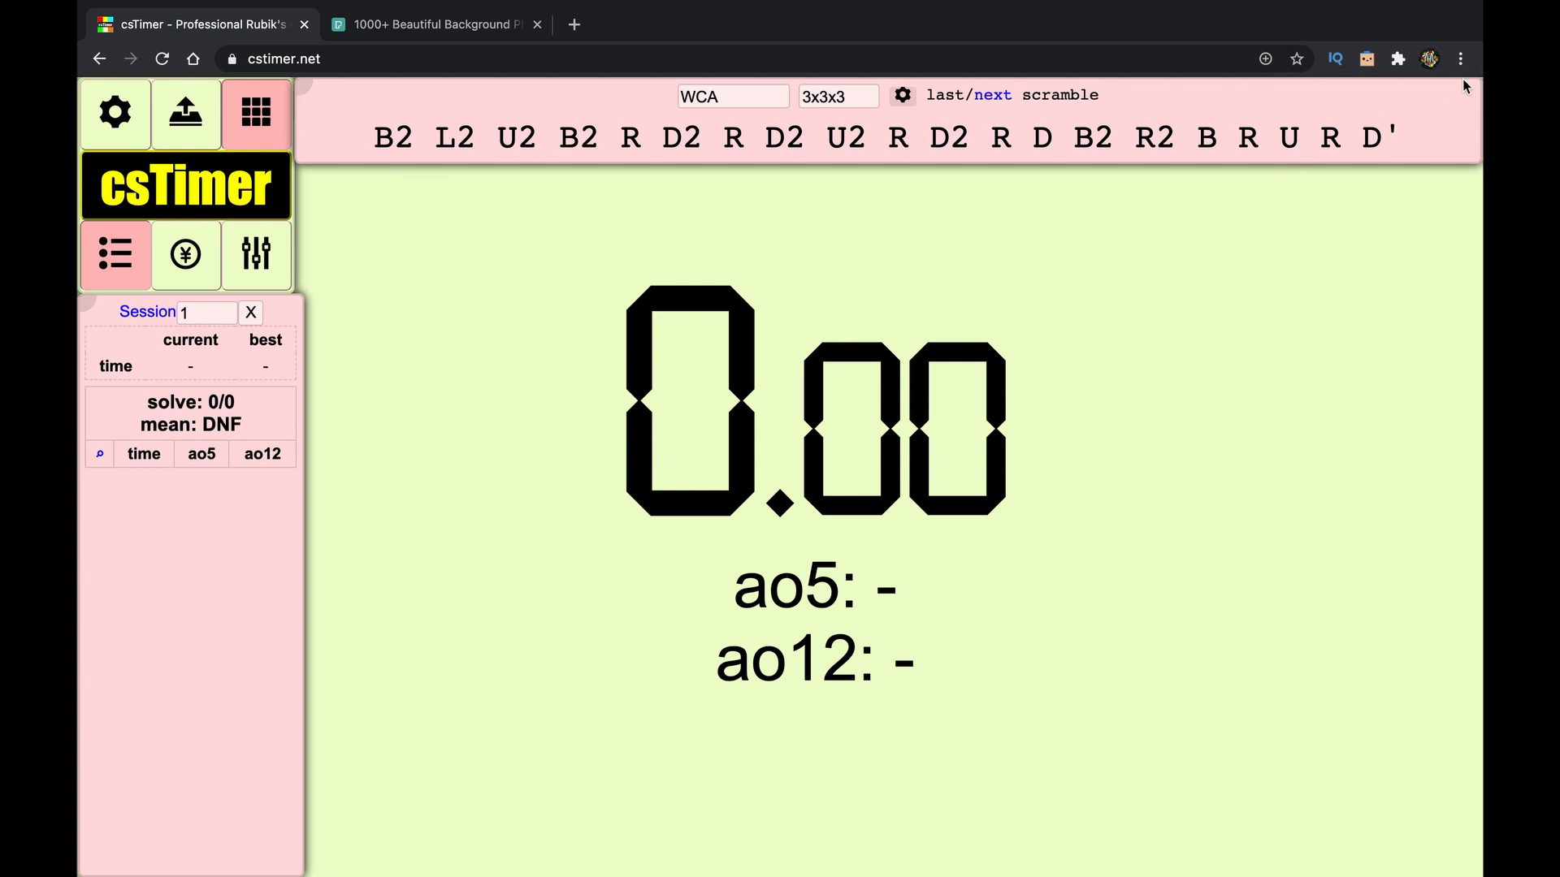
# - Show the csTimer page in browser full-screen mode
pyautogui.click(1459, 58)
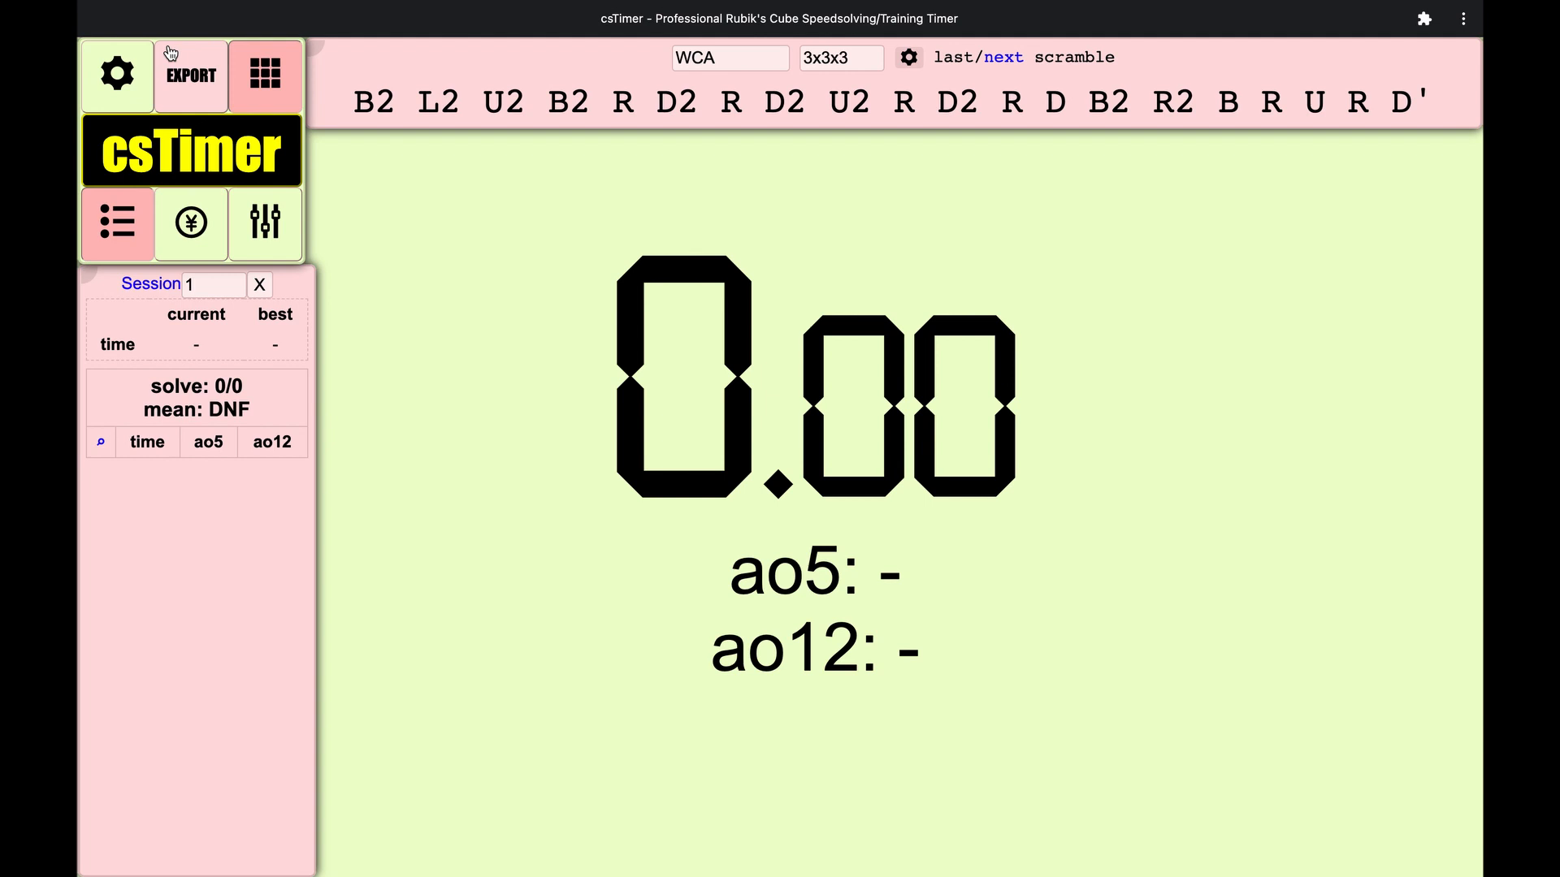
# - In the timer settings, set 'use WCA inspection' to Always
pyautogui.click(117, 73)
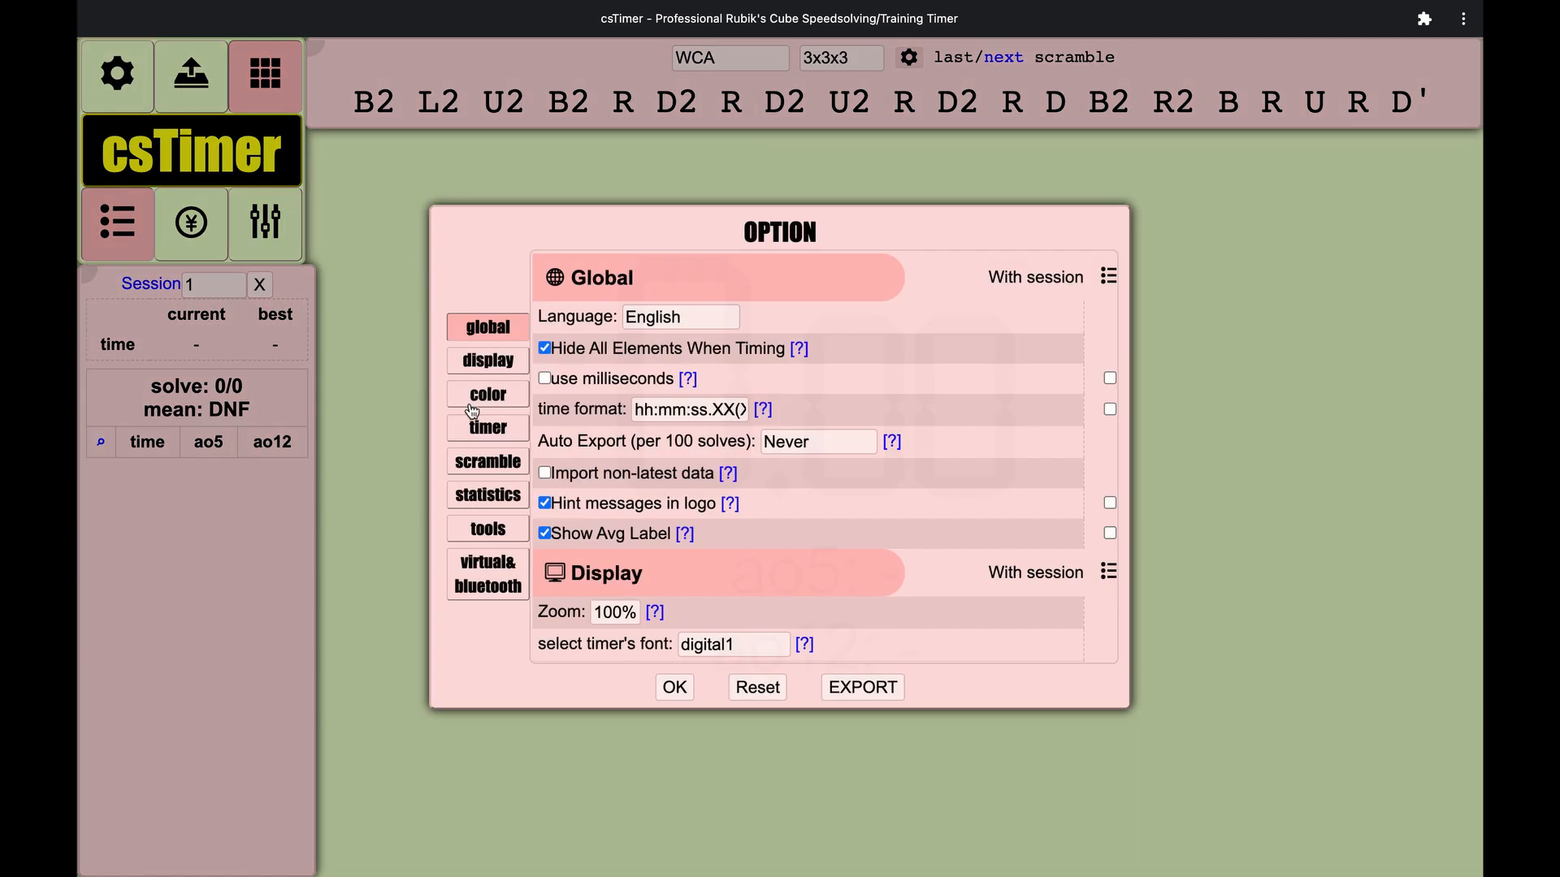
pyautogui.click(486, 427)
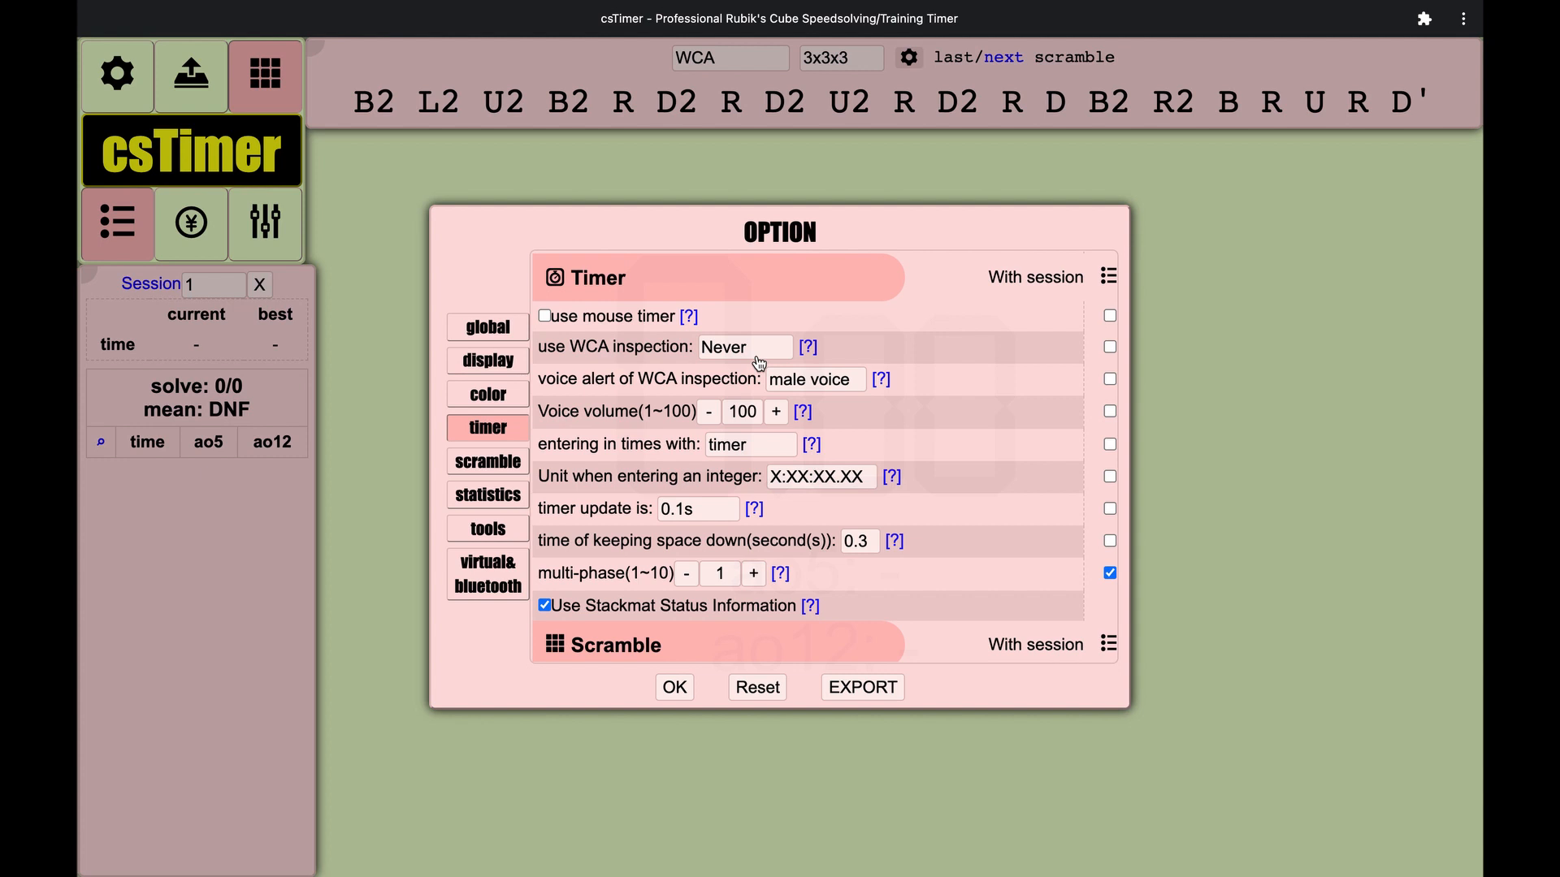
pyautogui.click(744, 346)
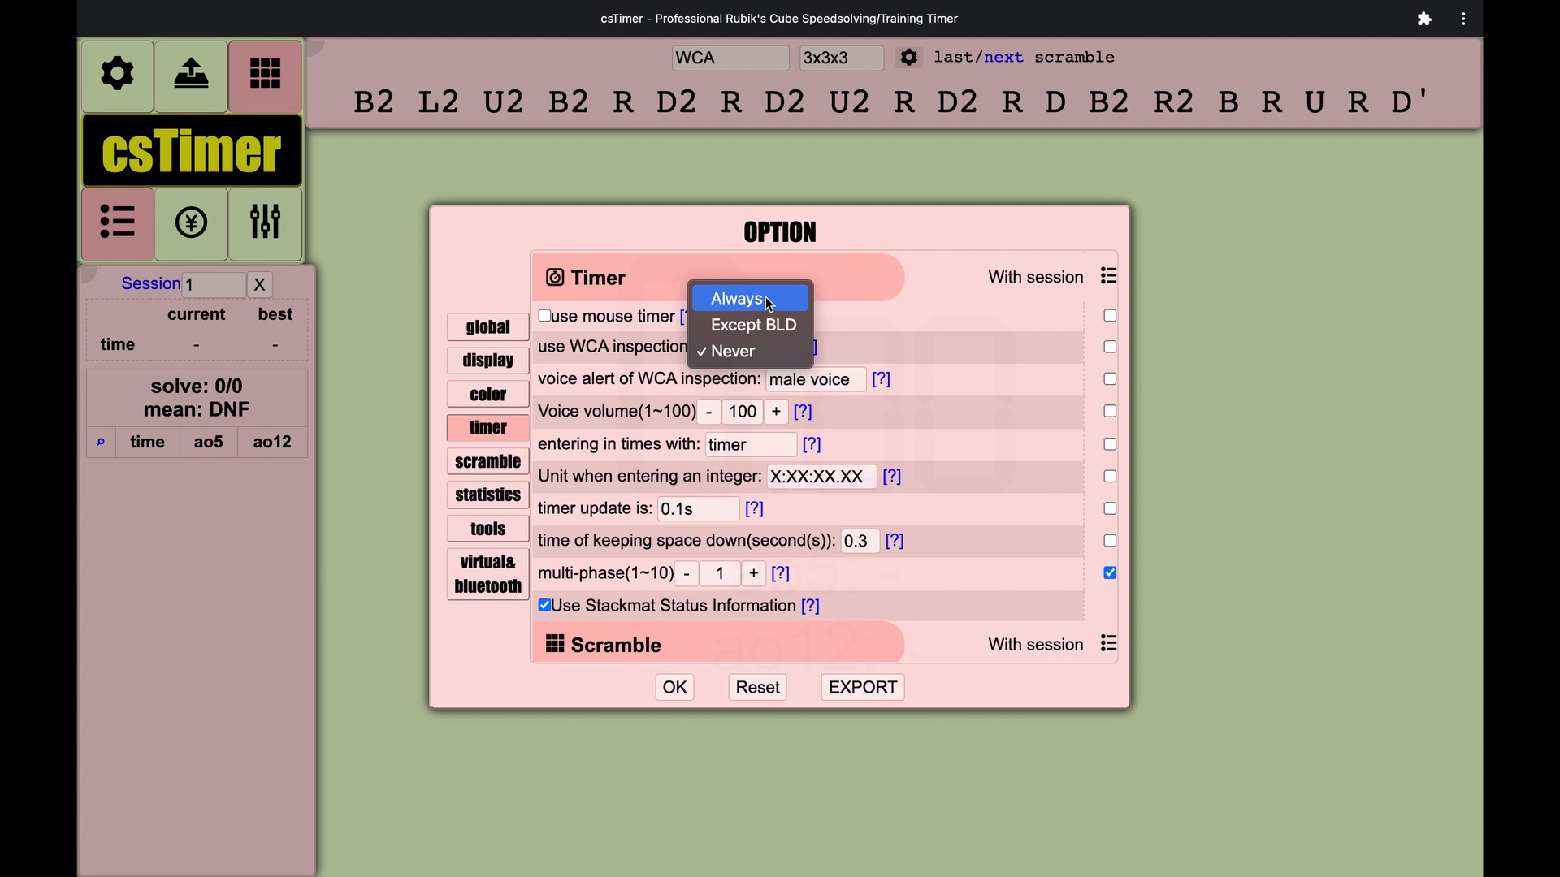
pyautogui.click(736, 299)
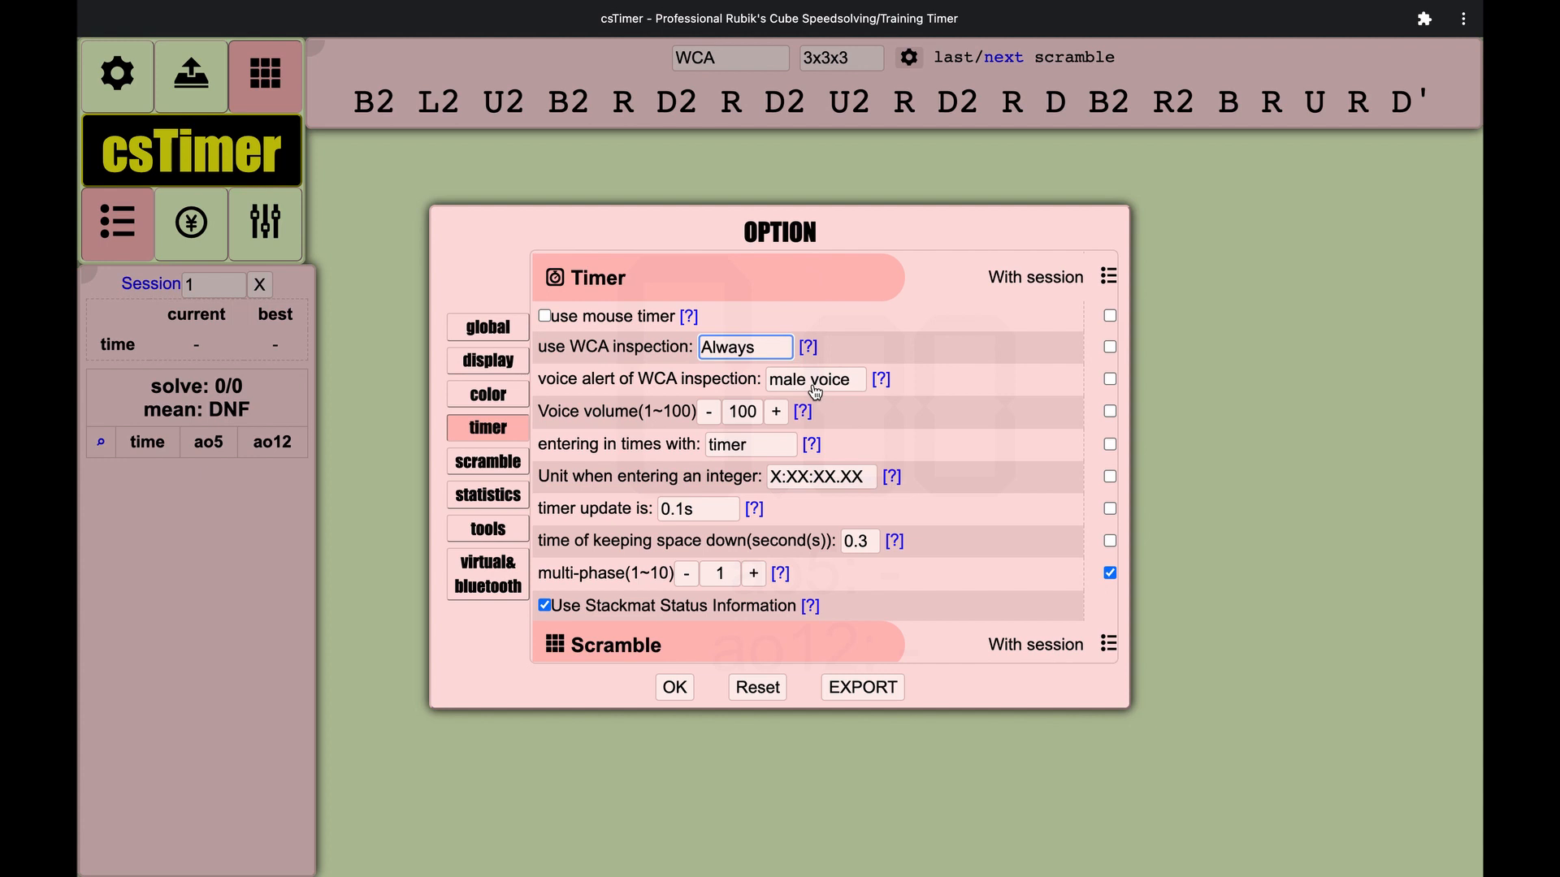
pyautogui.moveTo(517, 395)
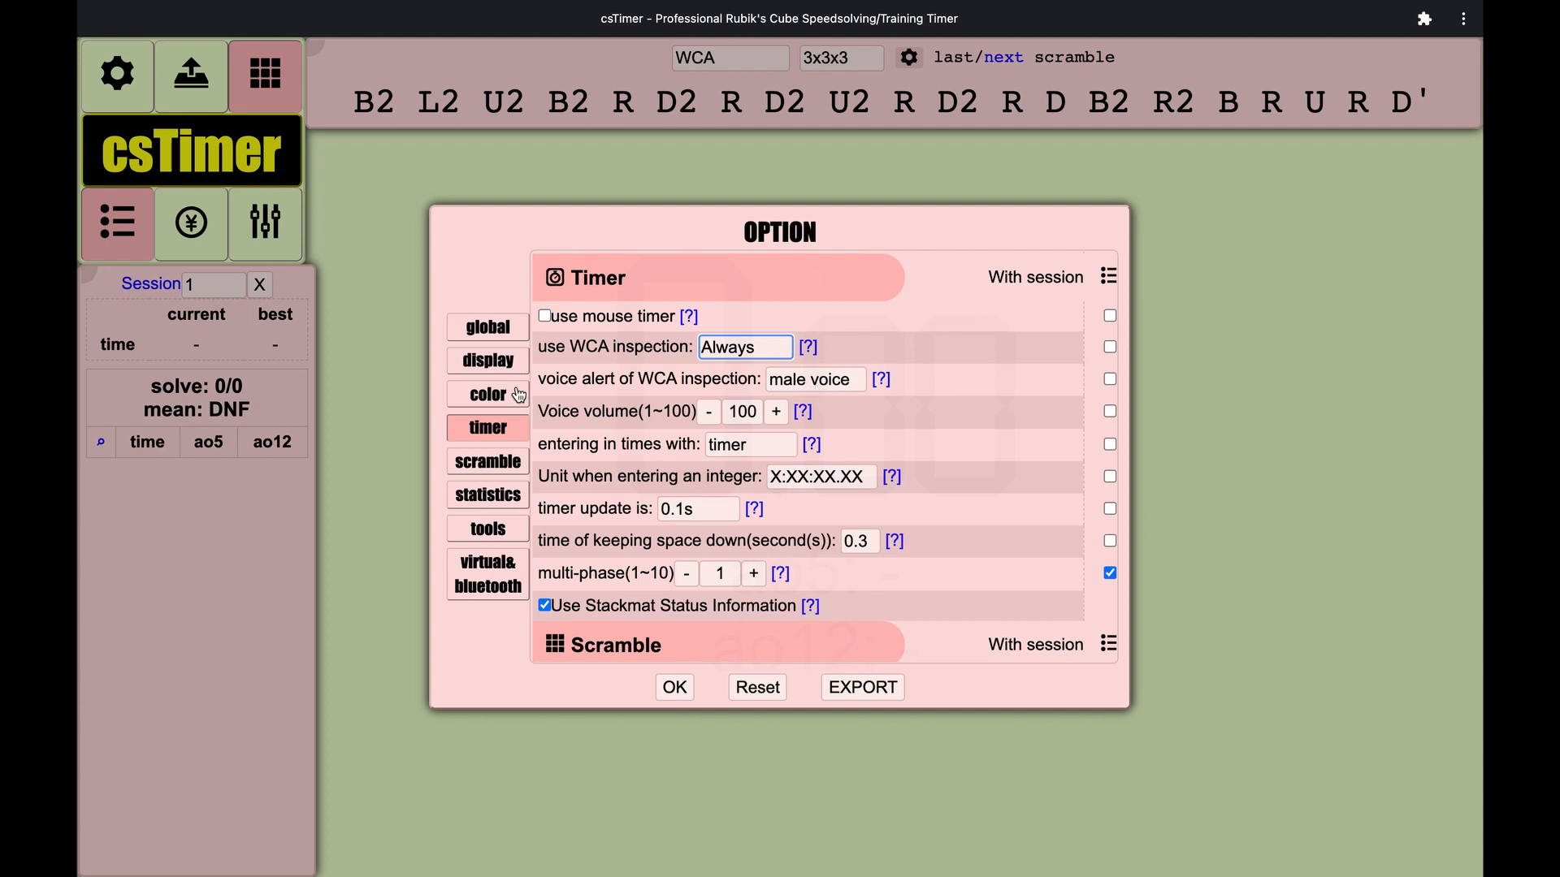
# - In the display settings, bring up the background image choices
pyautogui.click(488, 327)
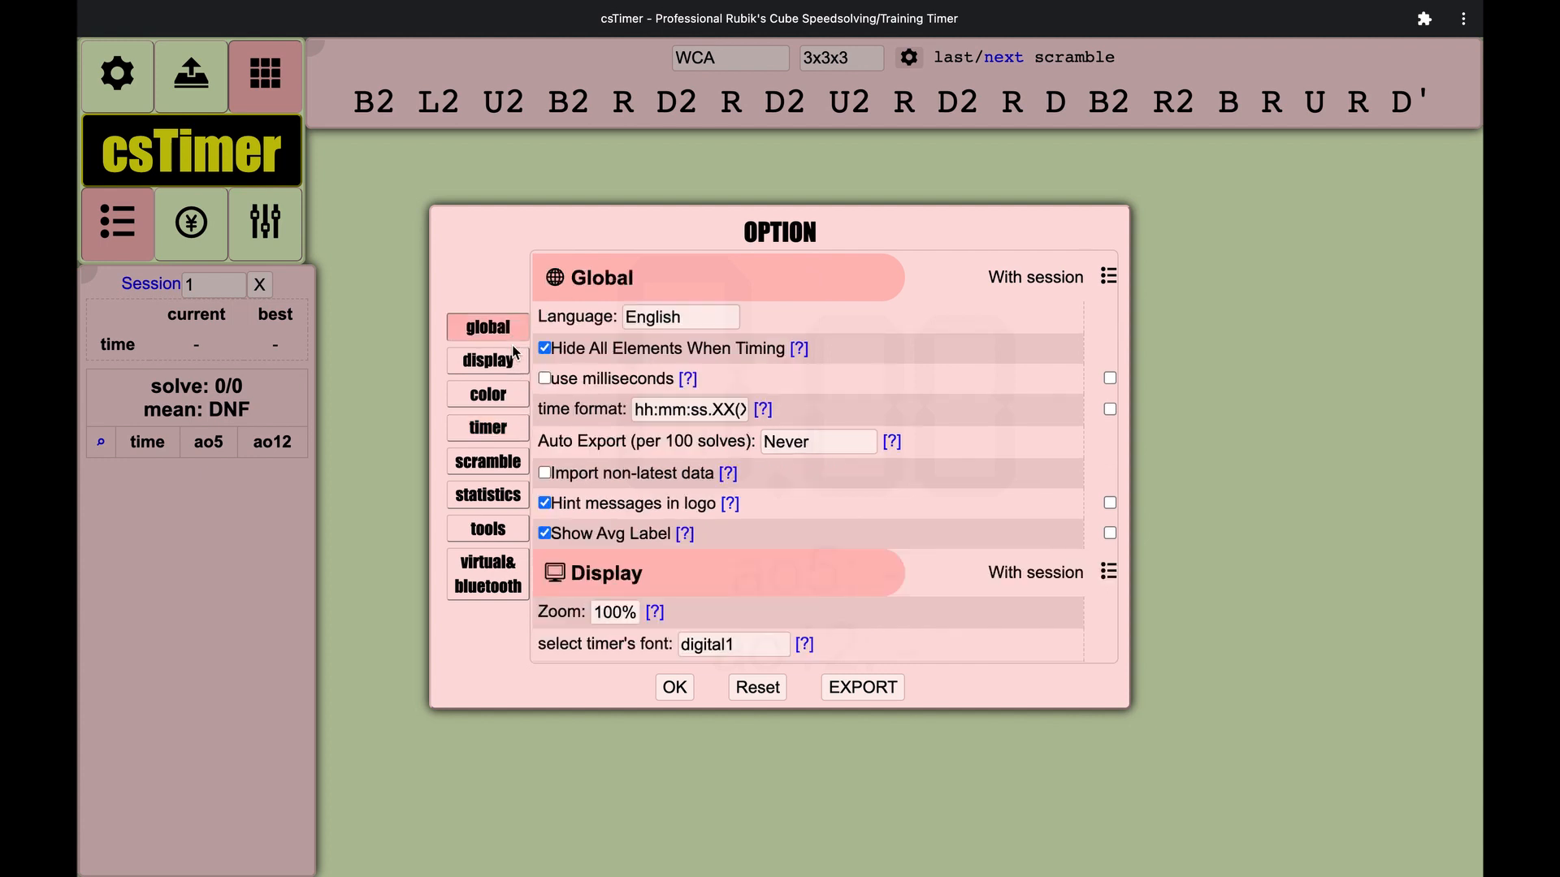
pyautogui.click(486, 361)
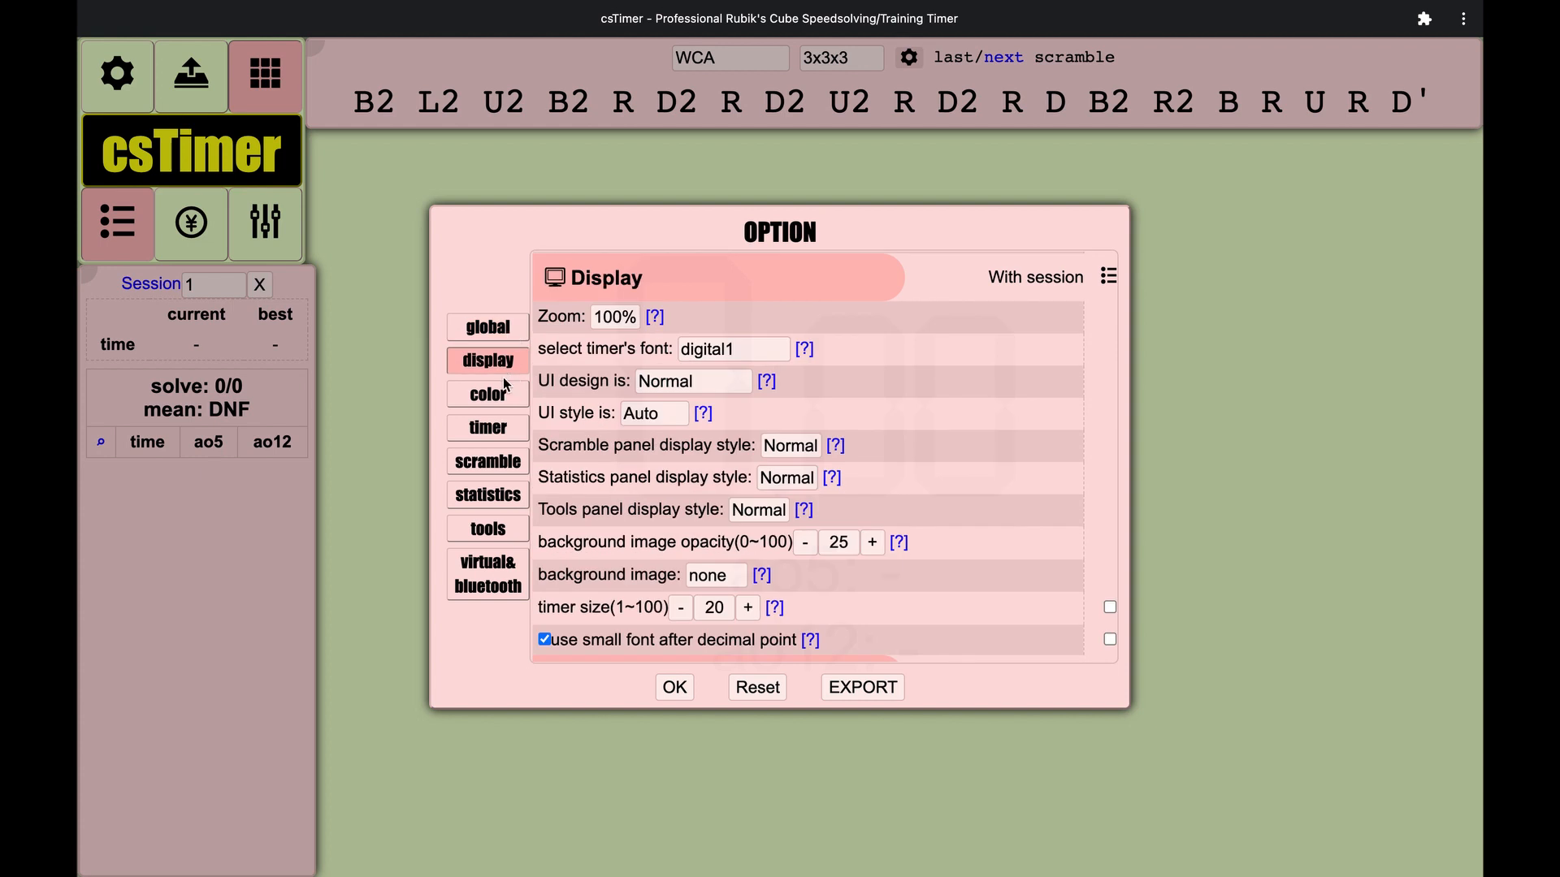
pyautogui.click(711, 575)
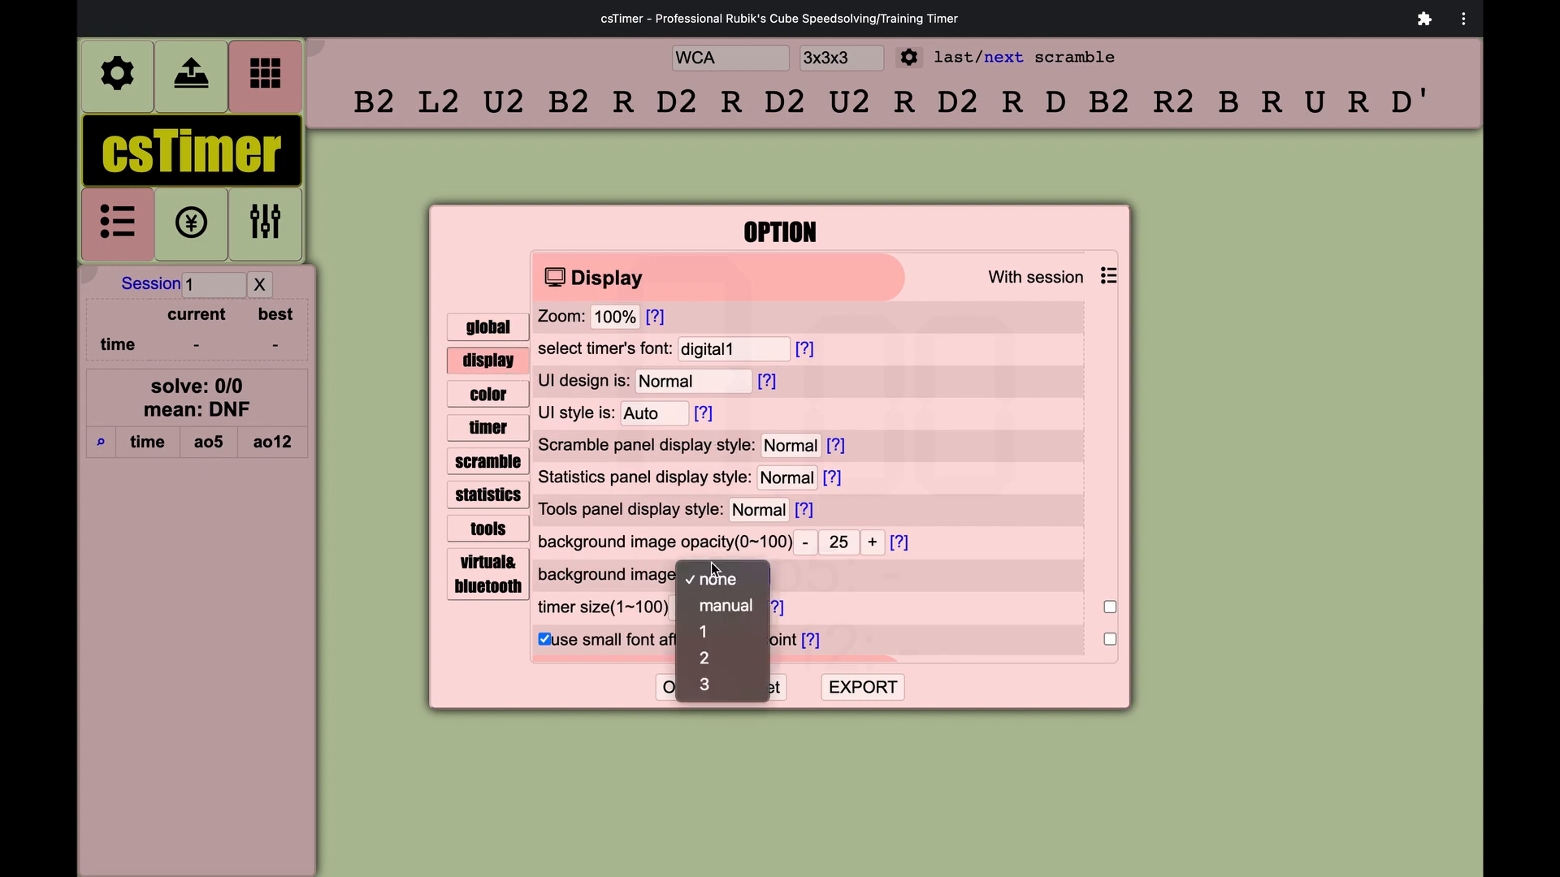
pyautogui.moveTo(654, 585)
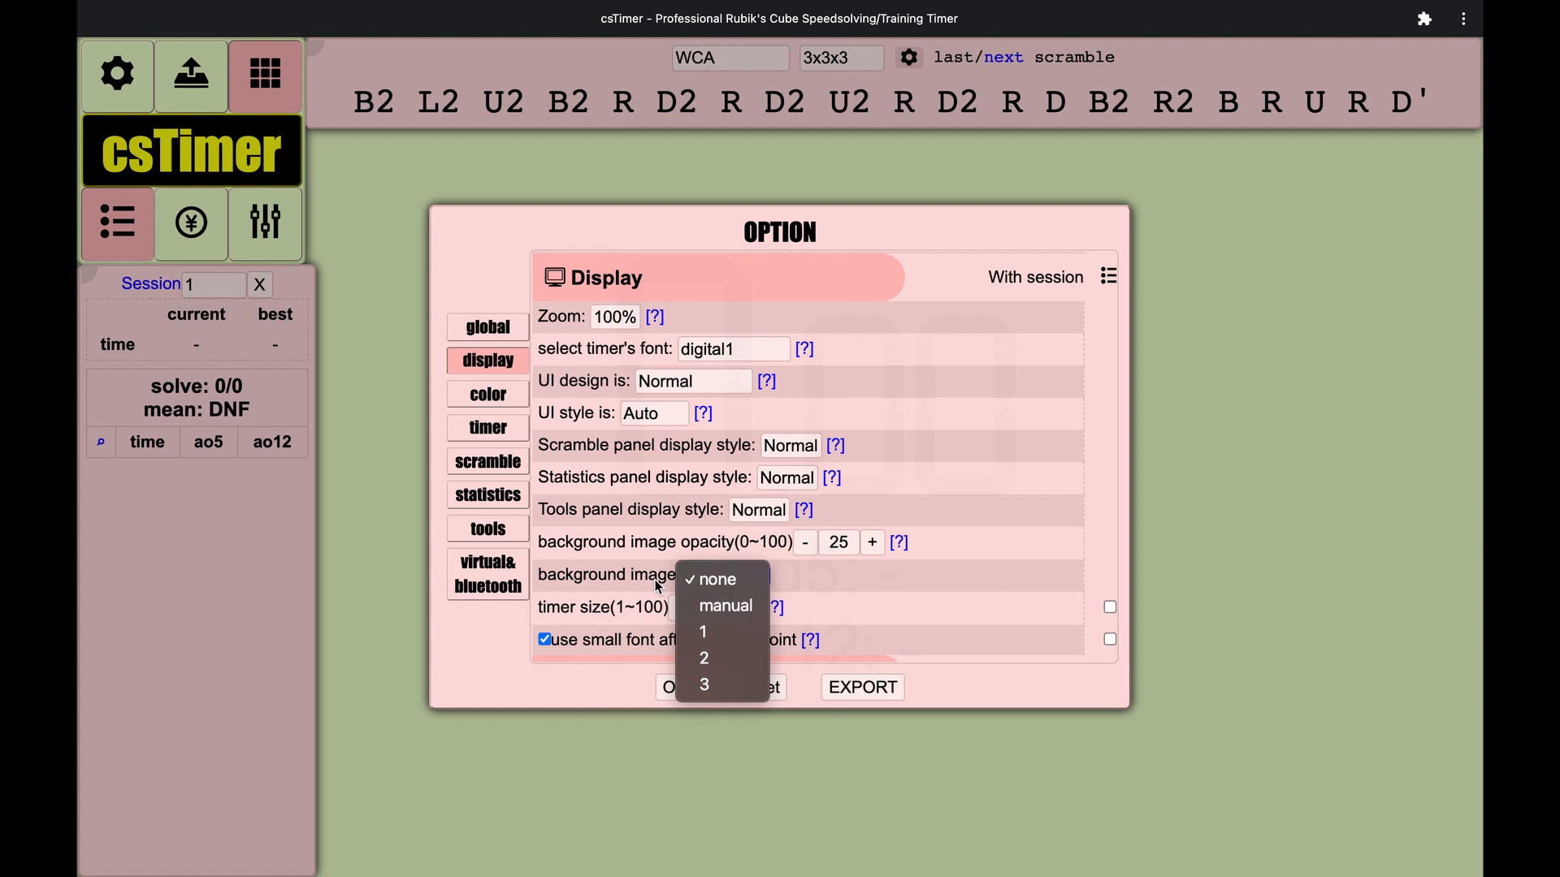
pyautogui.click(711, 578)
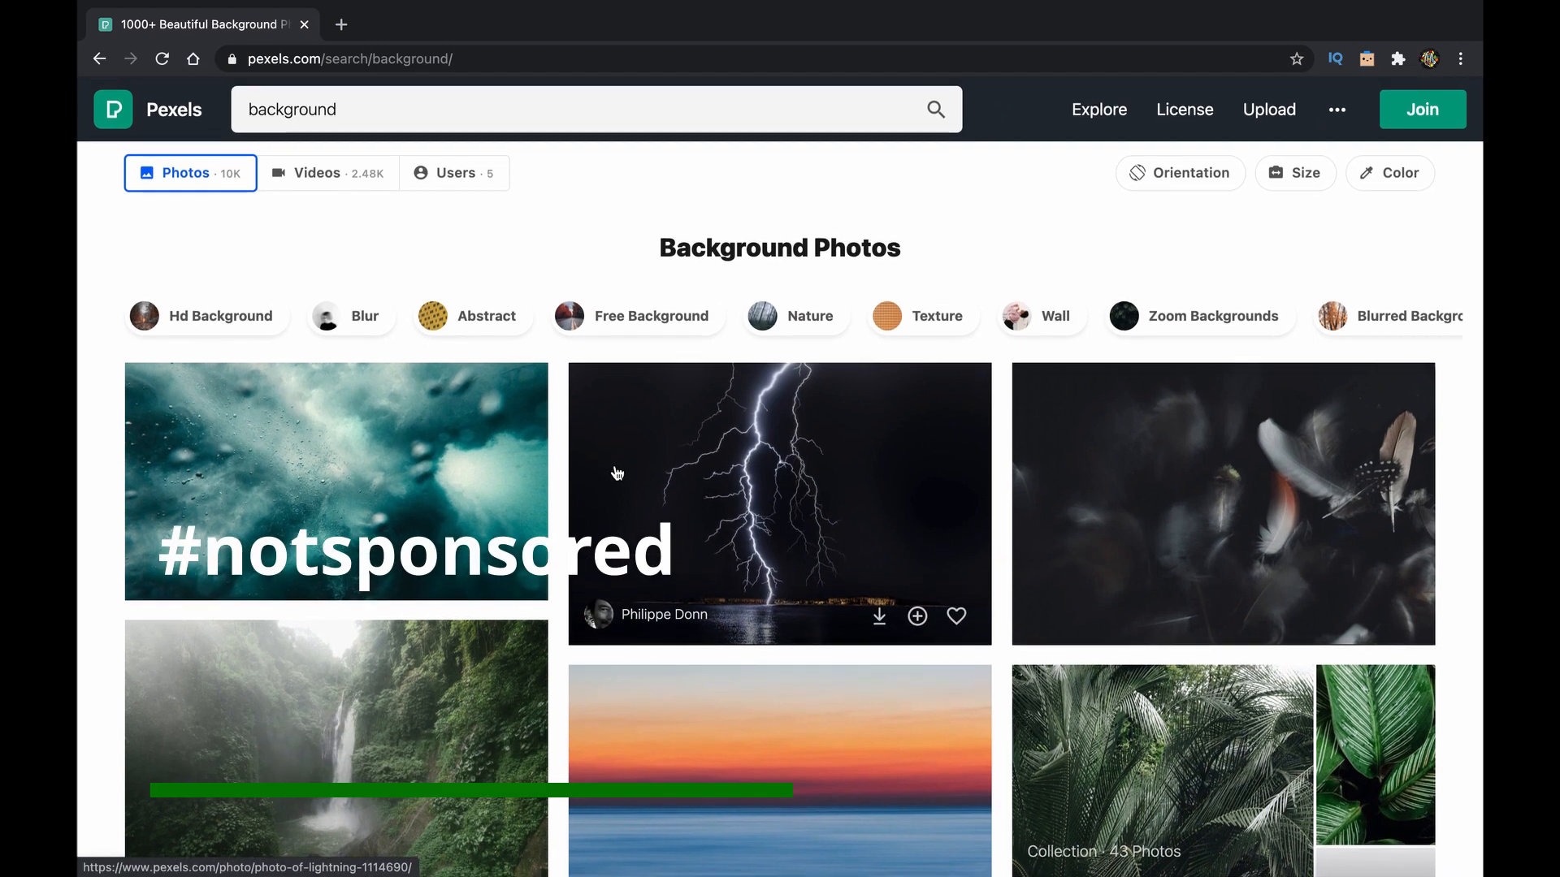
# - Scroll the Pexels 'background' results down to the lone tree reflected in water
pyautogui.scroll(-3)
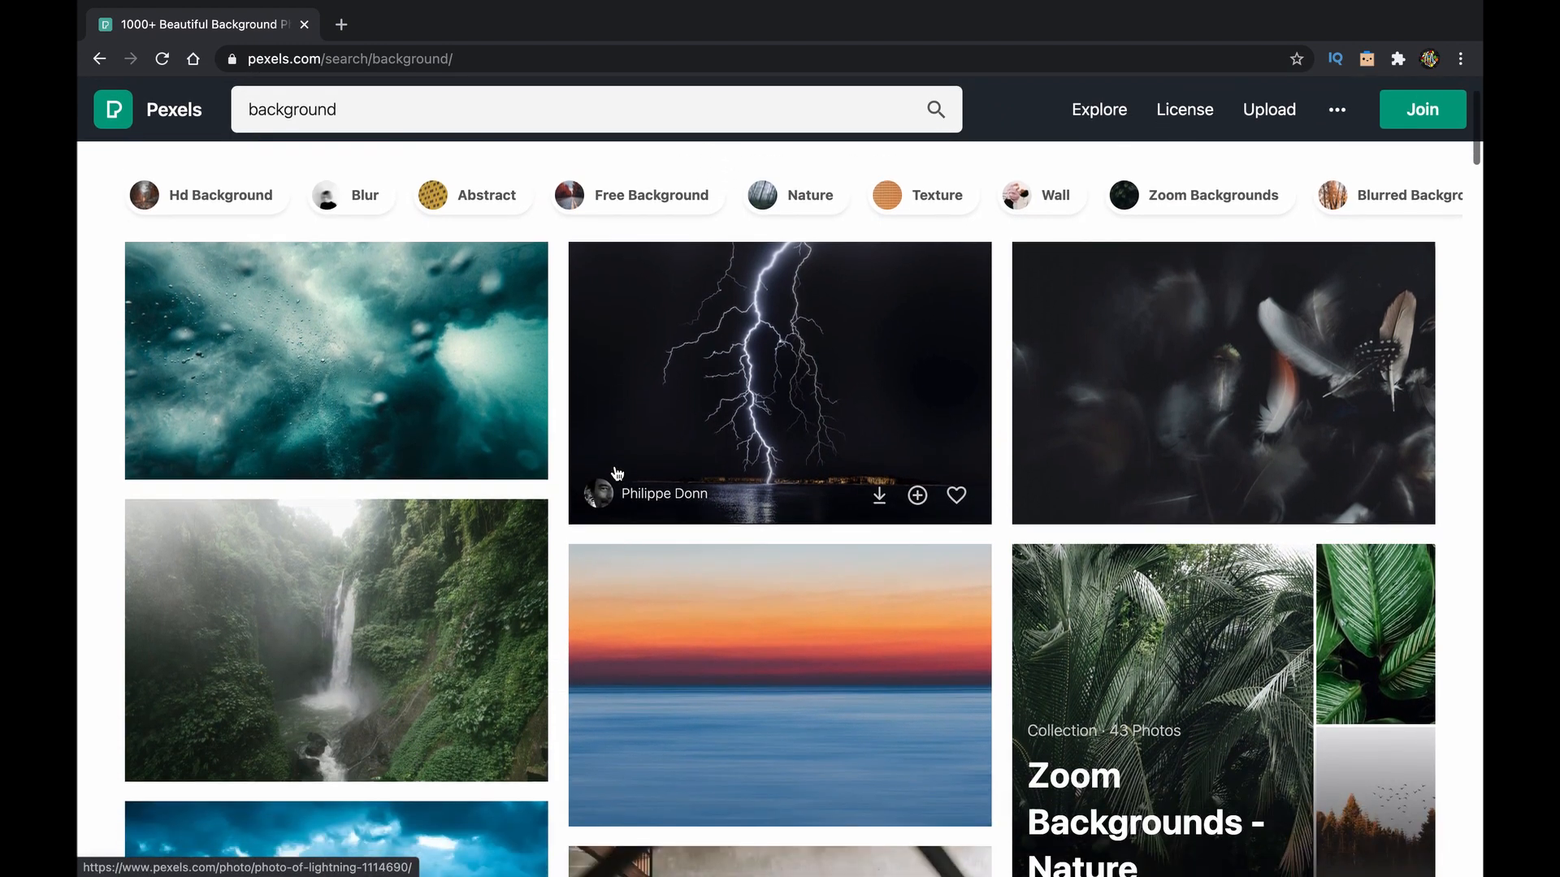
pyautogui.scroll(-3)
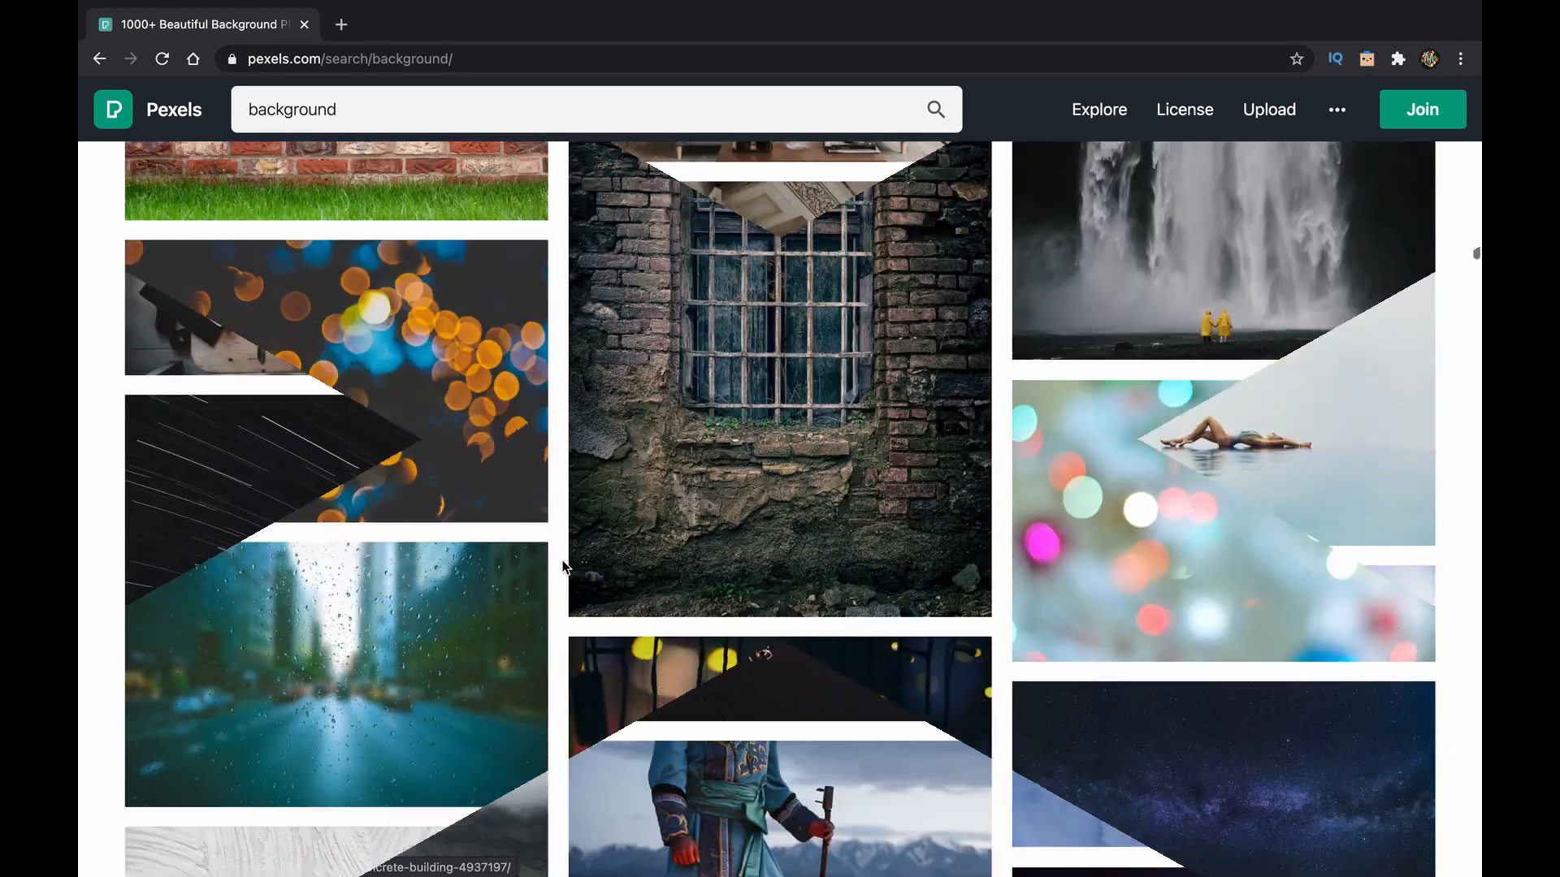
pyautogui.scroll(-3)
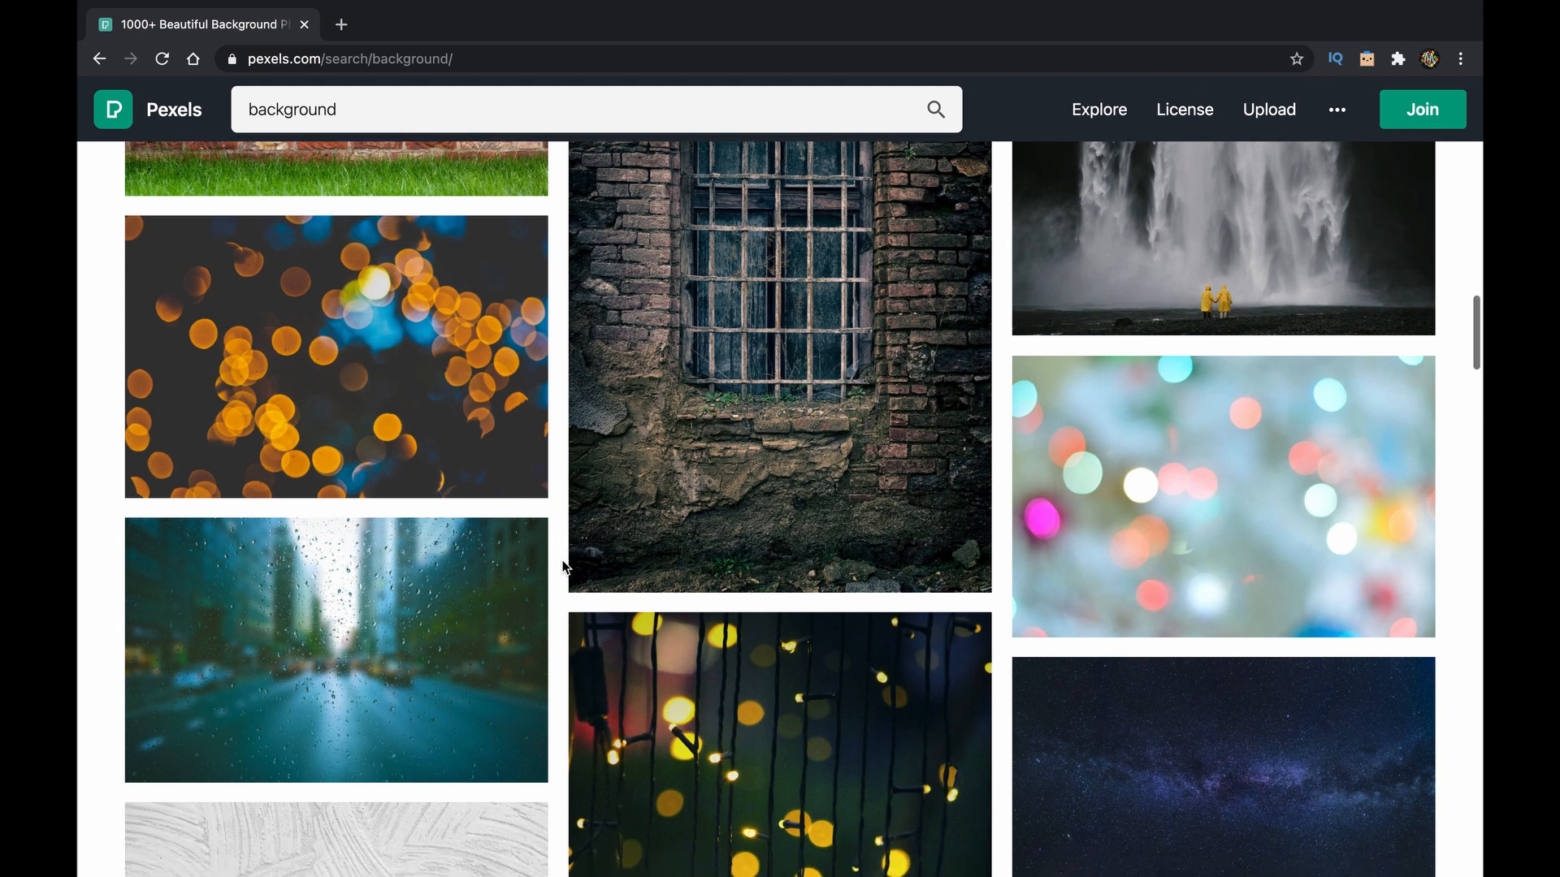
pyautogui.scroll(-3)
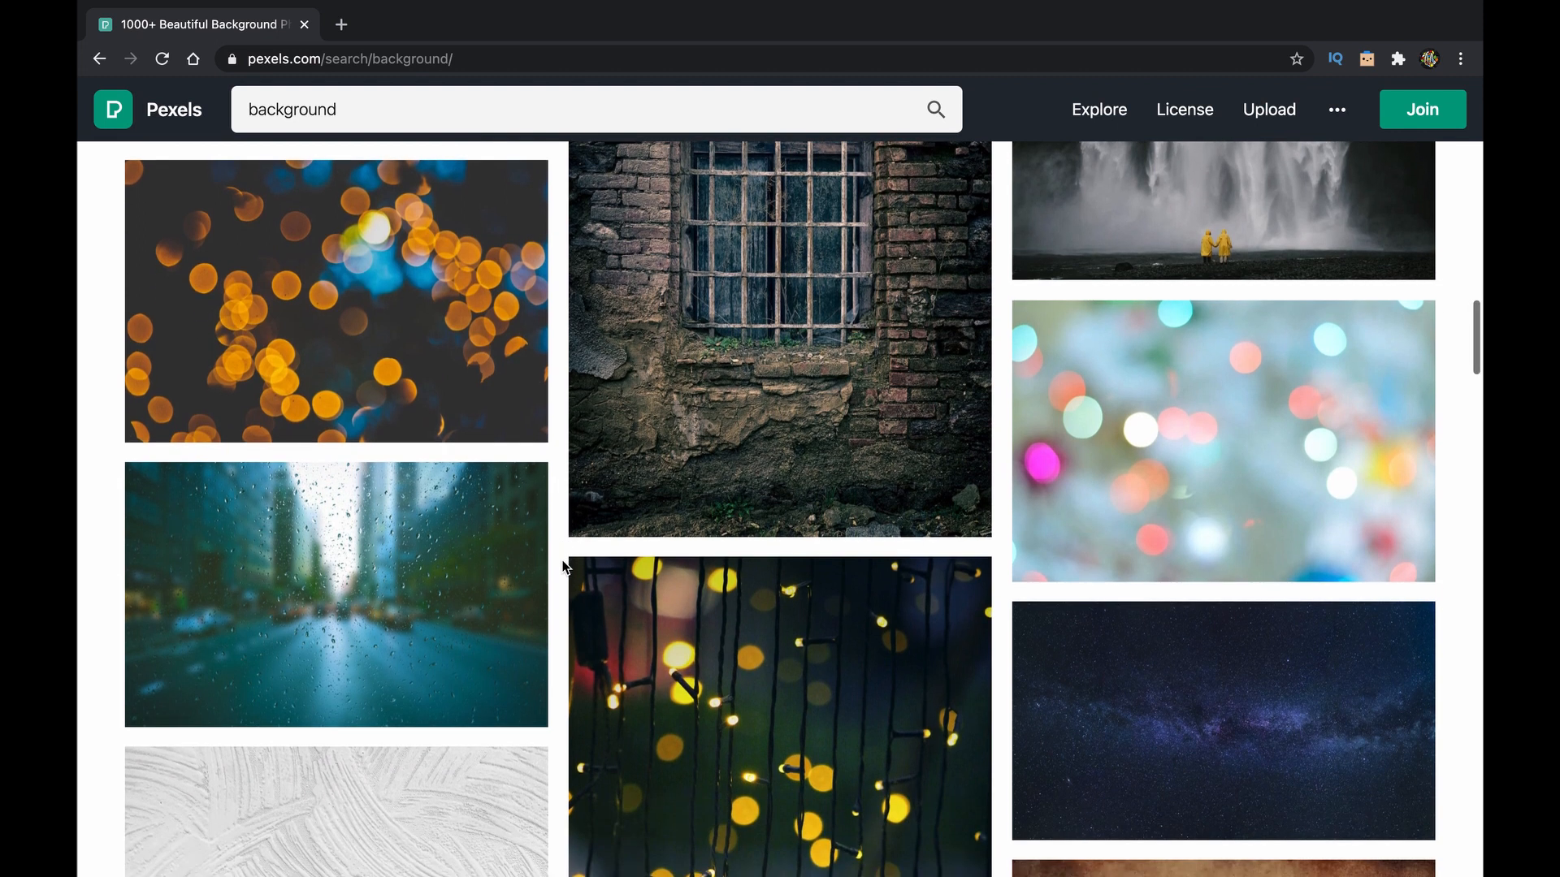
pyautogui.scroll(-3)
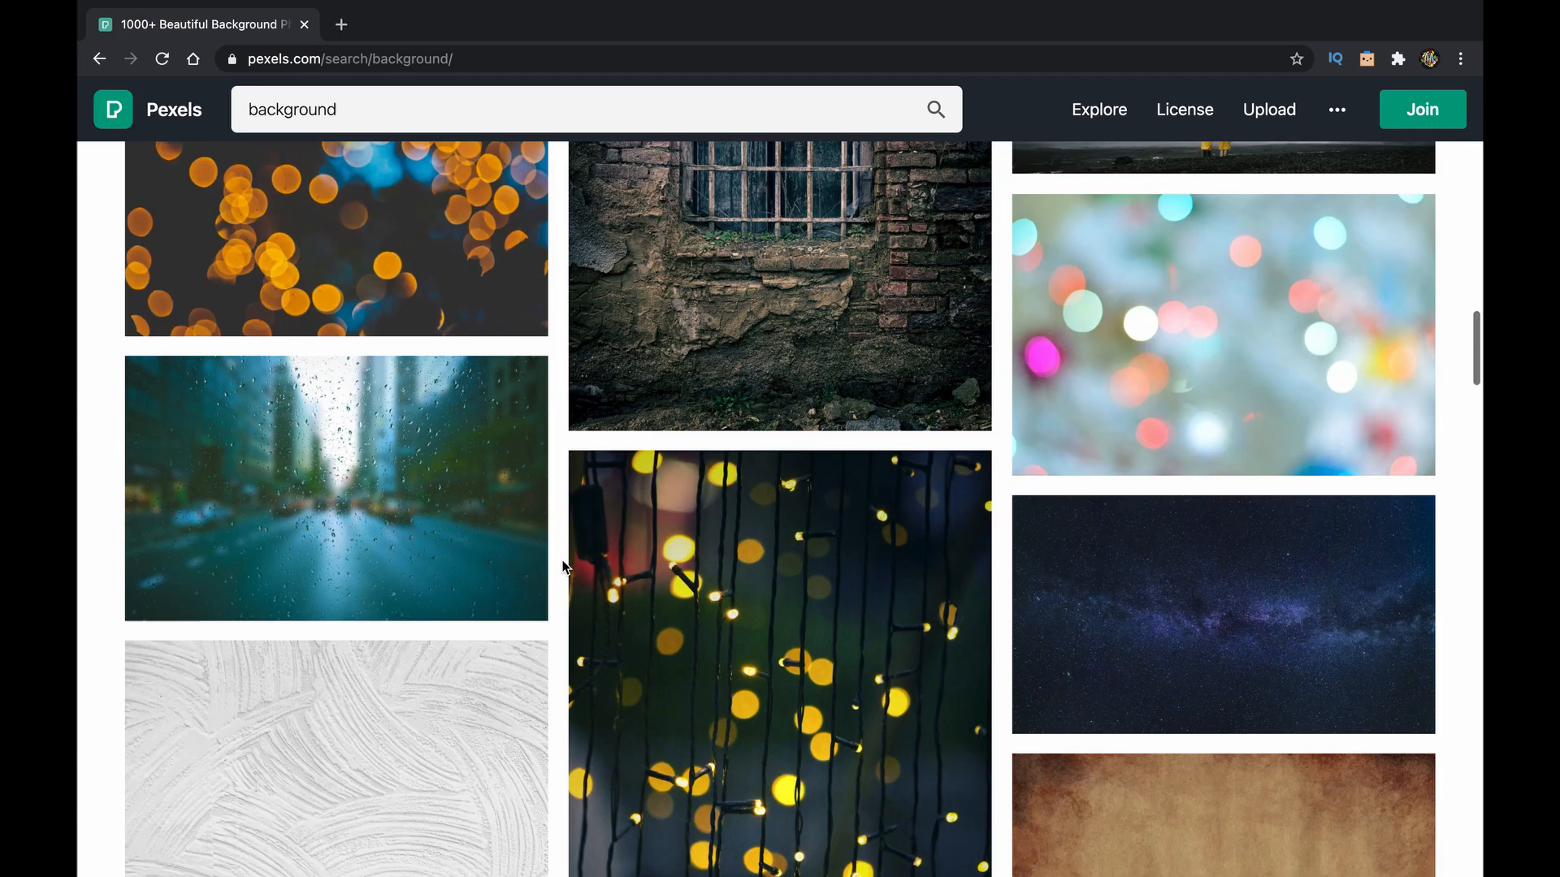
pyautogui.scroll(-3)
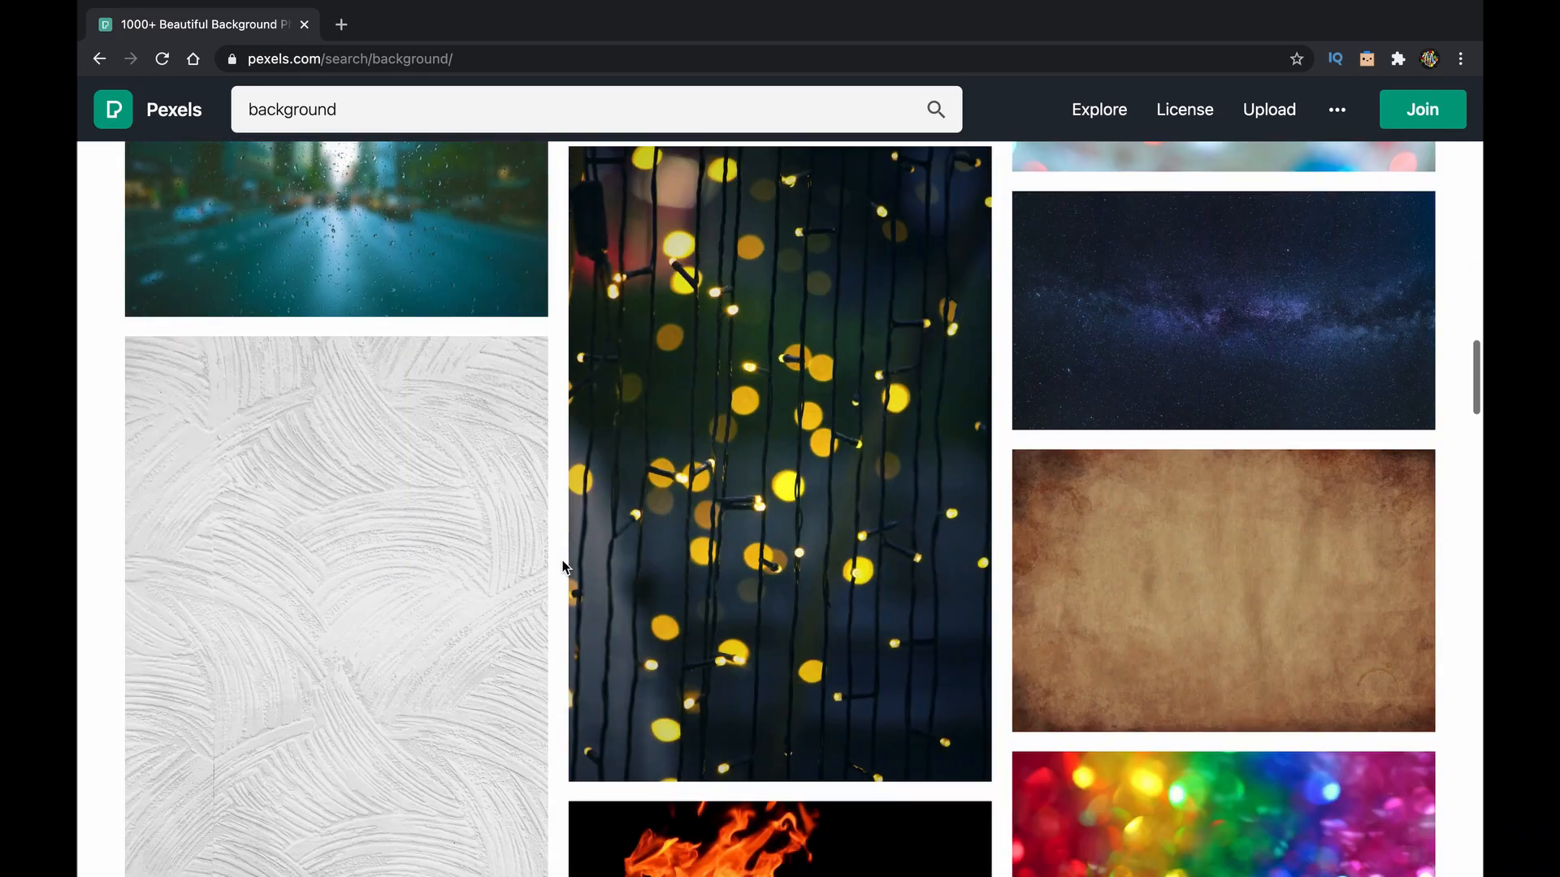
pyautogui.scroll(-3)
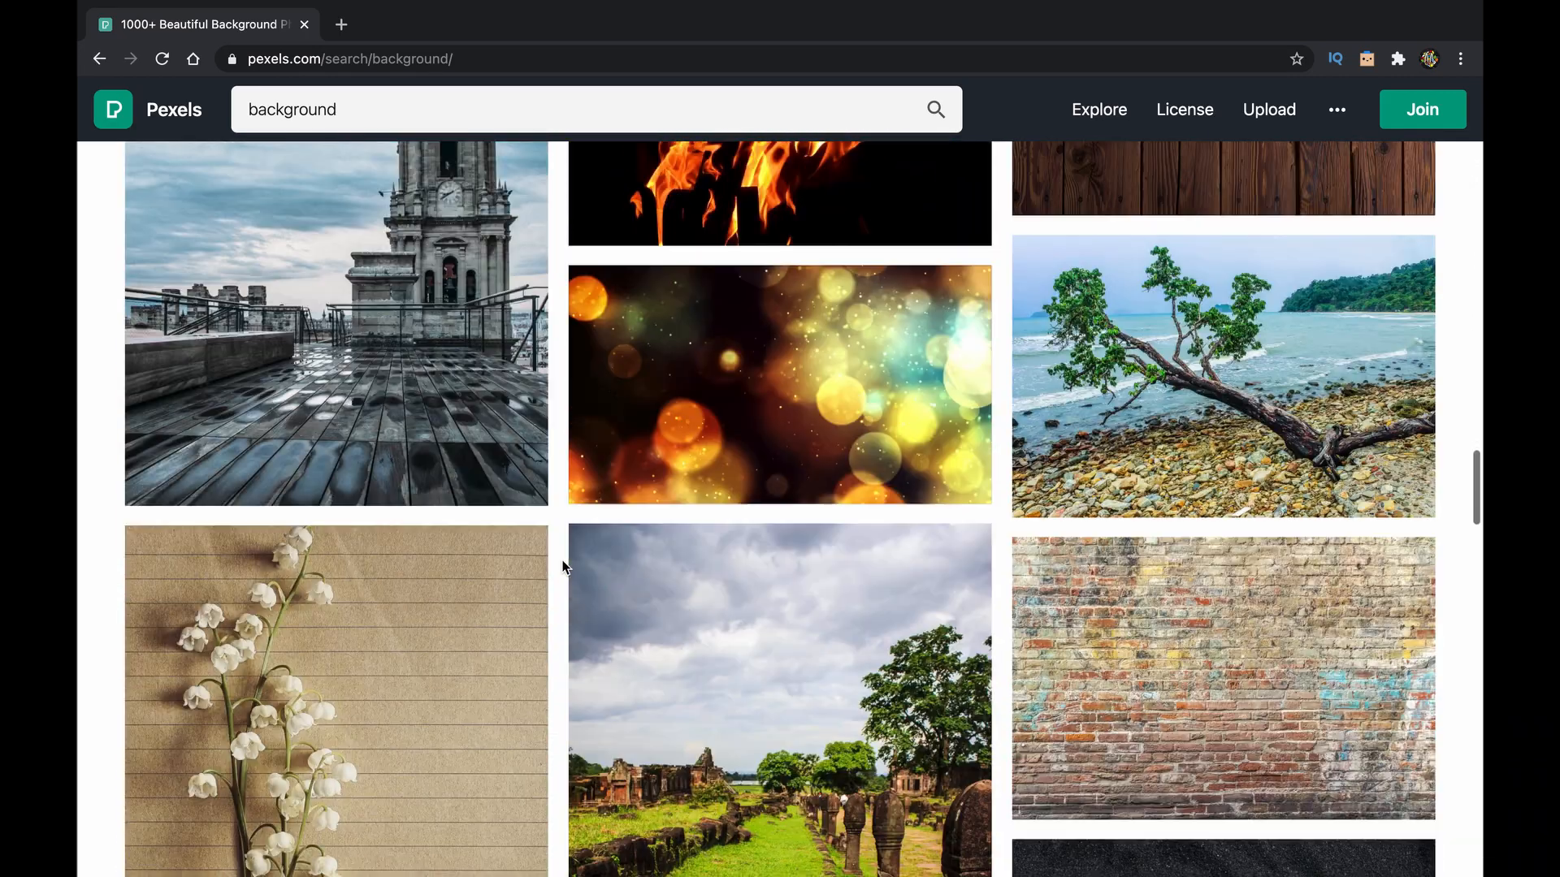
pyautogui.scroll(-3)
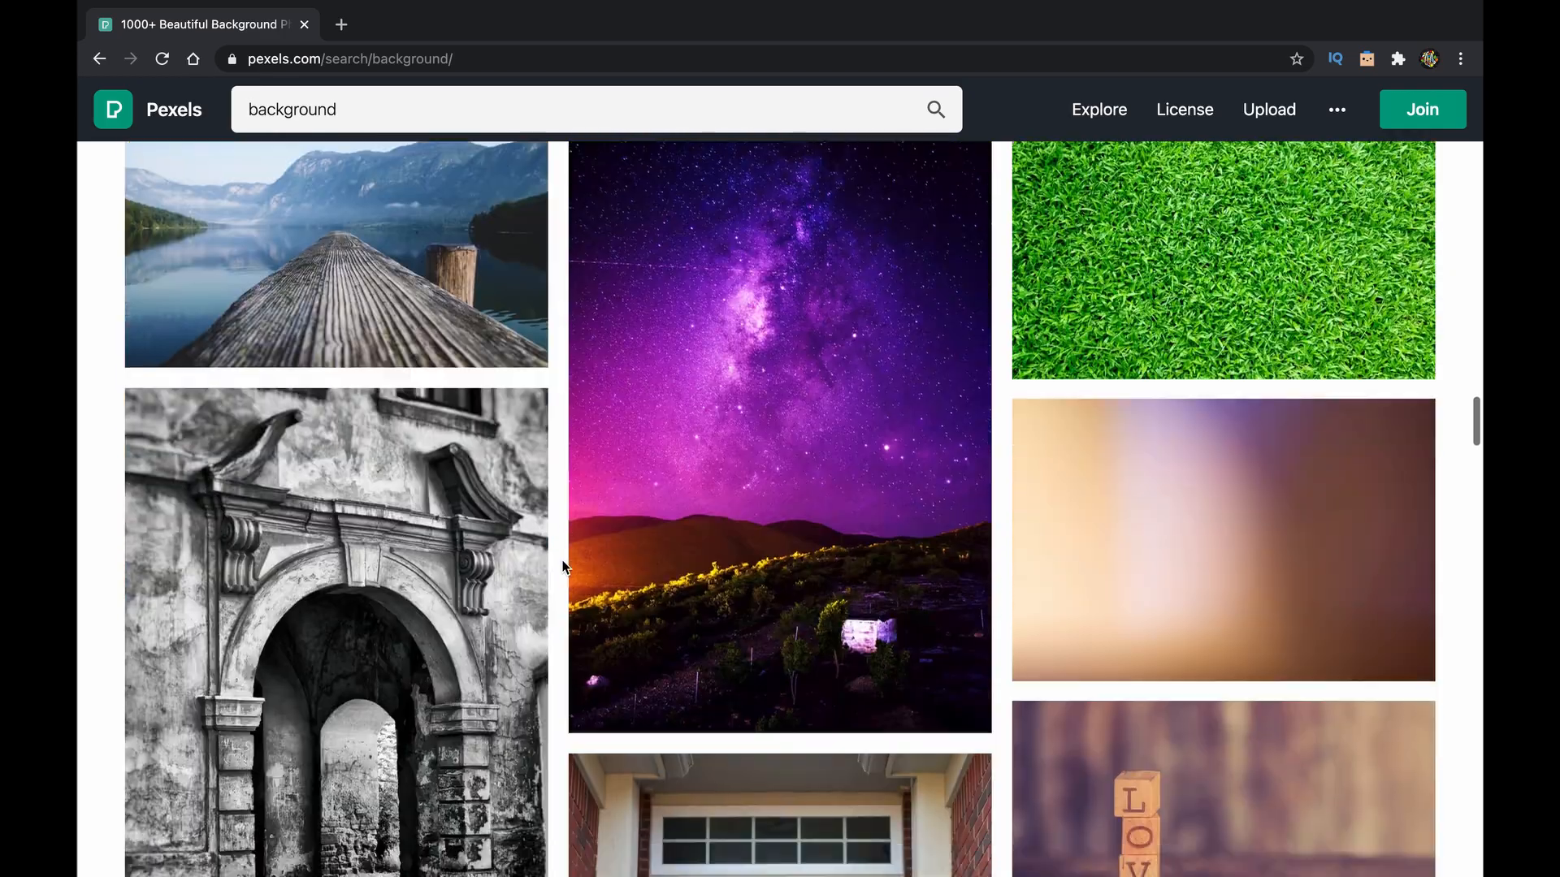
pyautogui.scroll(-3)
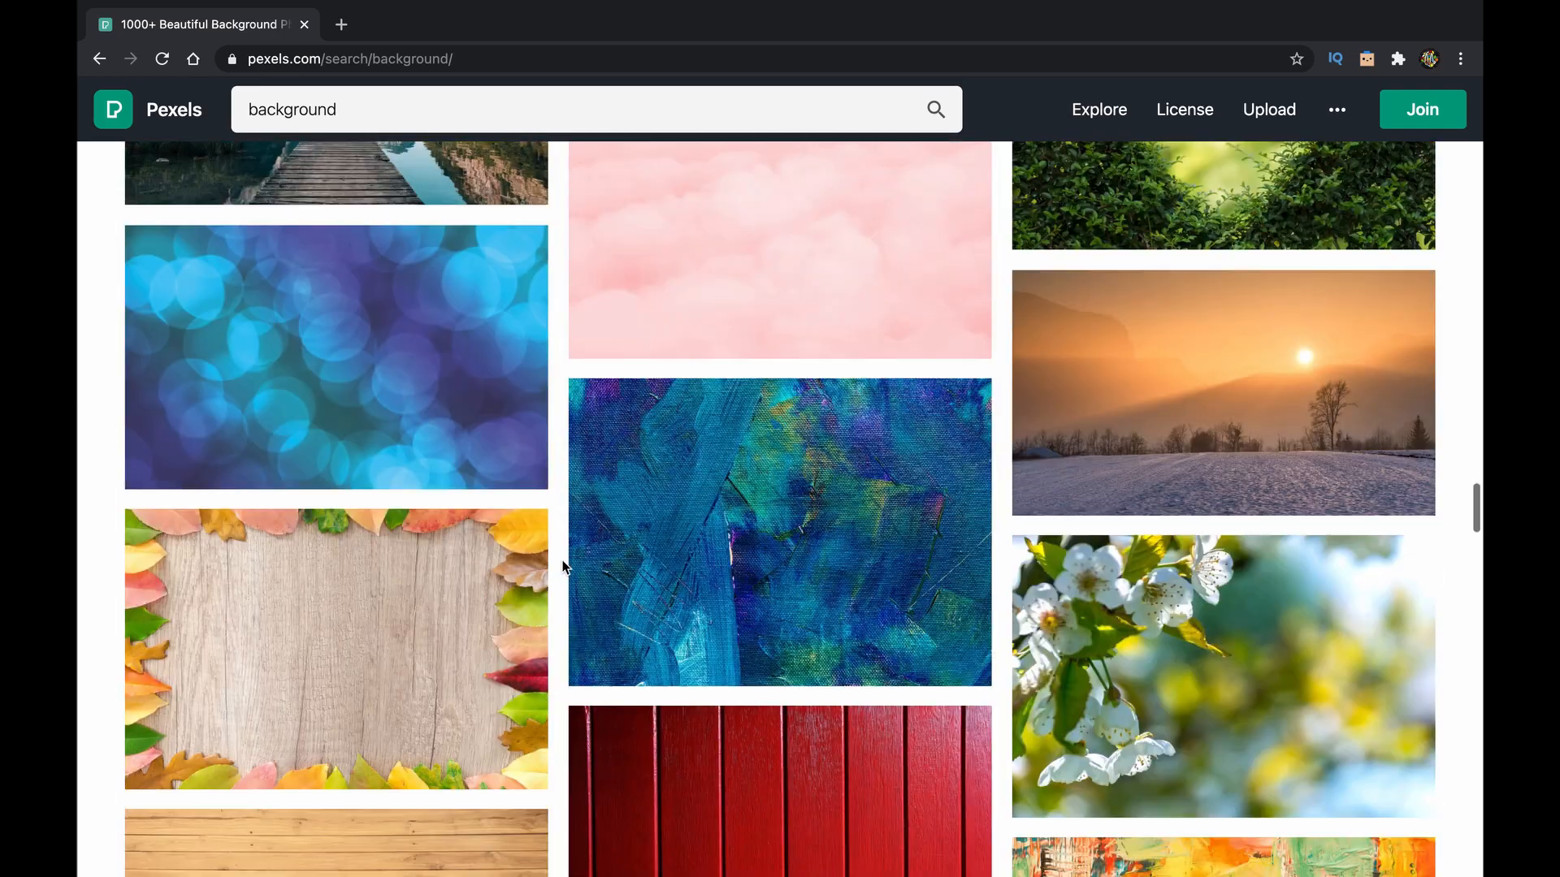
pyautogui.scroll(-3)
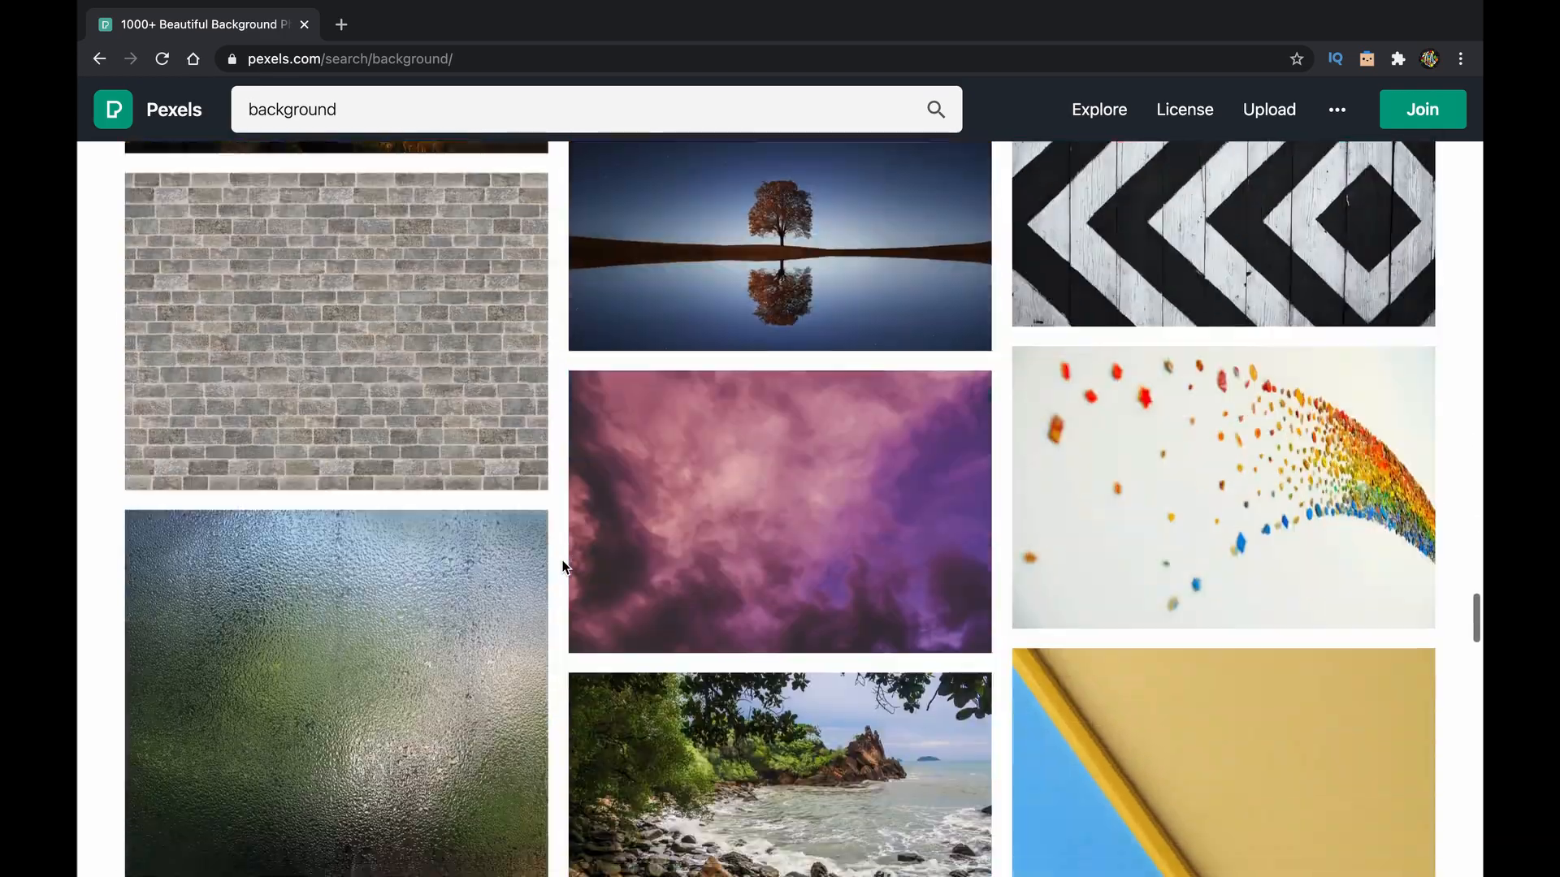
# - Open the lone tree photo's image file in a new tab and return to csTimer
pyautogui.click(778, 244)
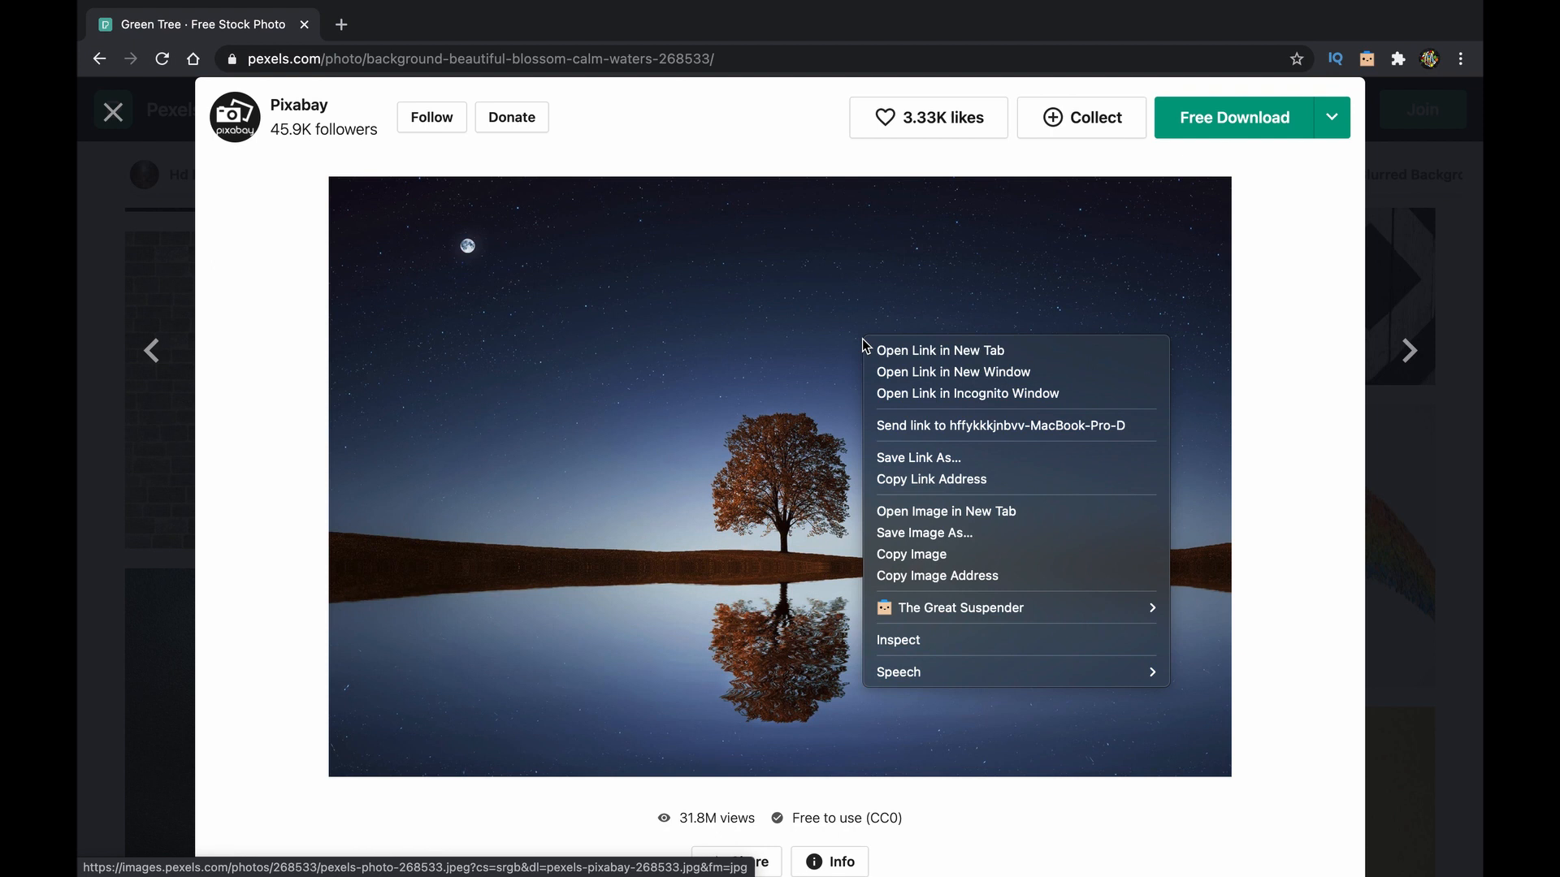
pyautogui.moveTo(893, 468)
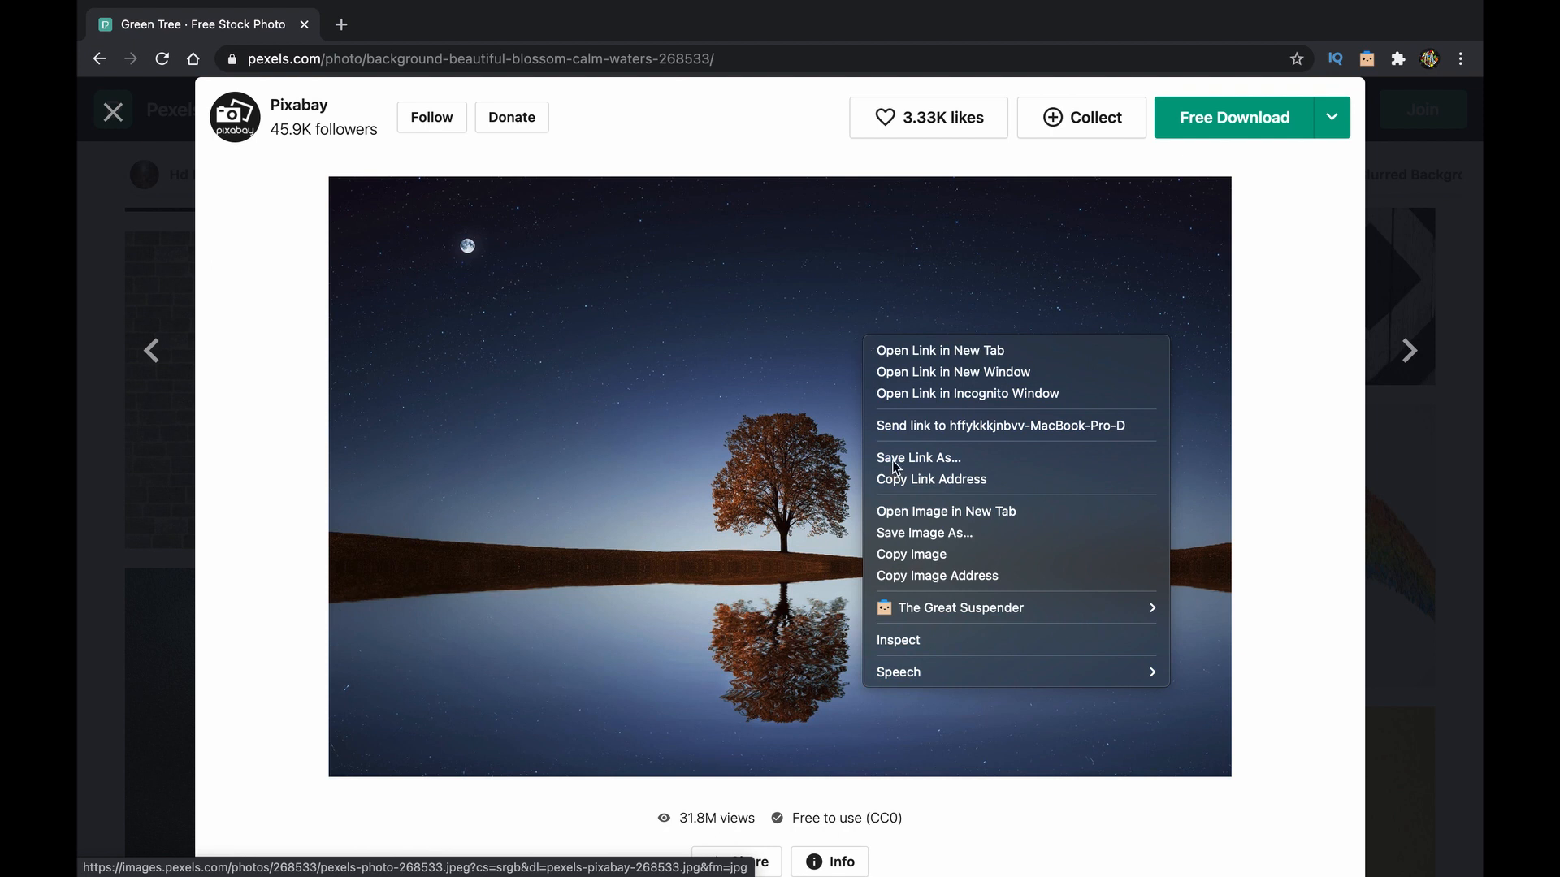
pyautogui.moveTo(936, 575)
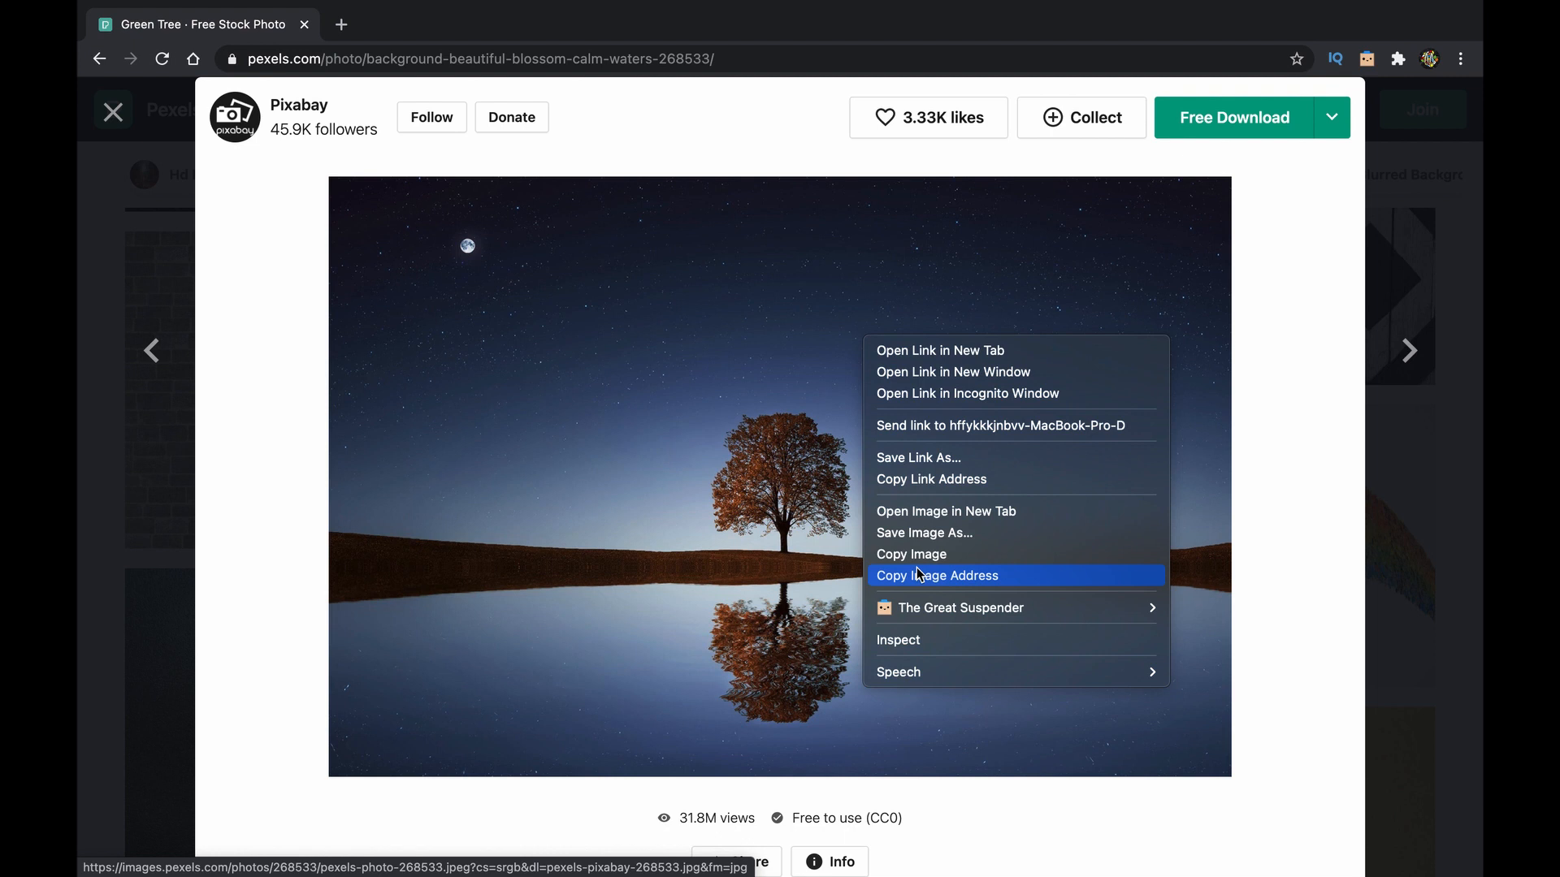
pyautogui.moveTo(923, 533)
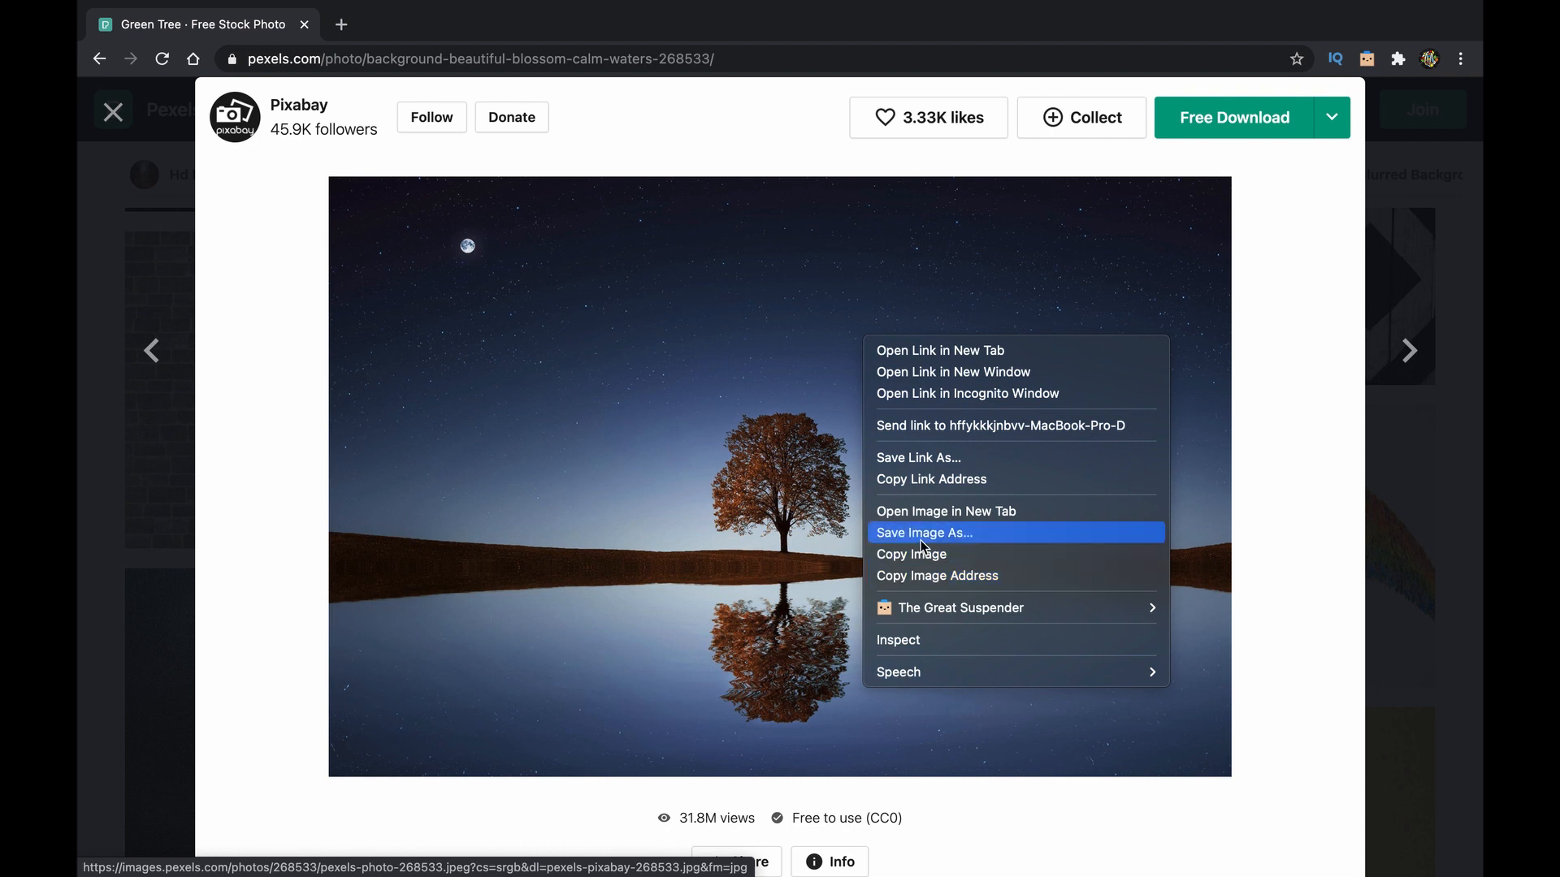
pyautogui.click(946, 512)
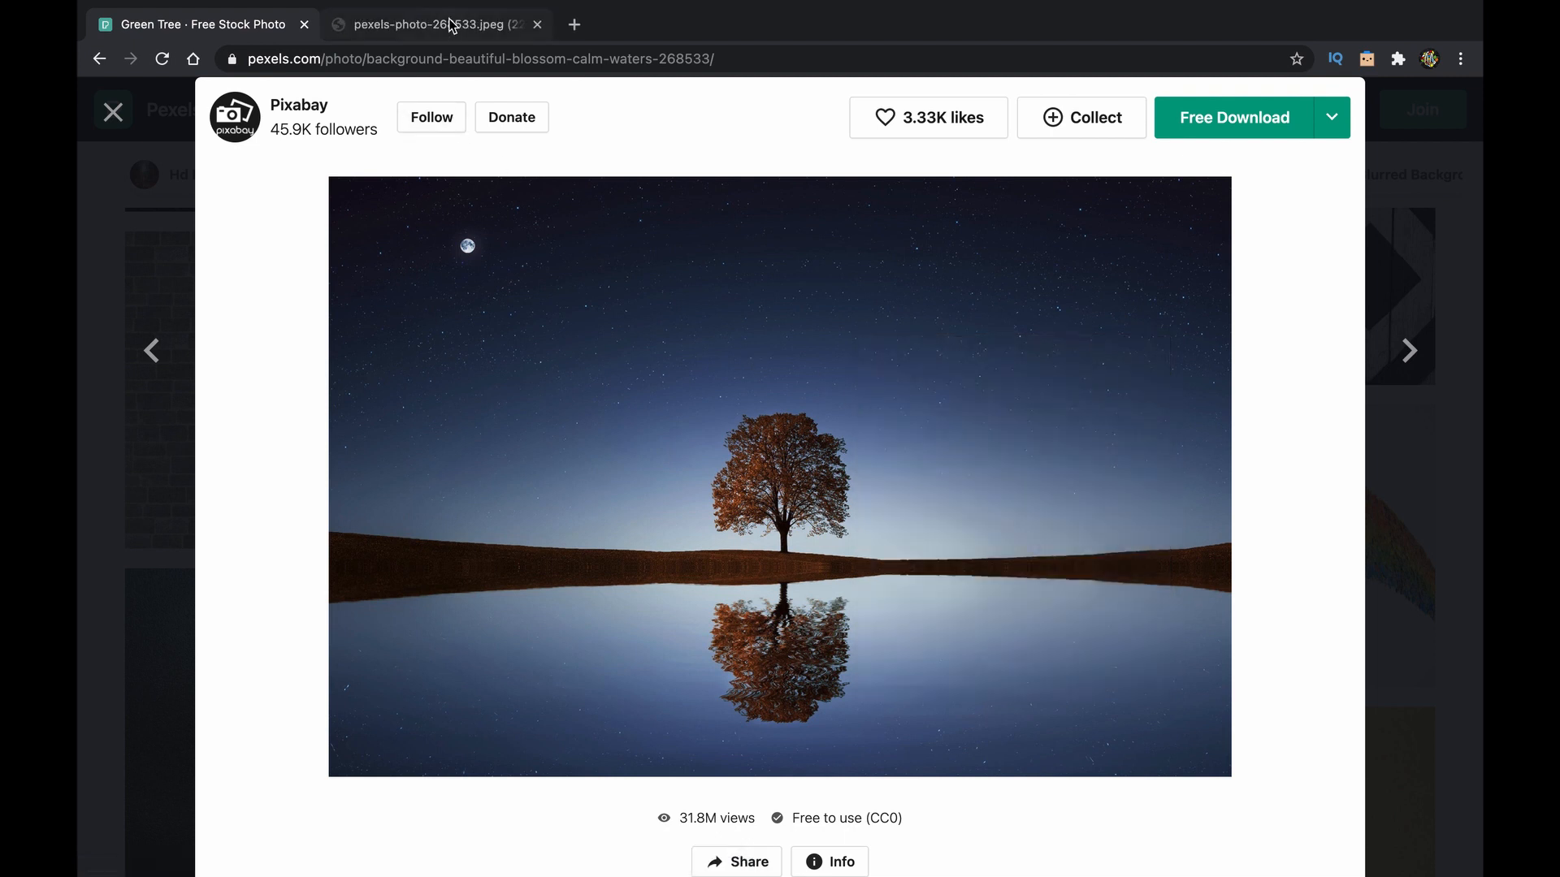
pyautogui.click(437, 24)
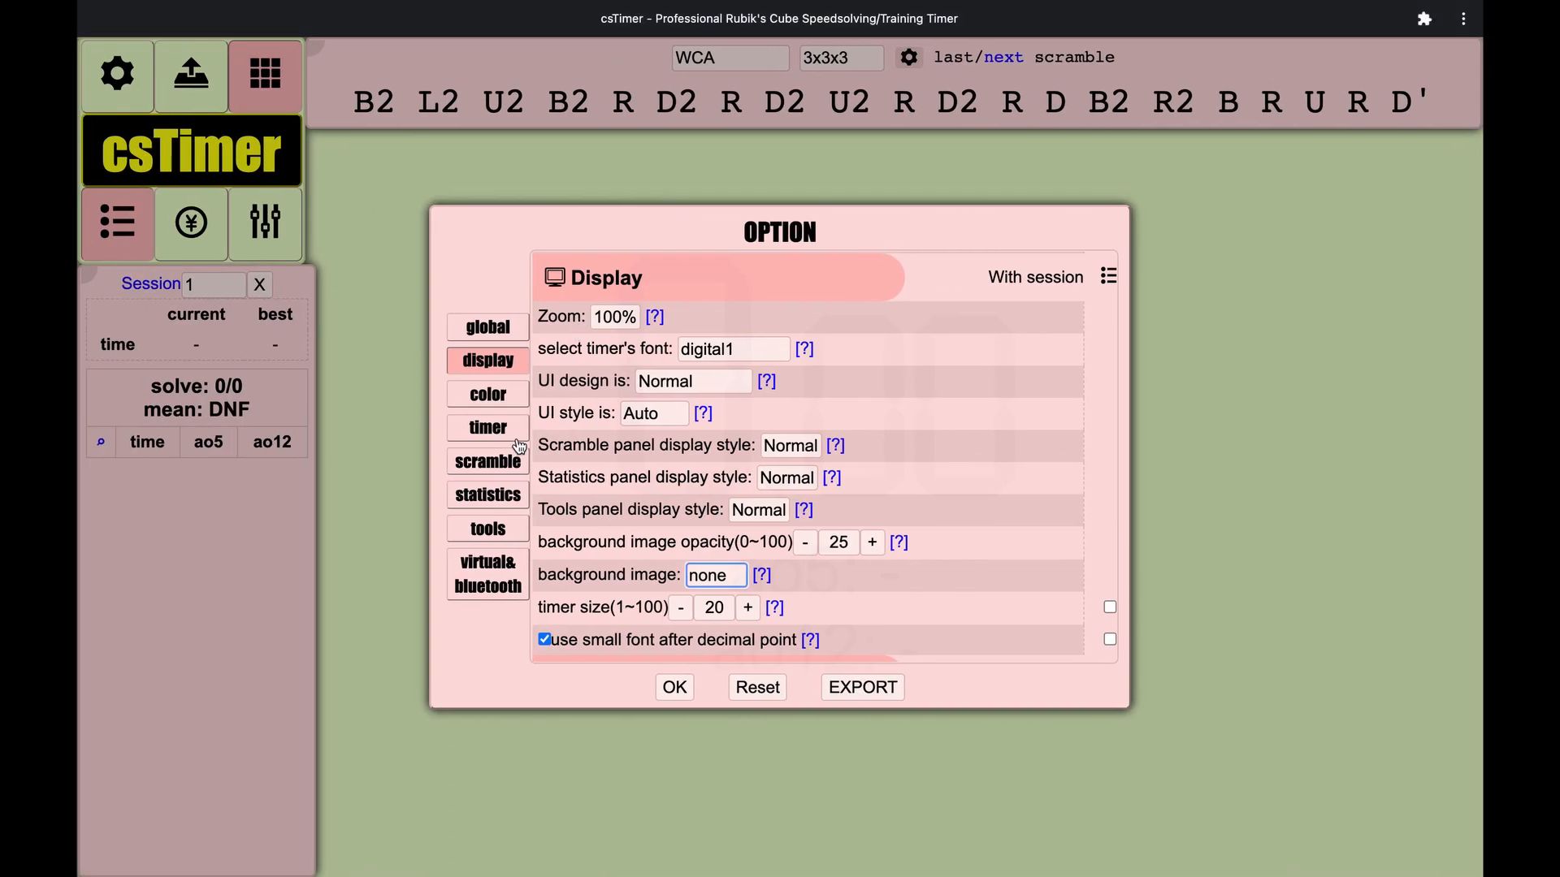
# - Set the background image to manual using the tree photo's web address
pyautogui.click(714, 575)
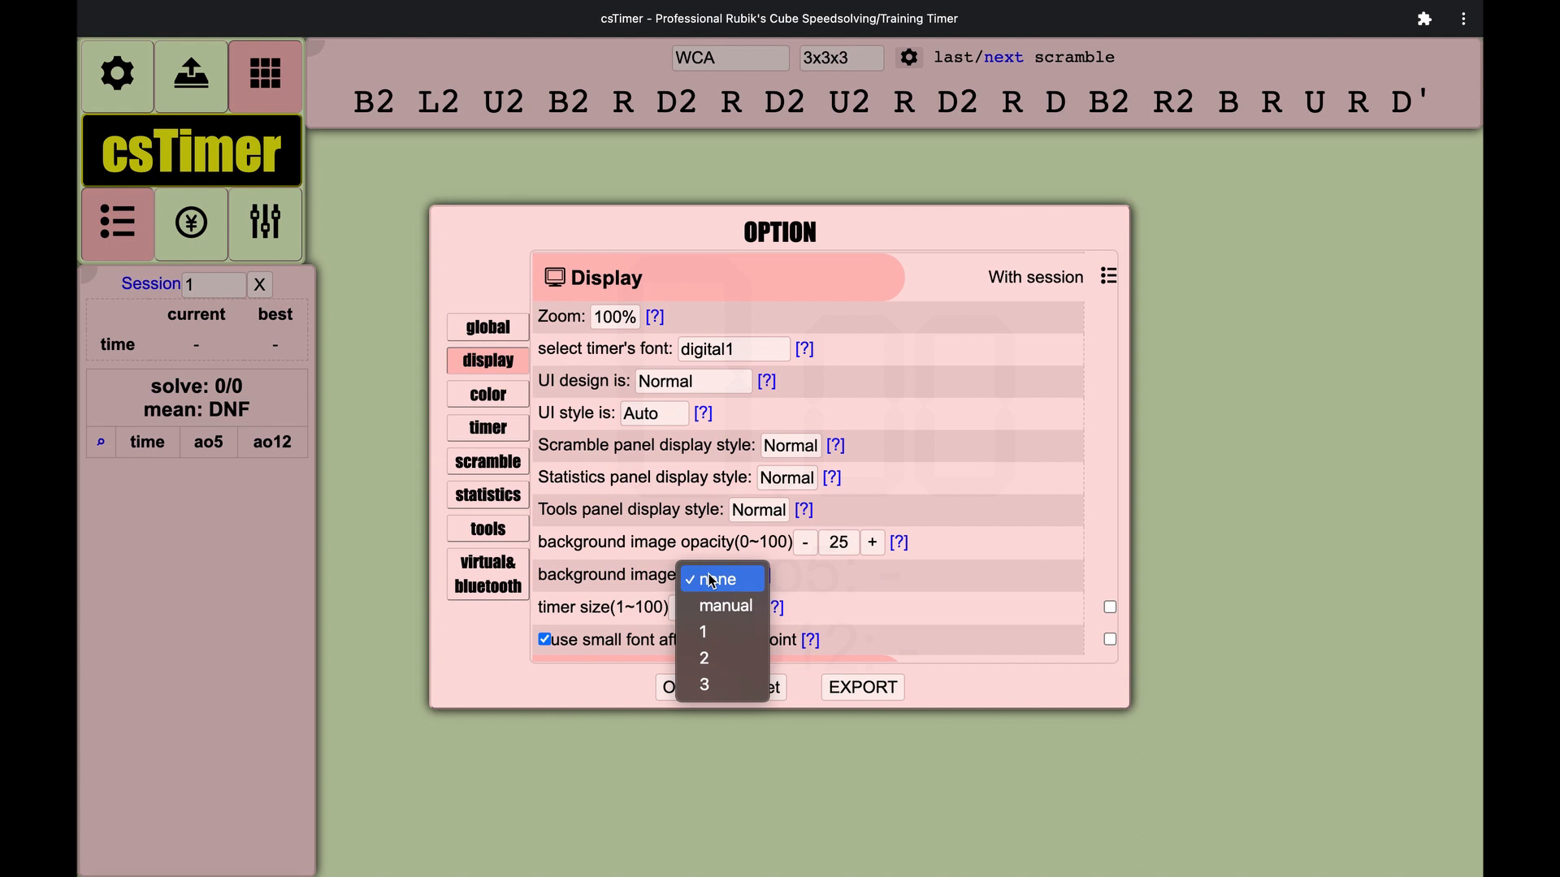
pyautogui.click(725, 606)
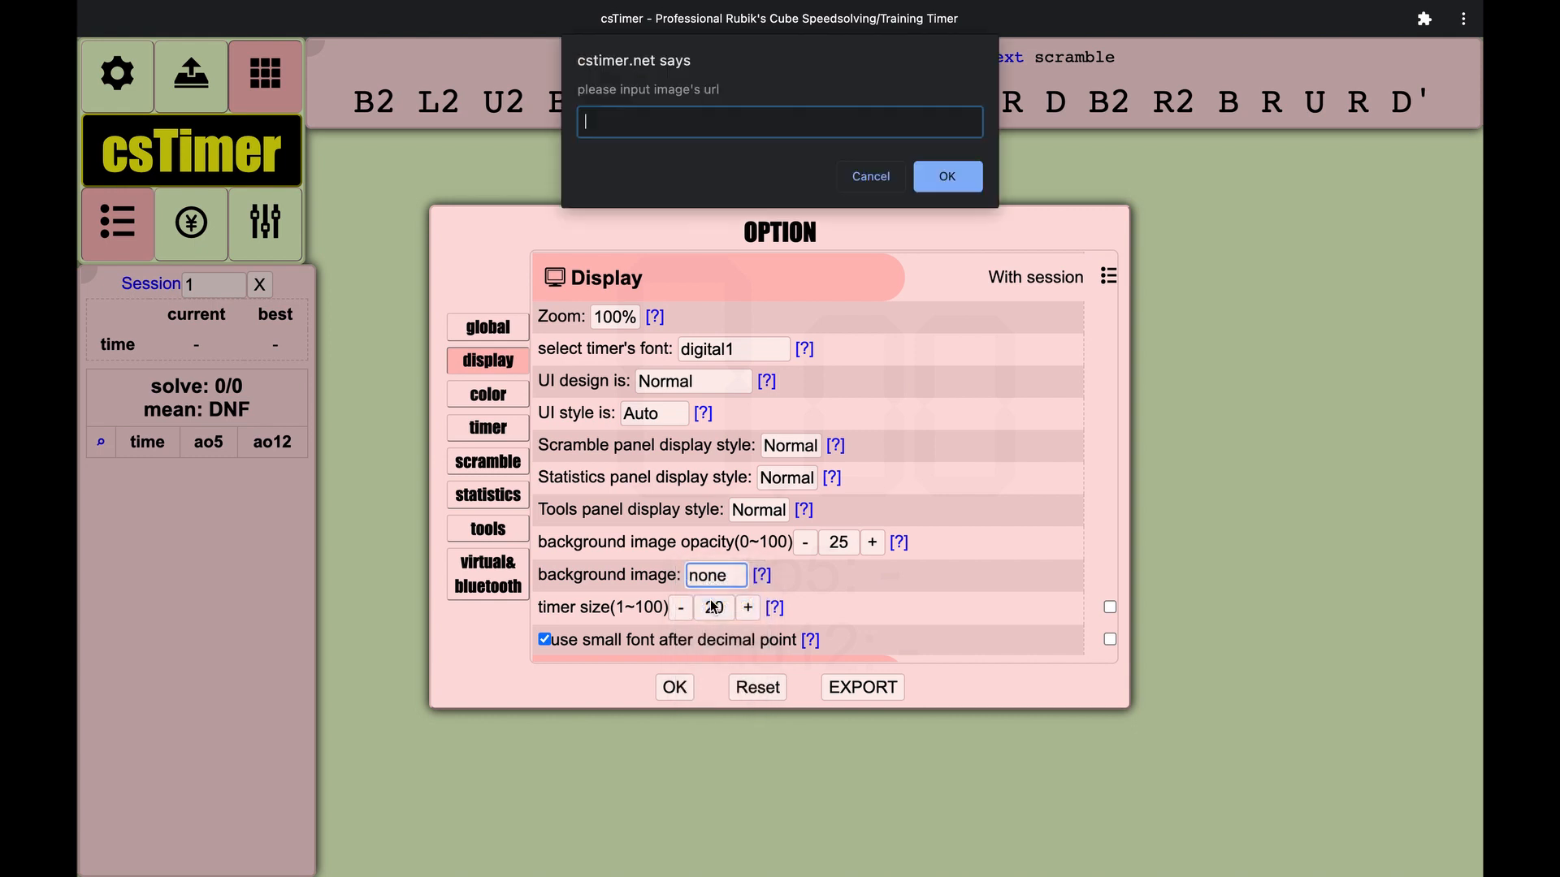
pyautogui.click(945, 175)
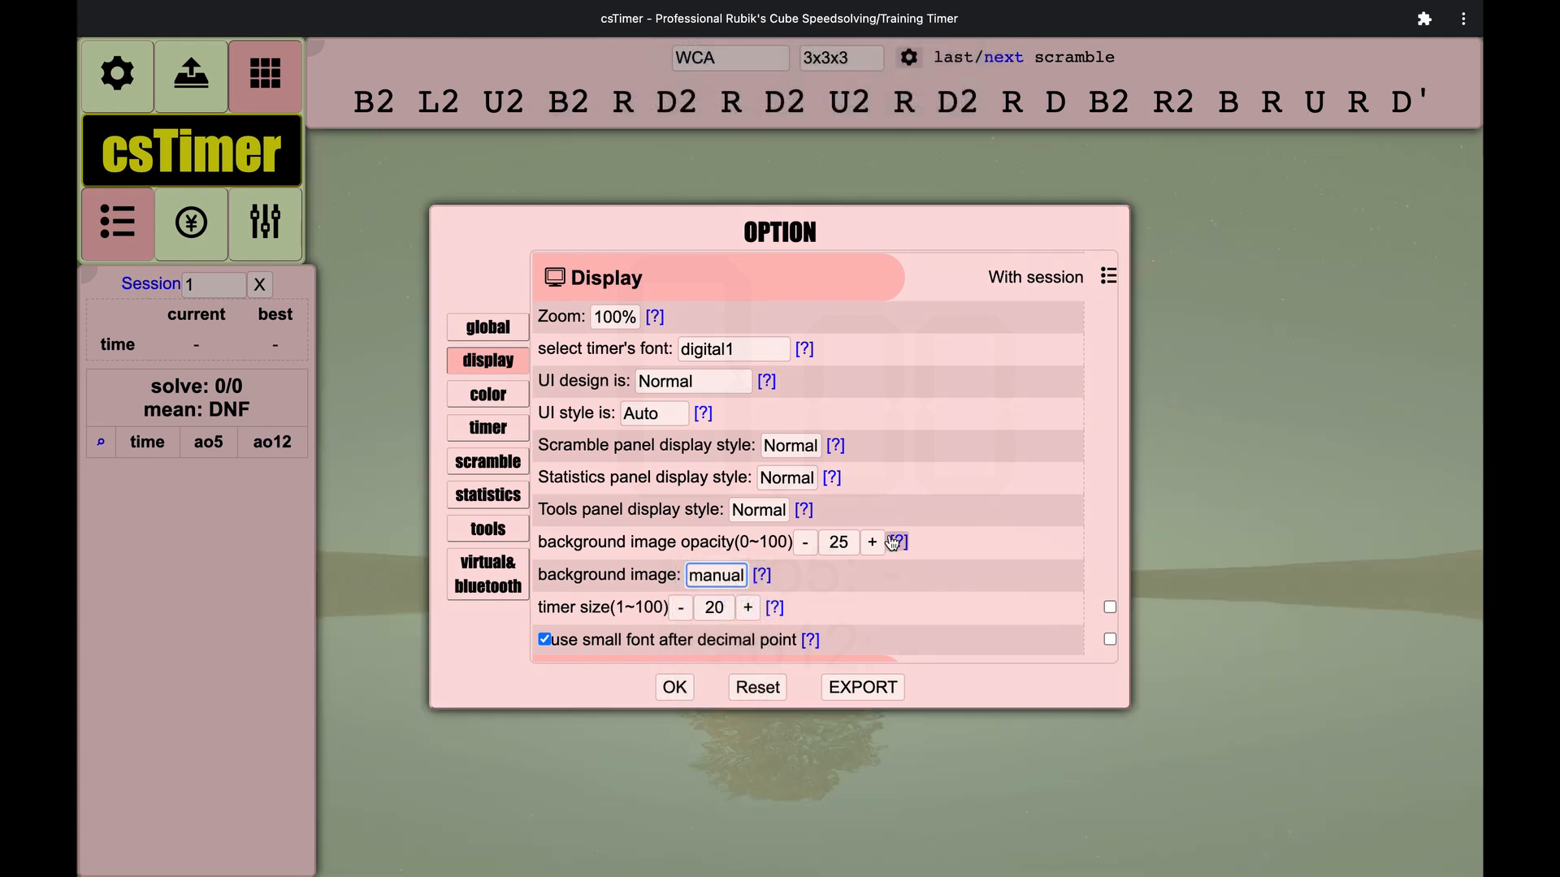
pyautogui.moveTo(825, 592)
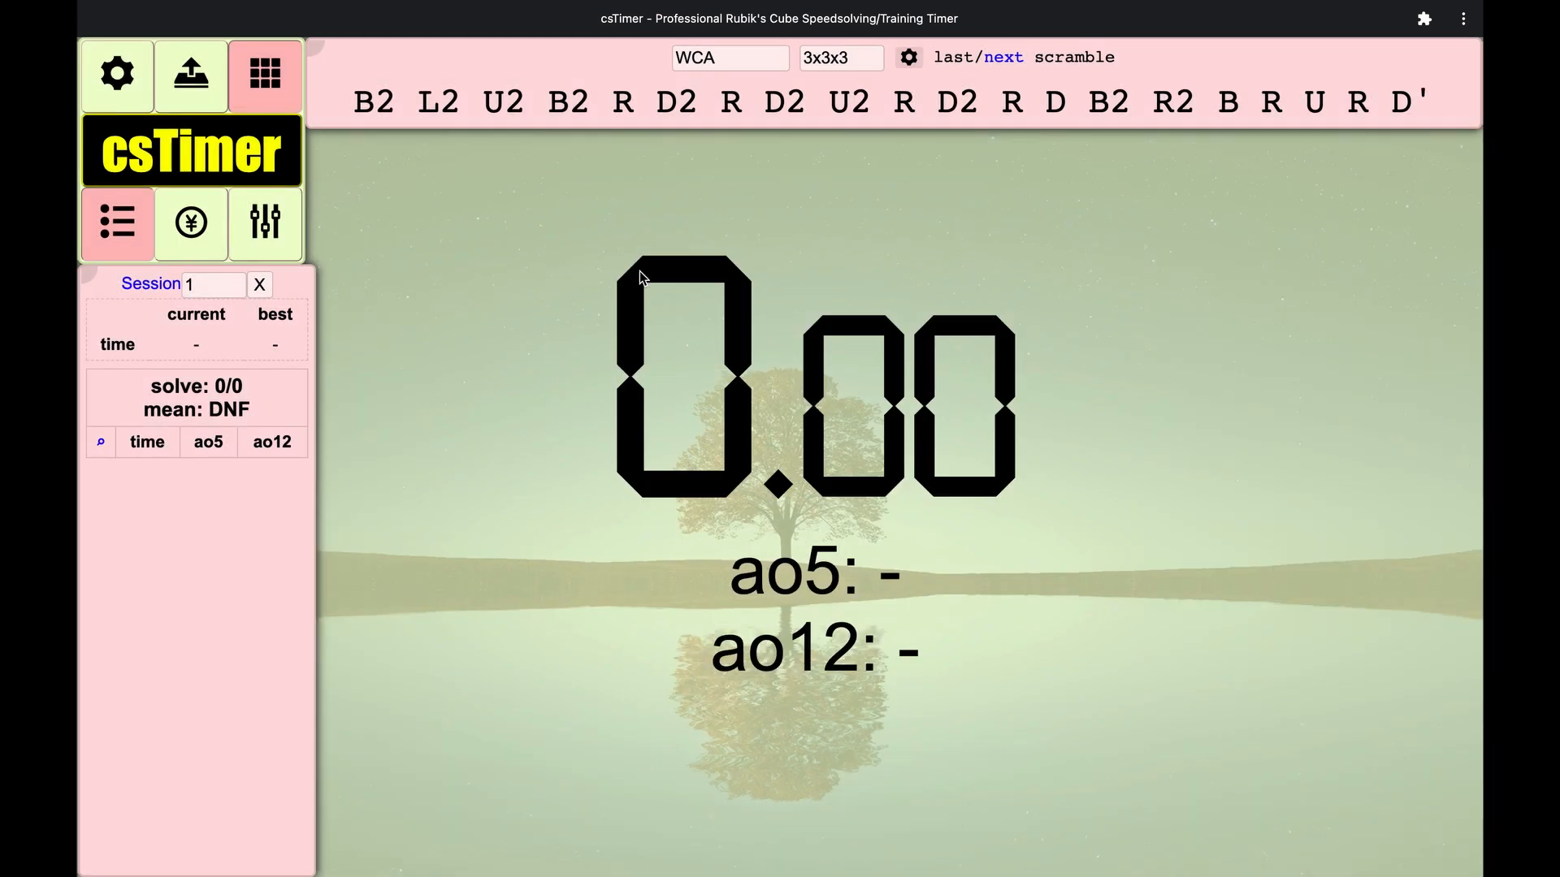
pyautogui.moveTo(361, 258)
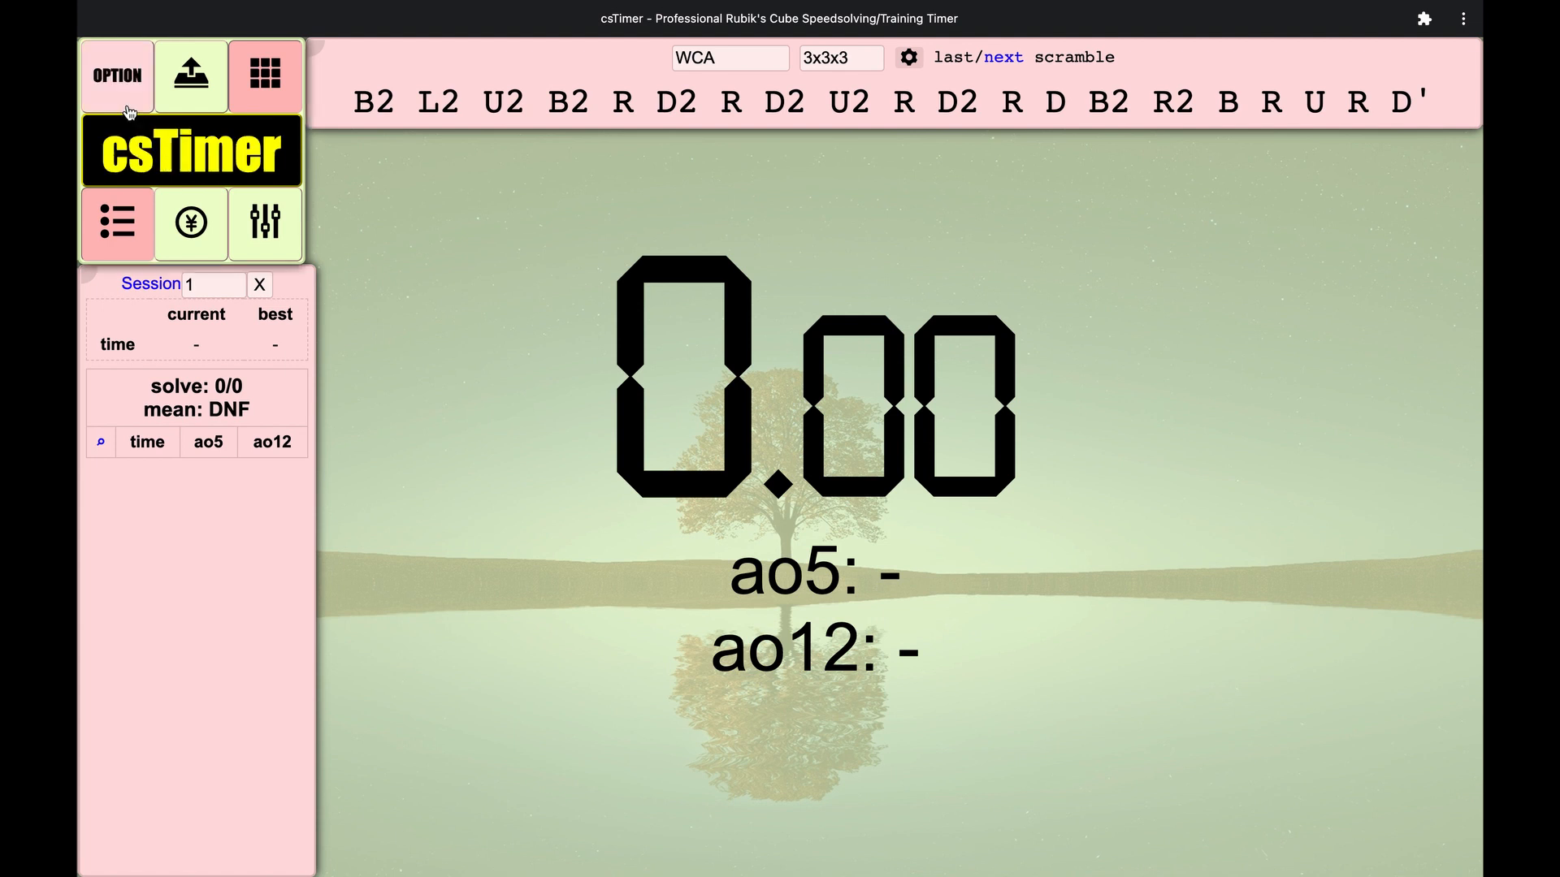
# - Set the background image opacity to 100 and apply it
pyautogui.click(116, 75)
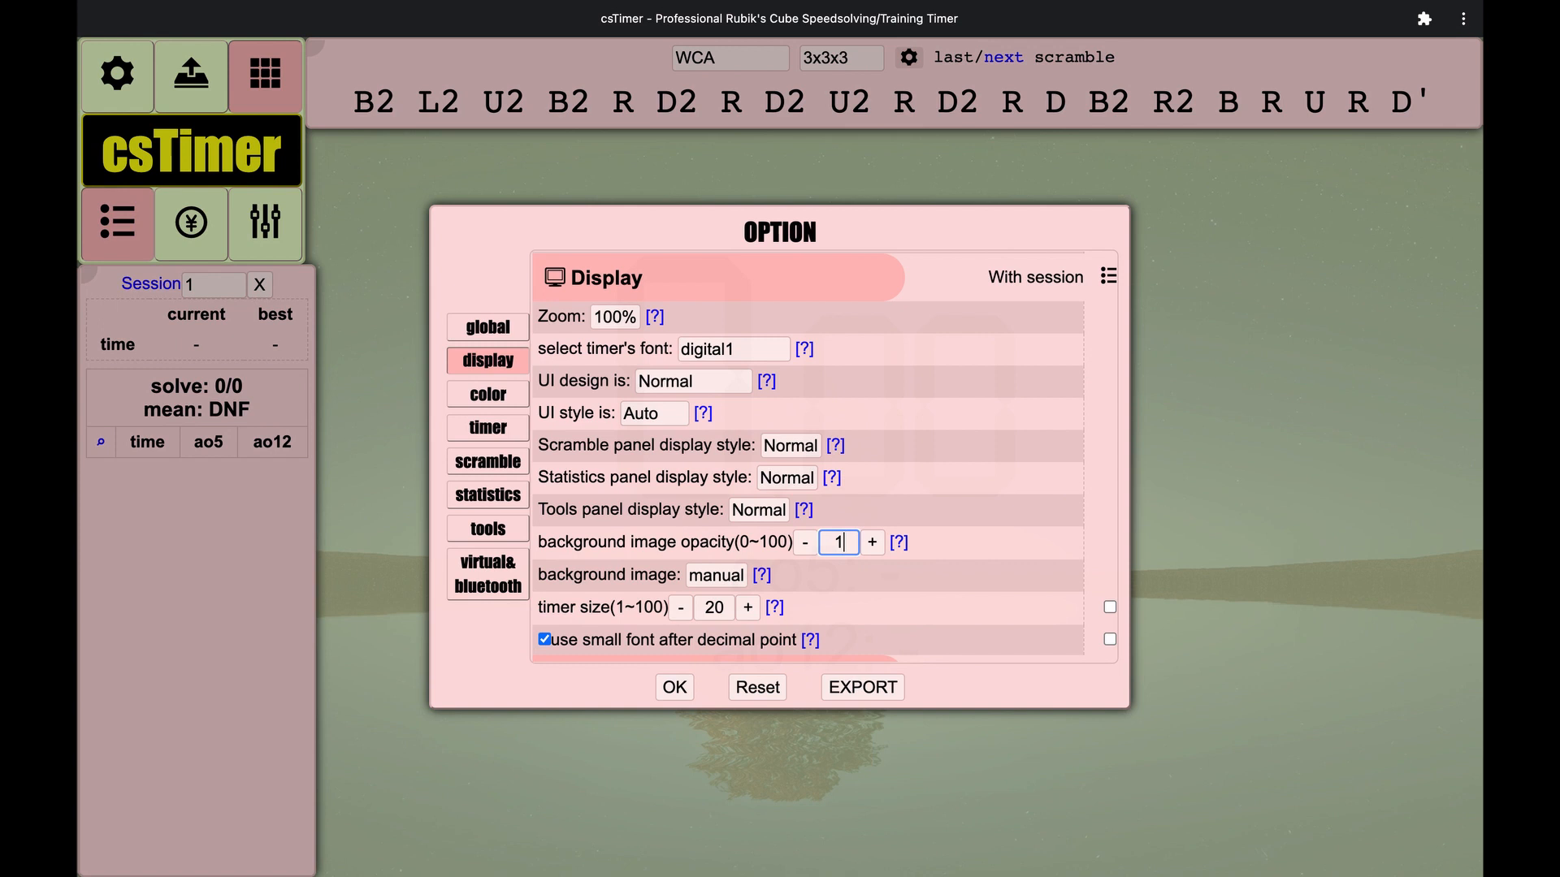
pyautogui.write('100')
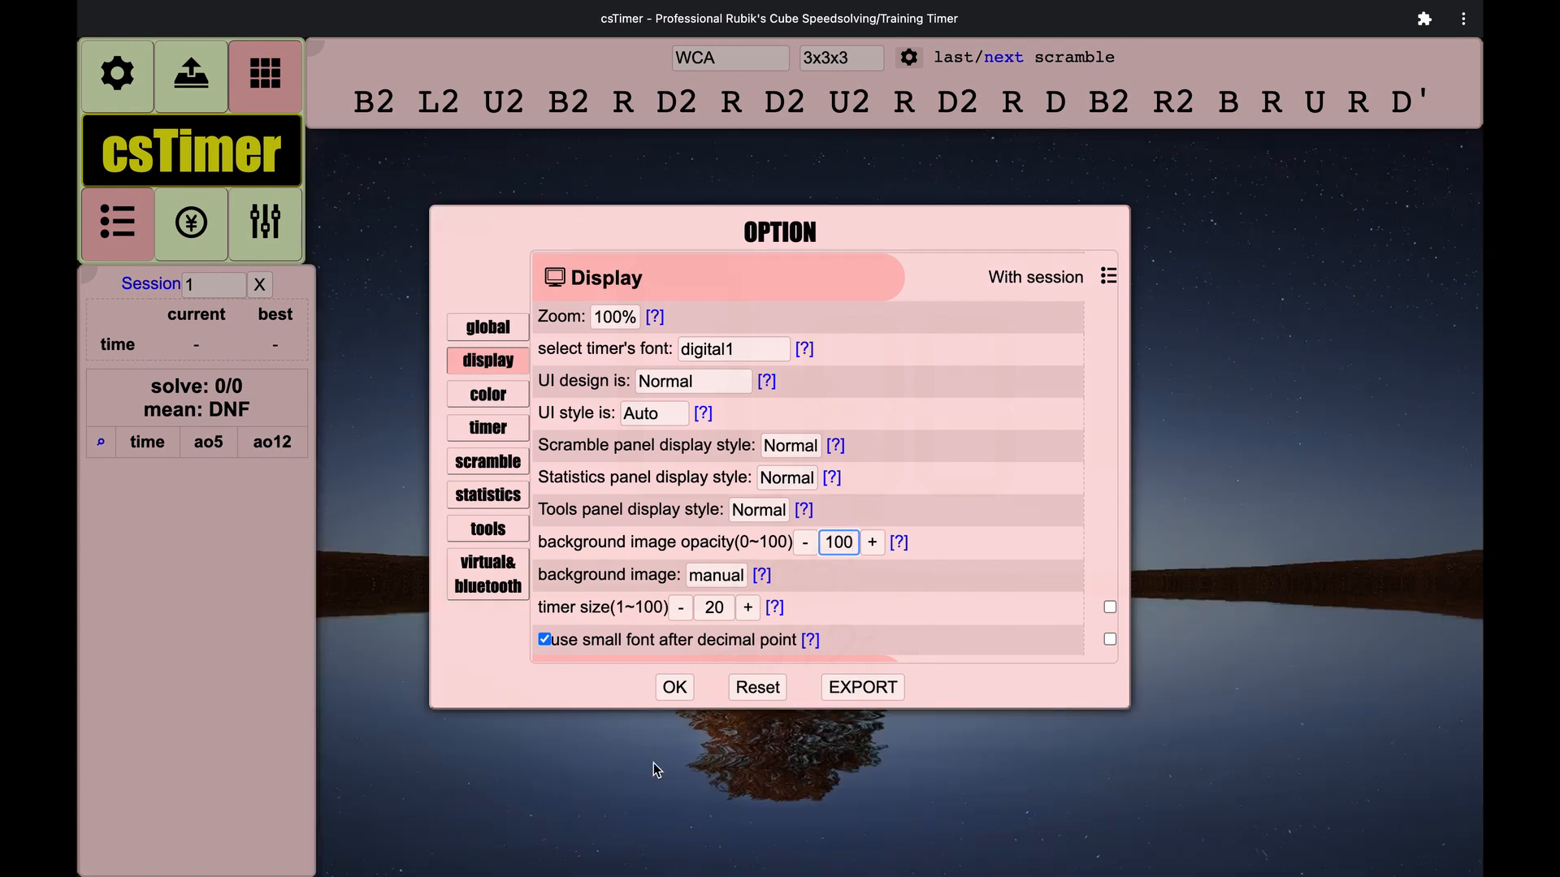
pyautogui.click(672, 686)
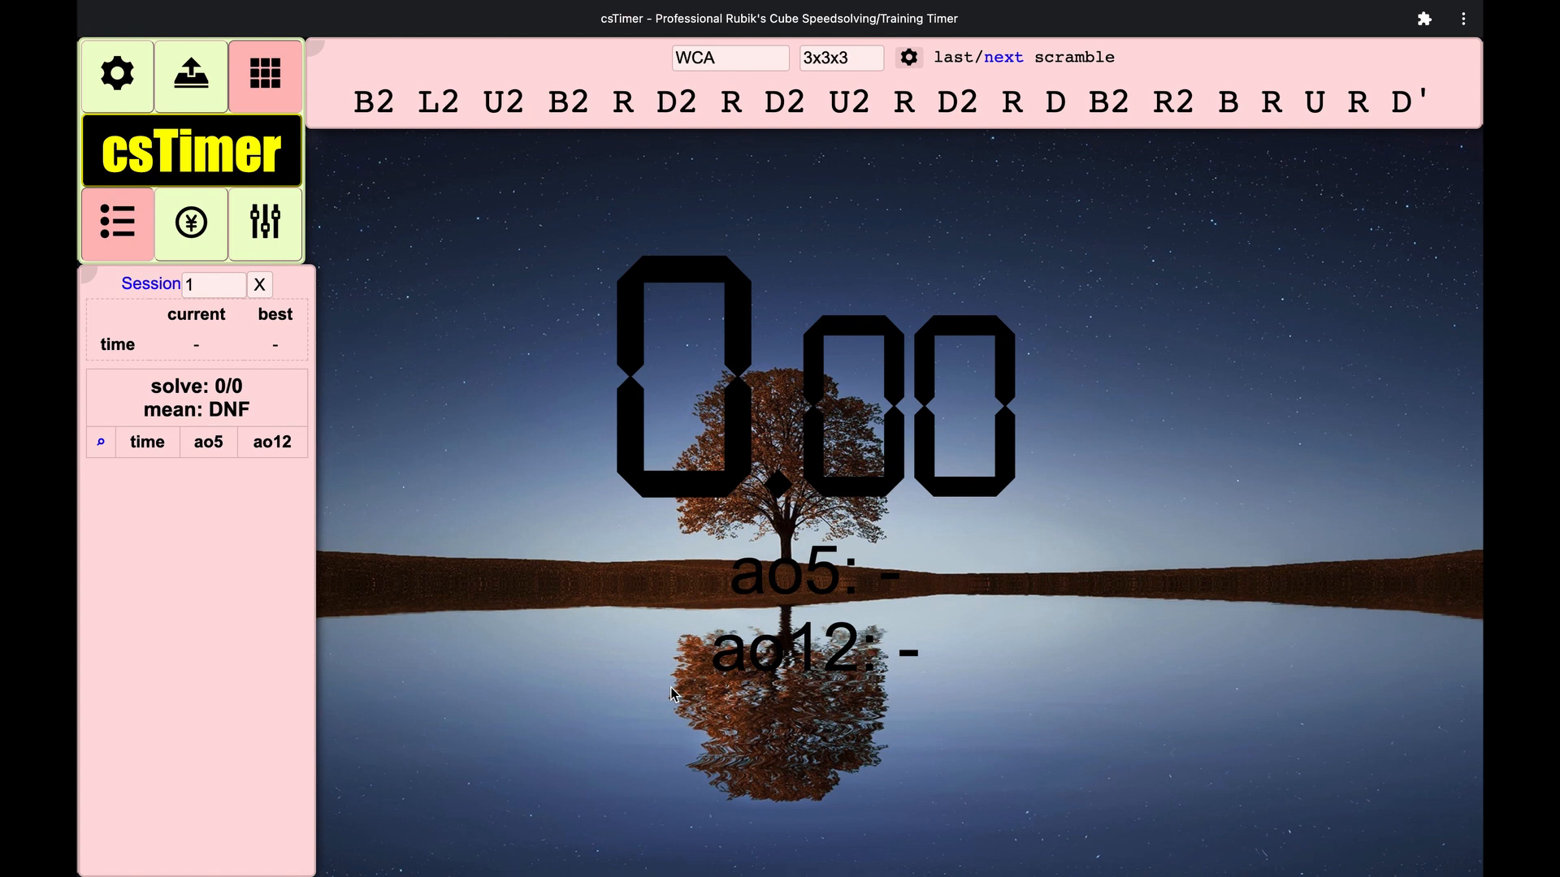
pyautogui.moveTo(209, 320)
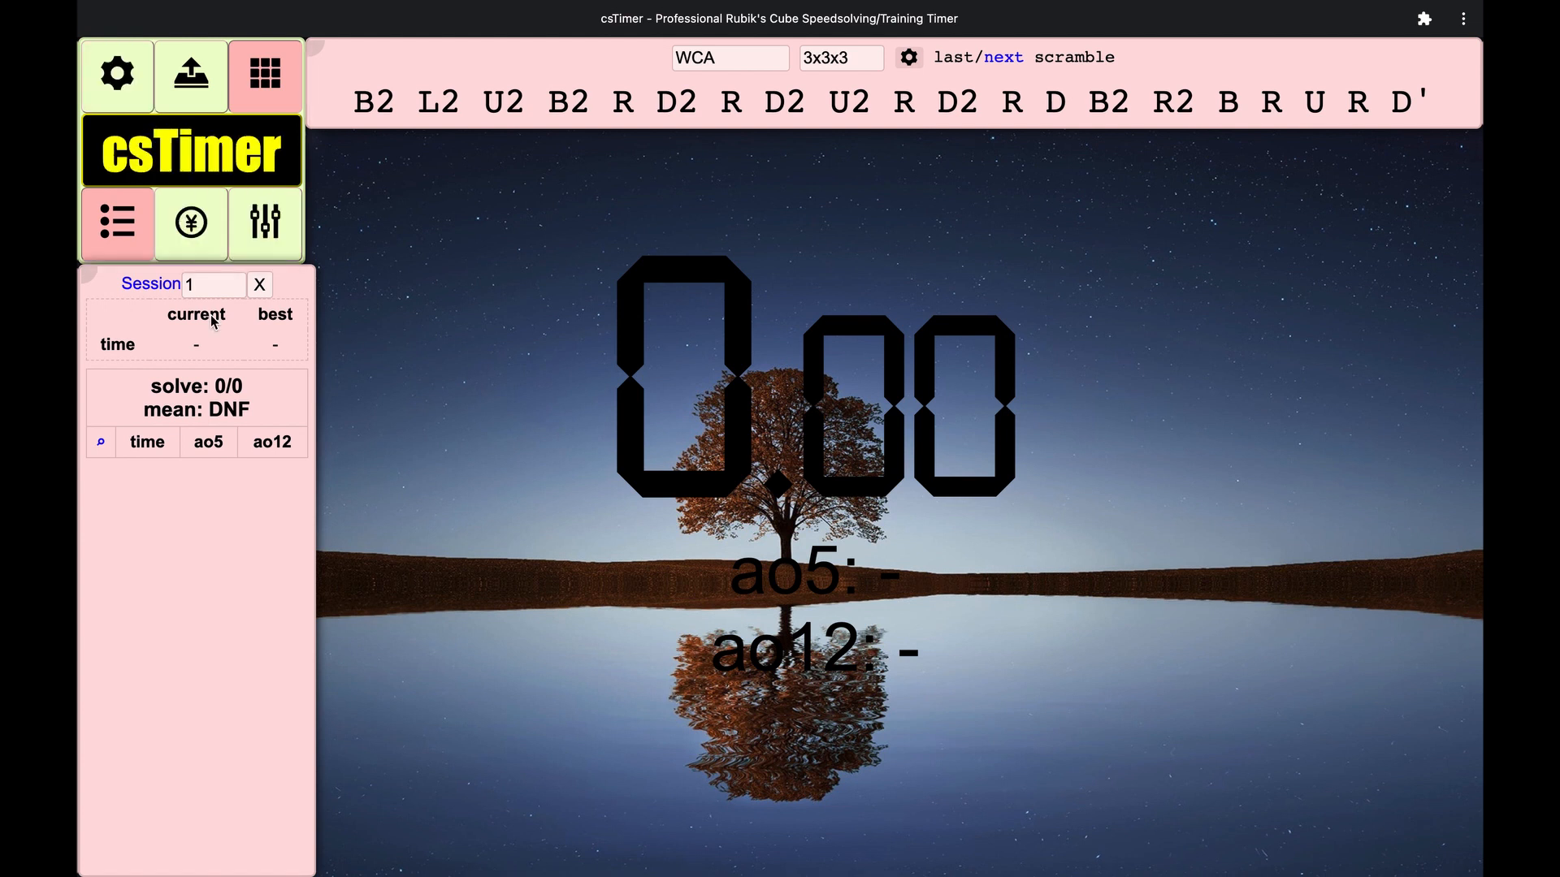
pyautogui.moveTo(692, 697)
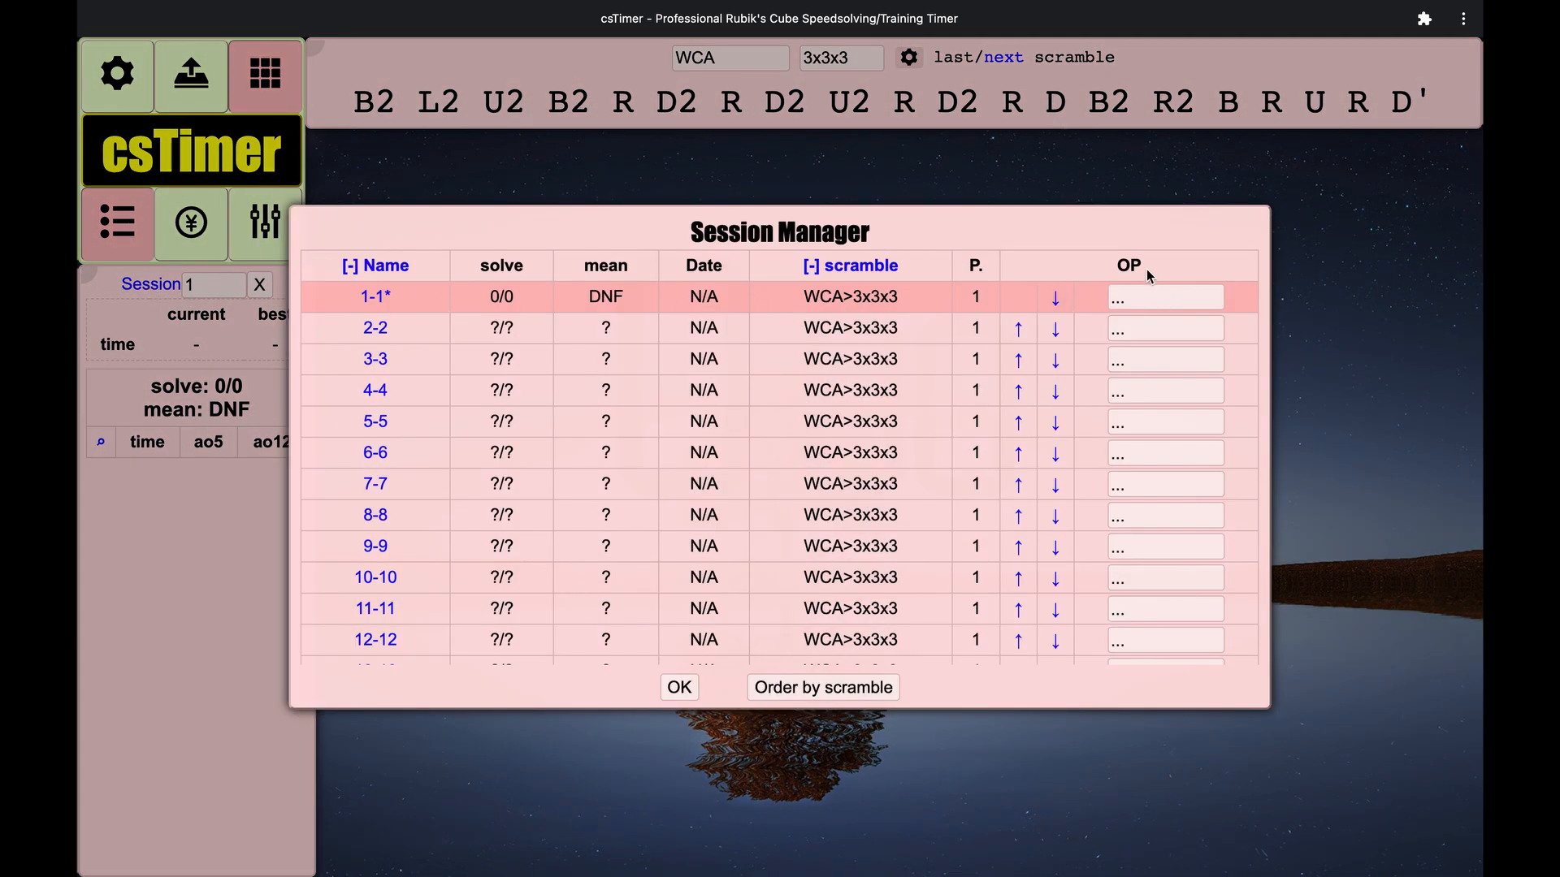
# - Rename session 1 to '3x3 (Gan XS)' and session 2 to '4x4'
pyautogui.click(1164, 296)
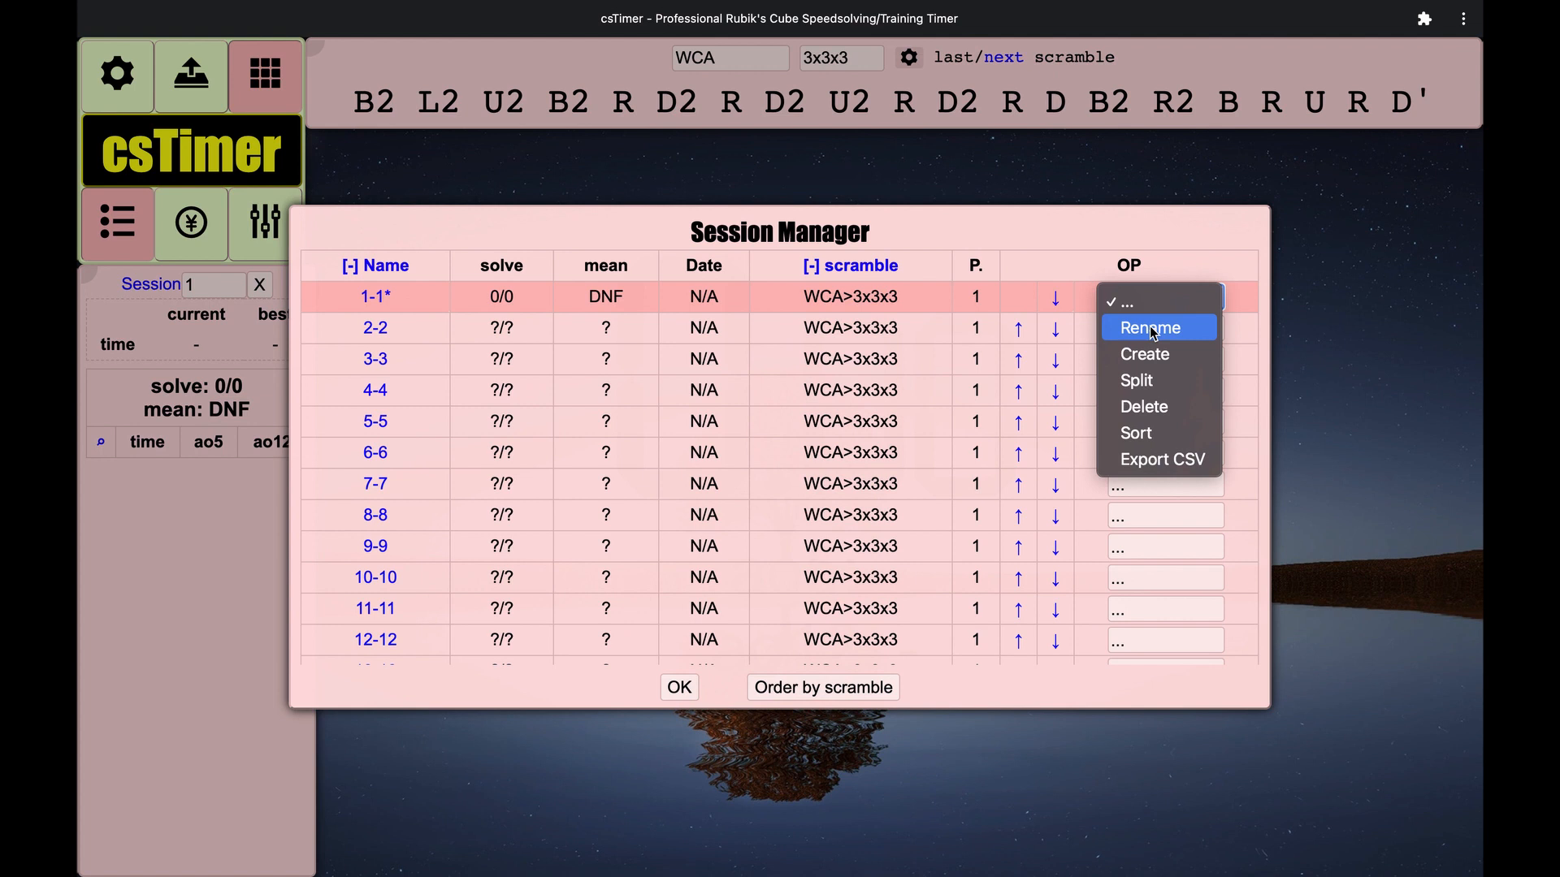
pyautogui.click(1149, 327)
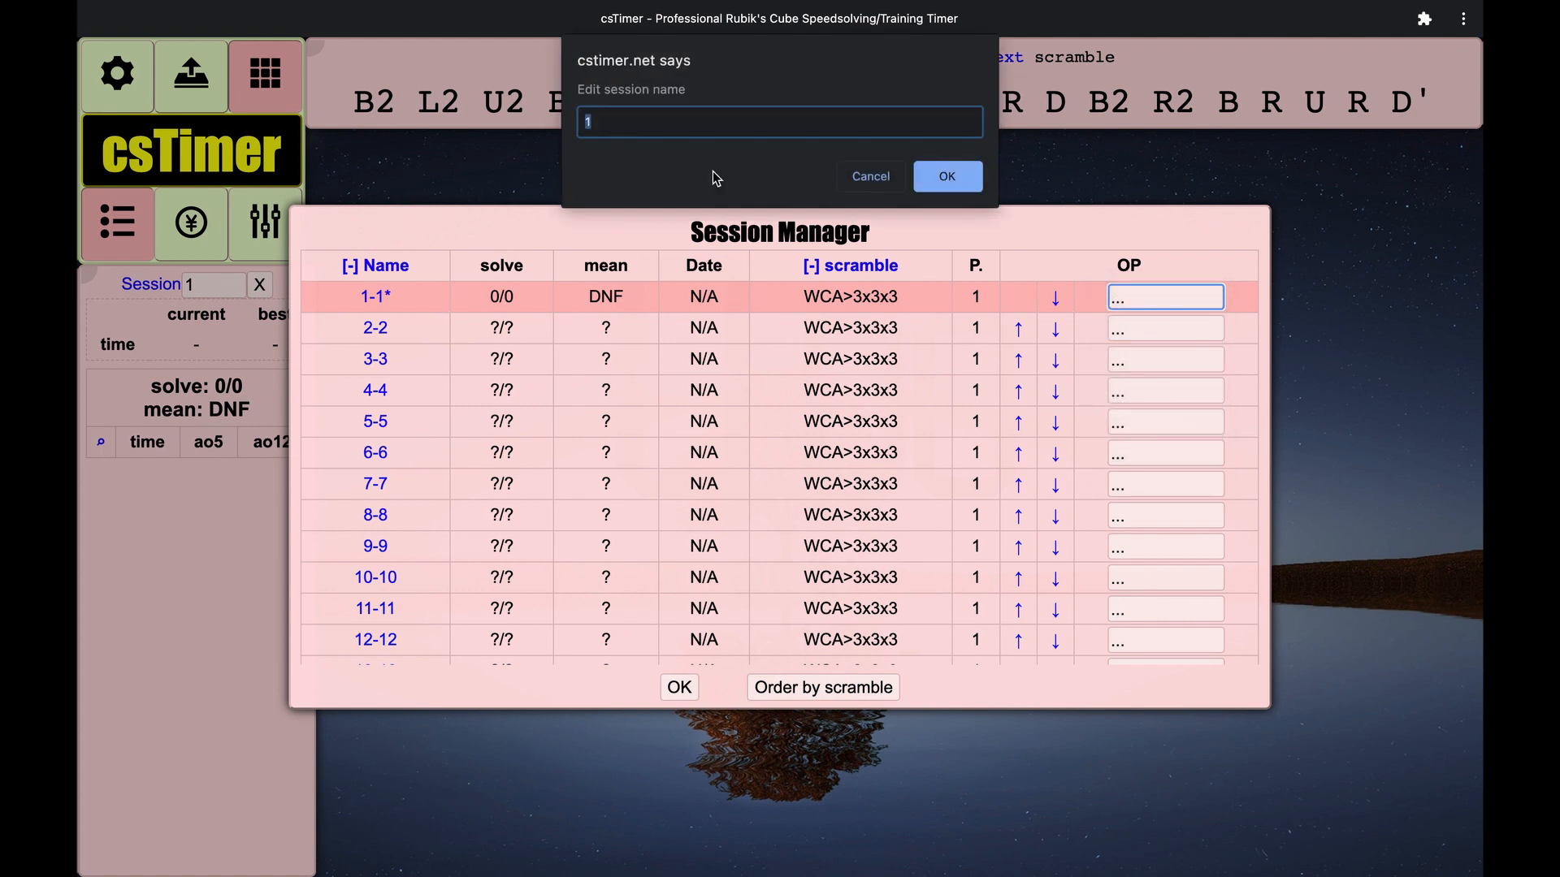
pyautogui.moveTo(643, 178)
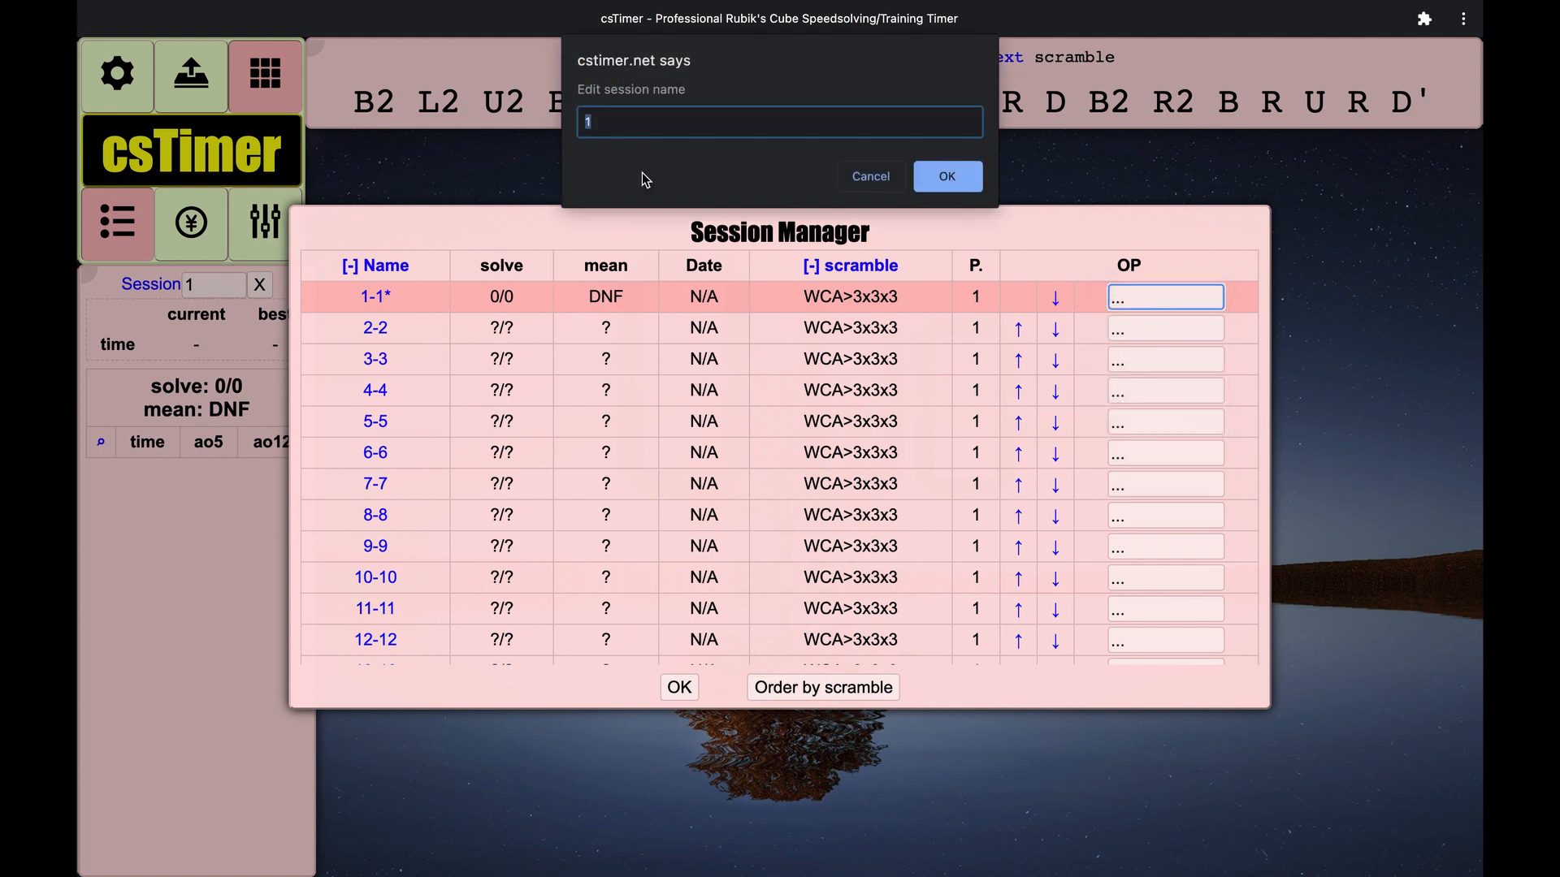
pyautogui.write('3x3 (')
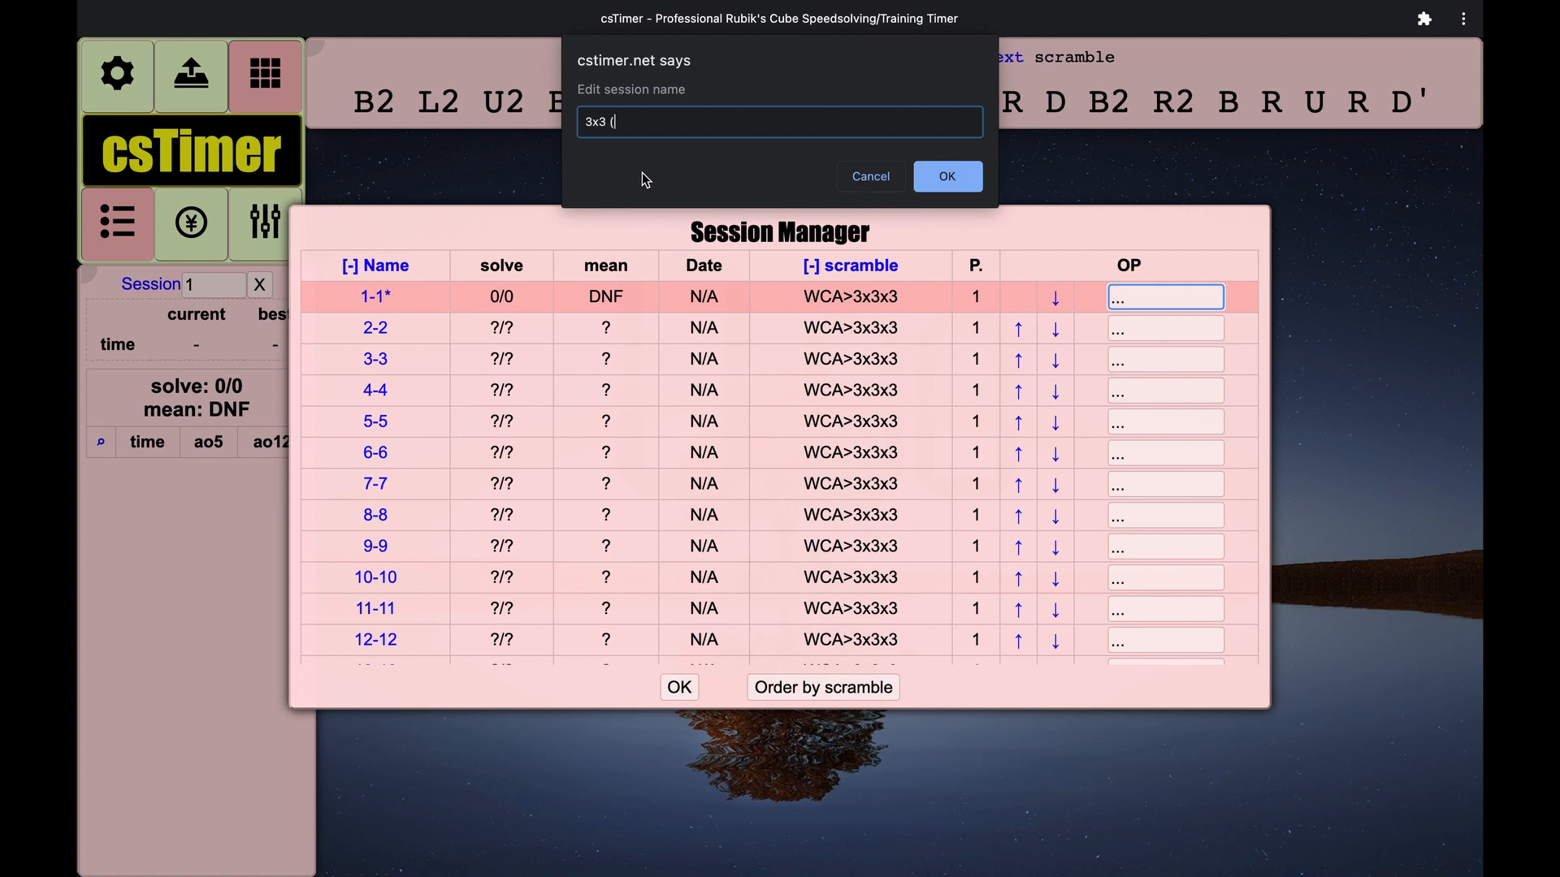
pyautogui.write('g')
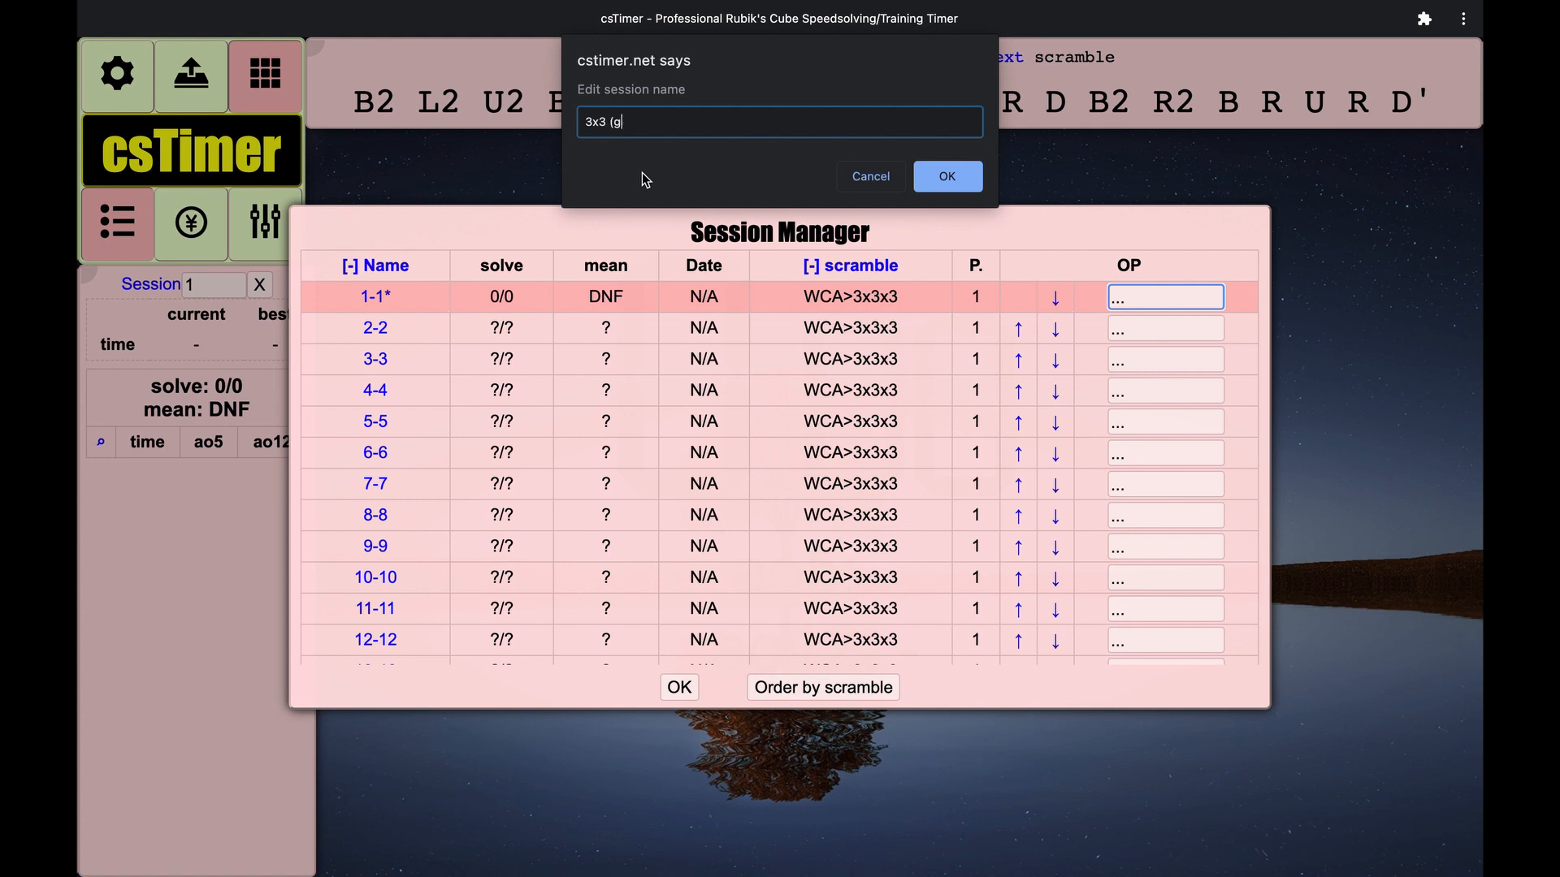
pyautogui.write('an')
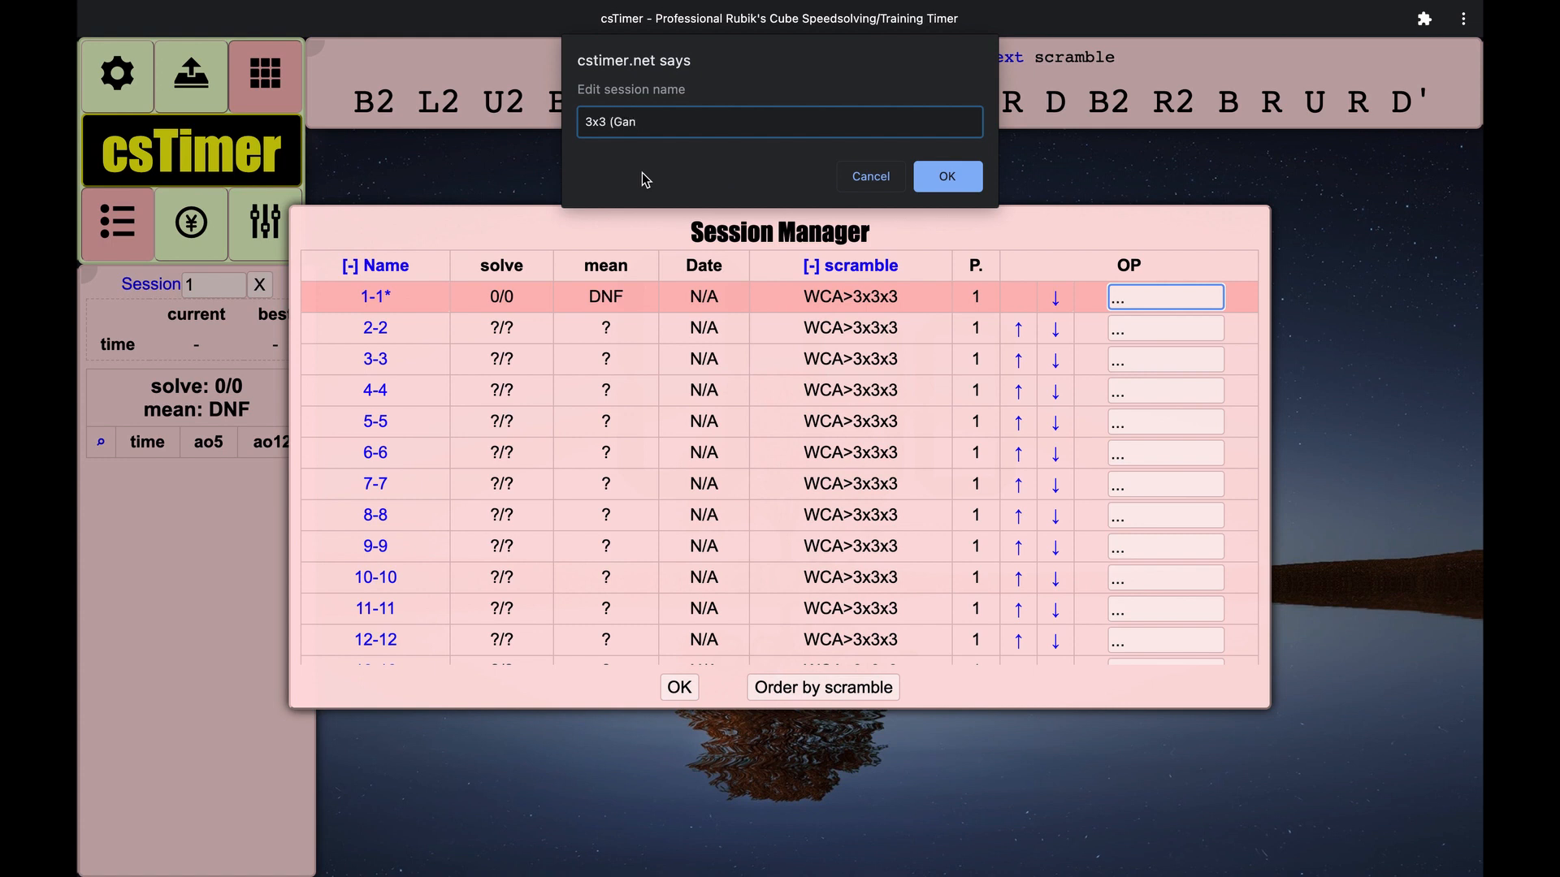
pyautogui.click(946, 175)
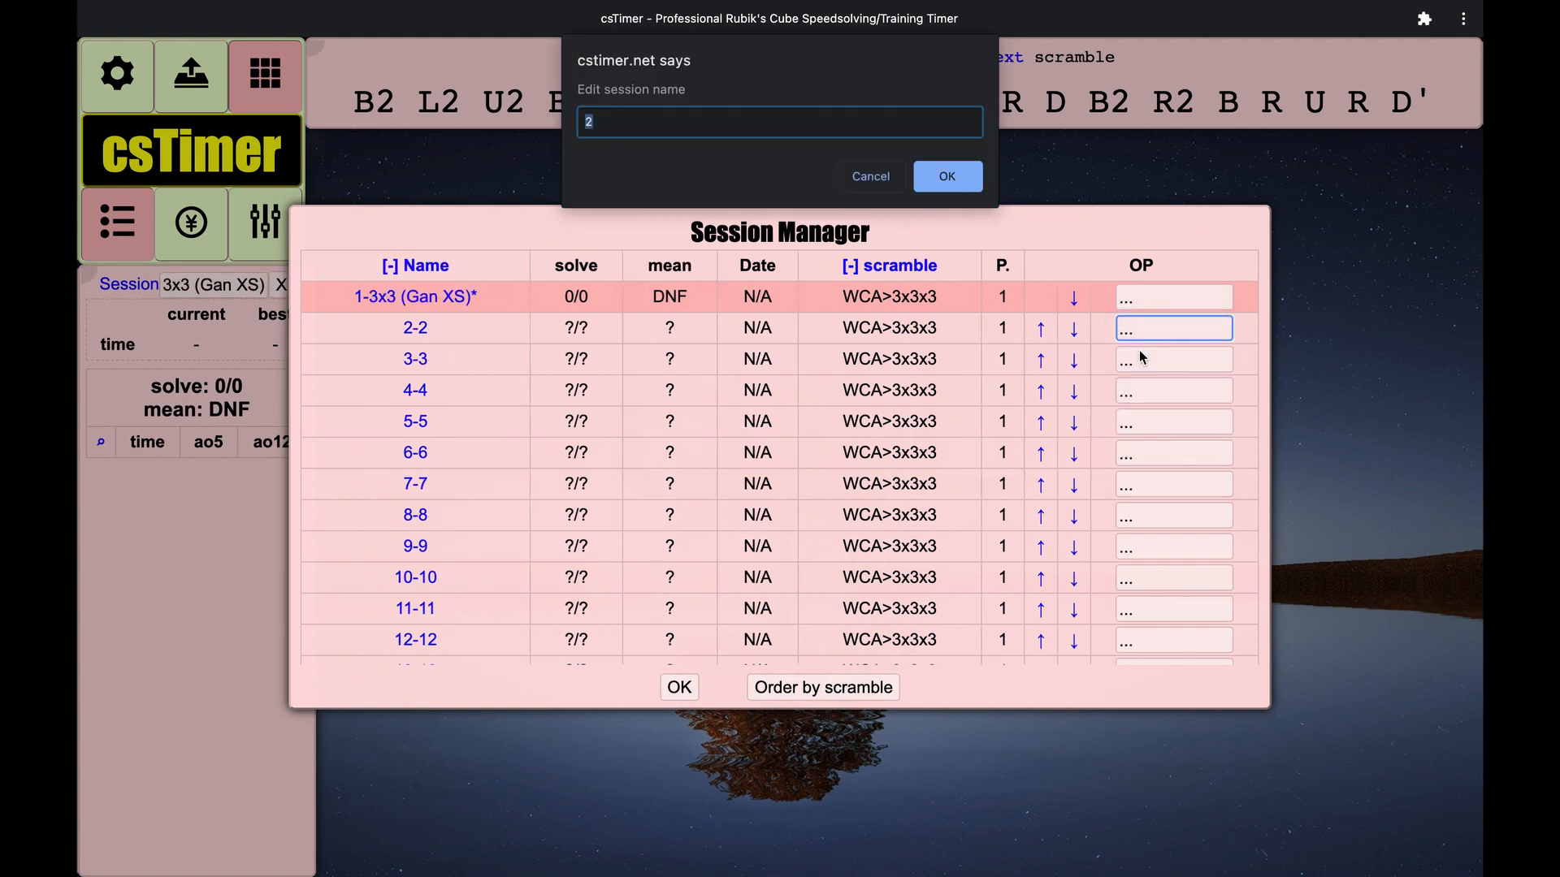
pyautogui.click(946, 175)
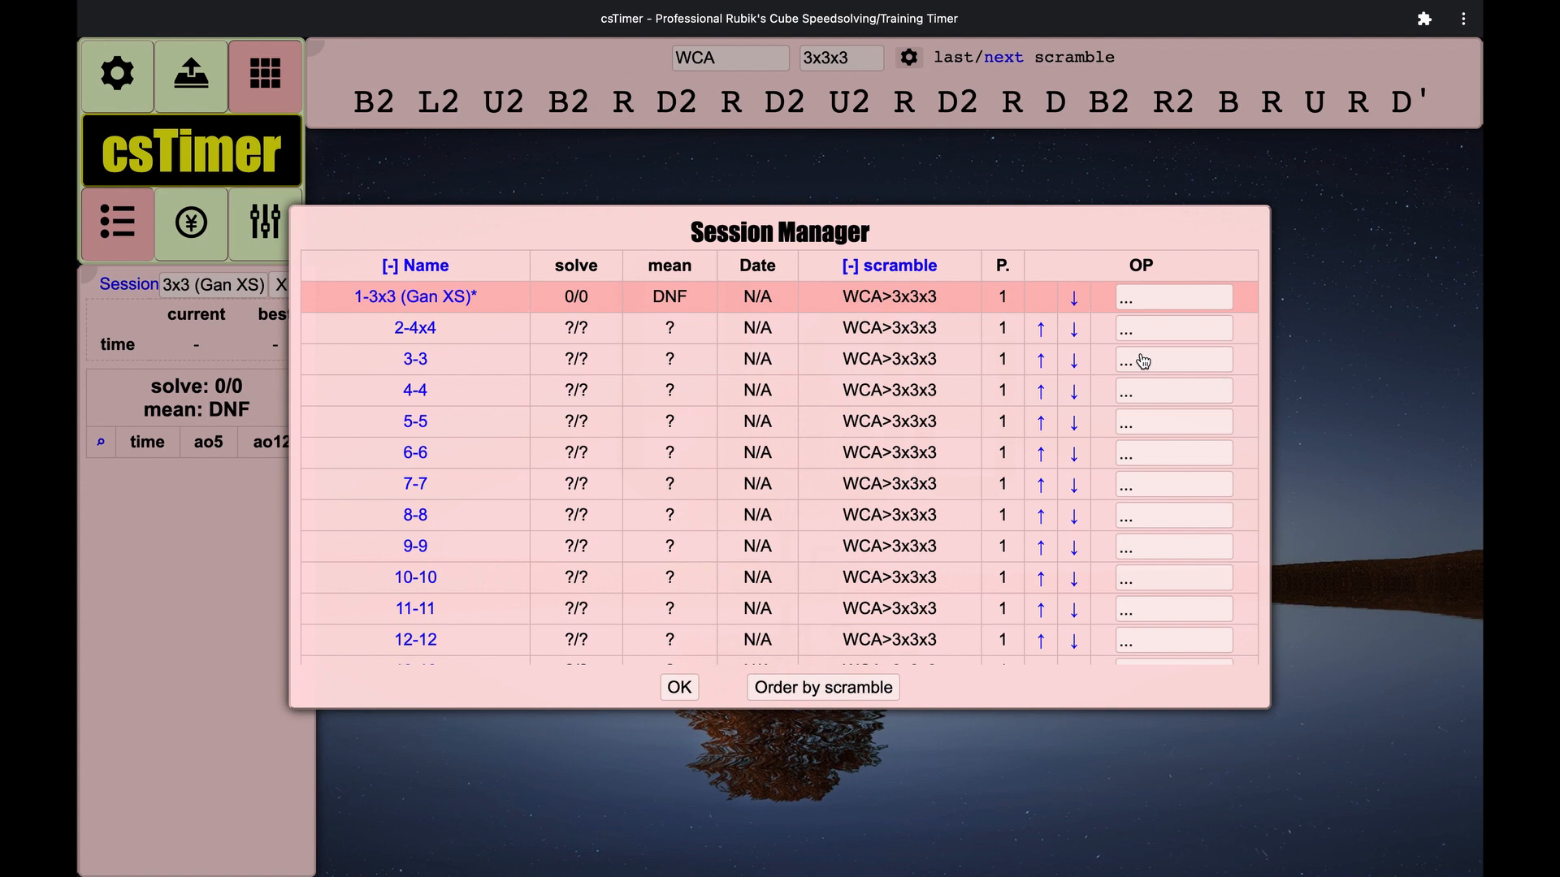
pyautogui.moveTo(884, 326)
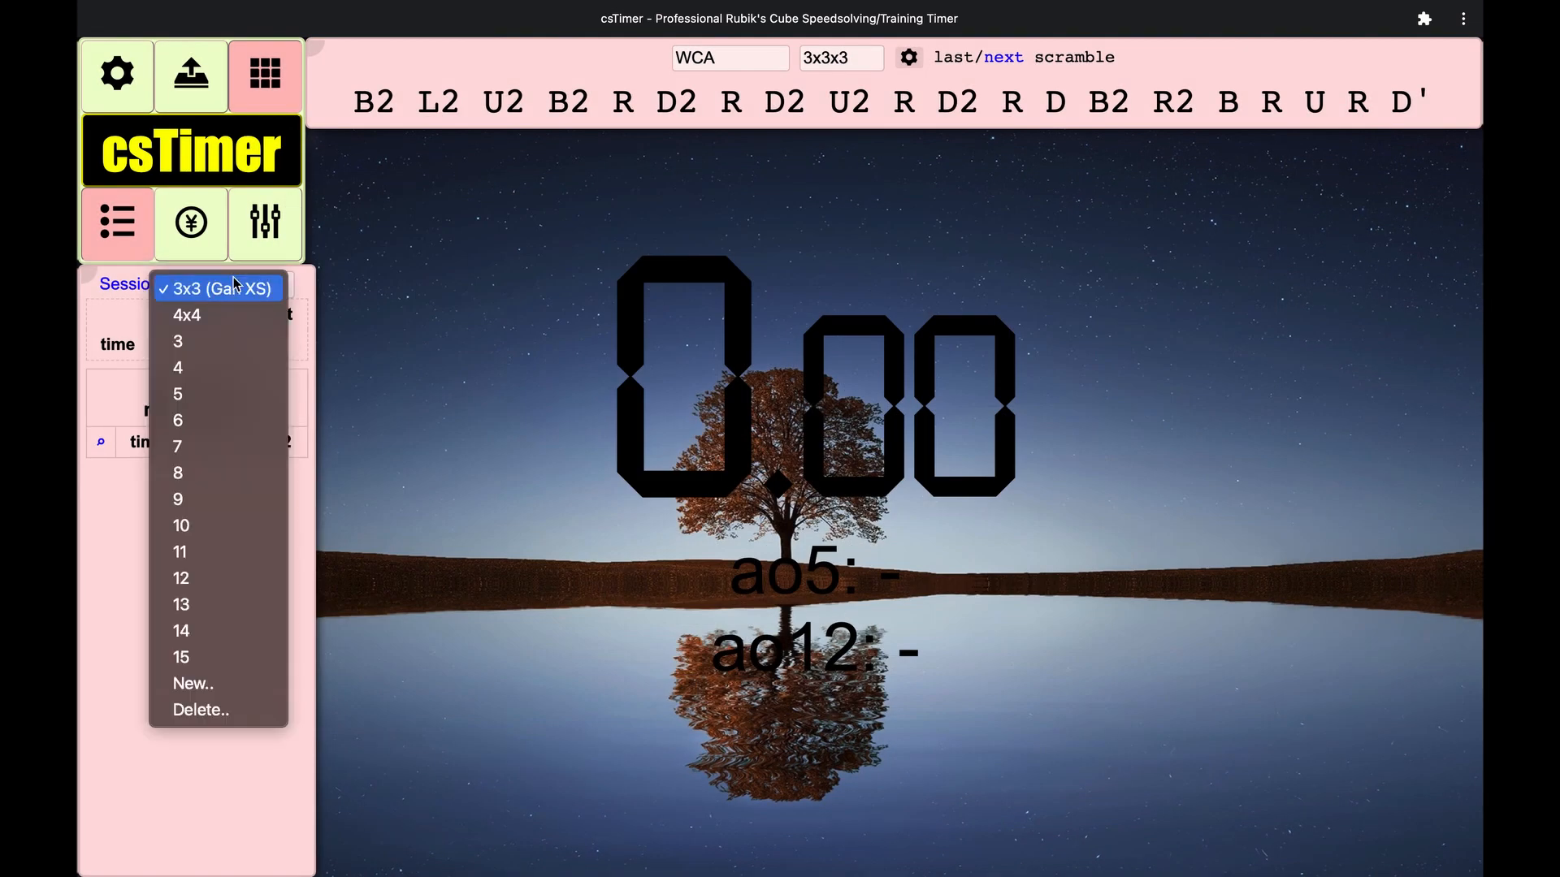
# - Make the 4x4 session active with scramble type 4x4x4
pyautogui.click(185, 313)
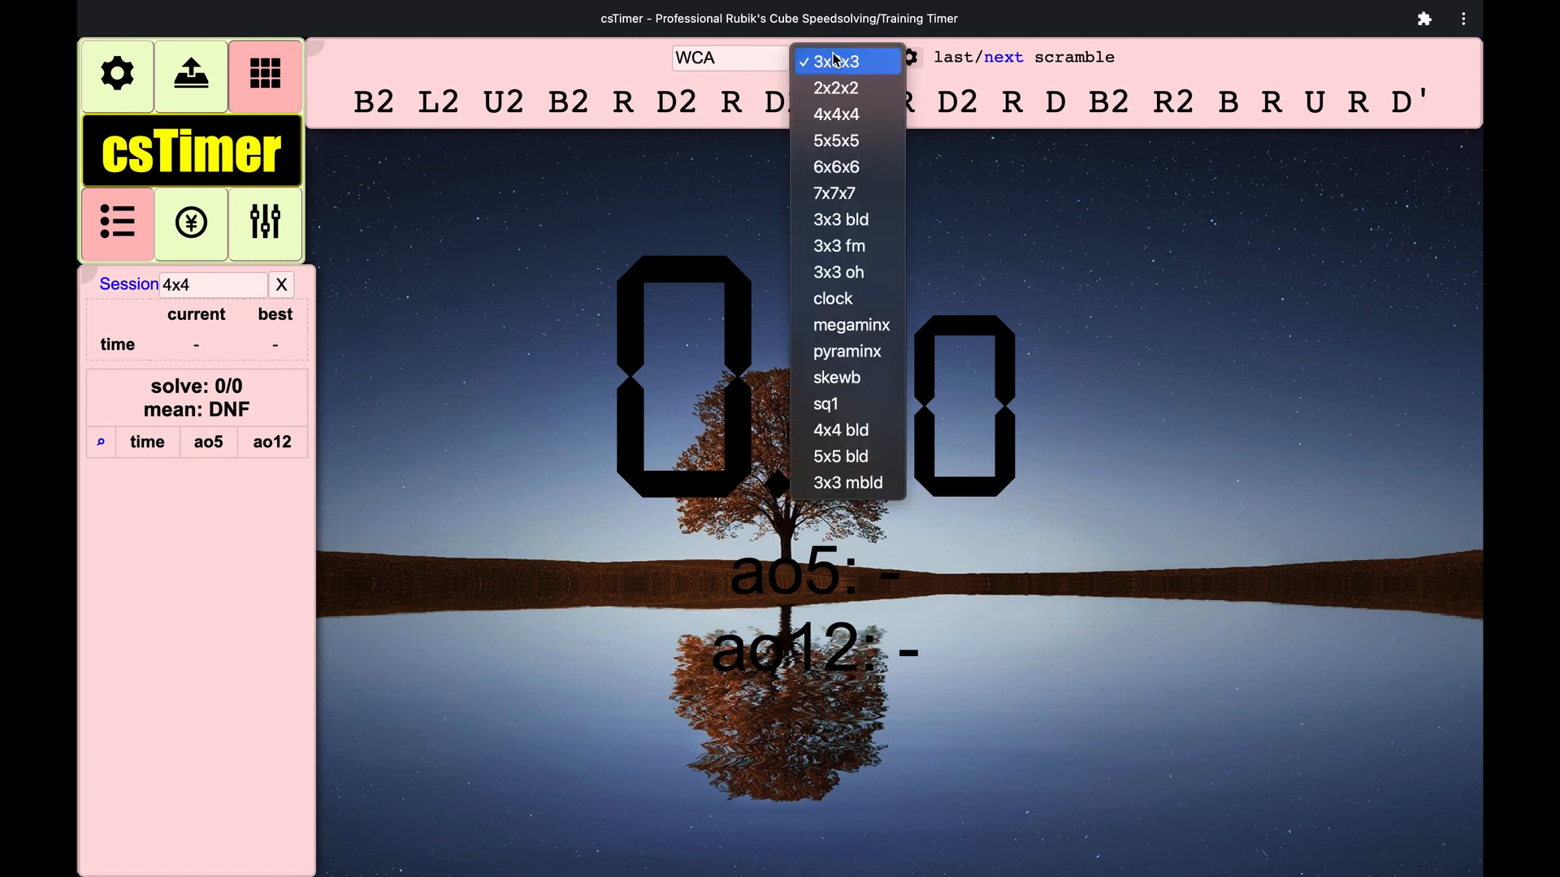
pyautogui.moveTo(845, 114)
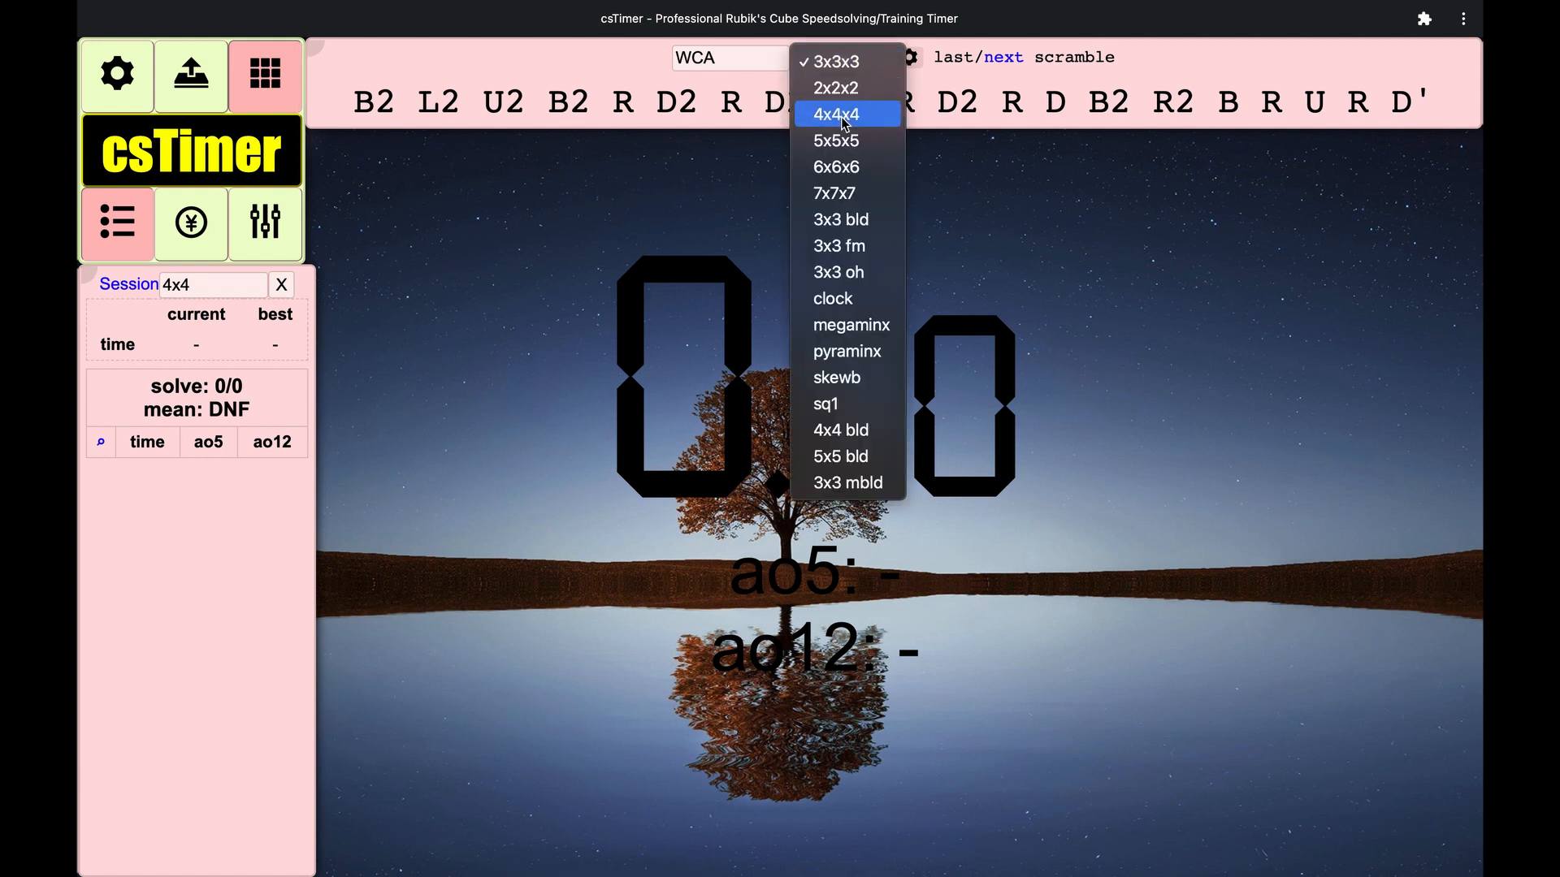
pyautogui.click(836, 114)
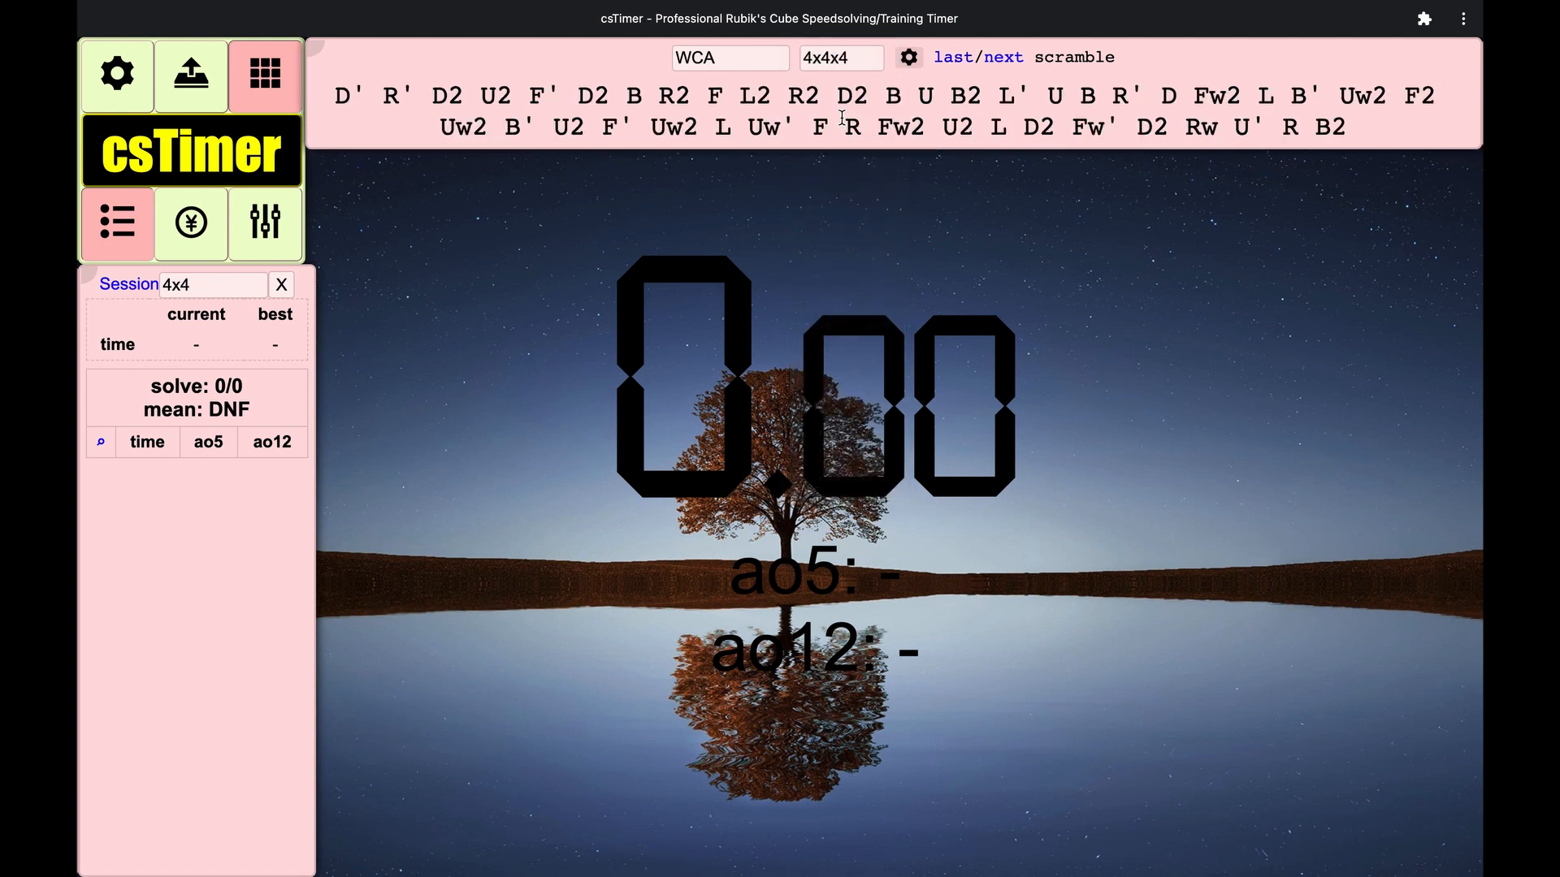